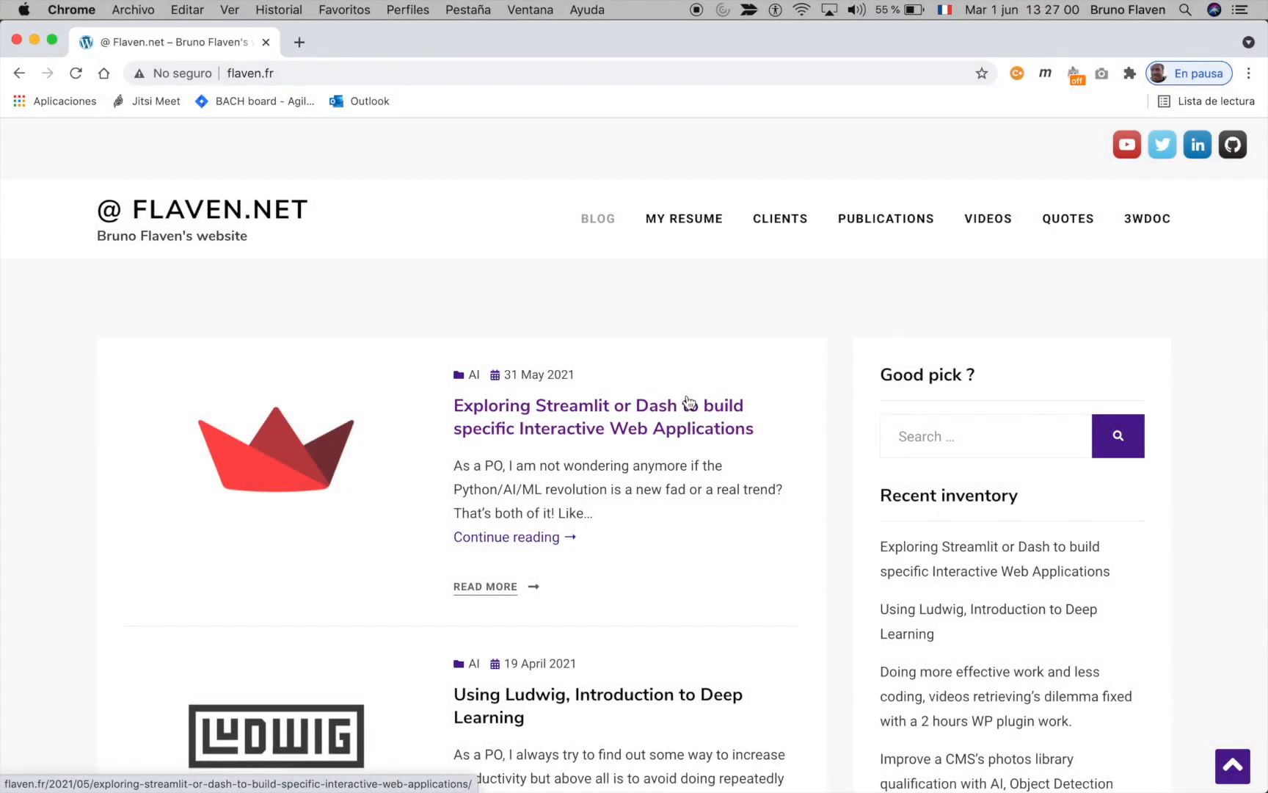
mouse_move(687, 422)
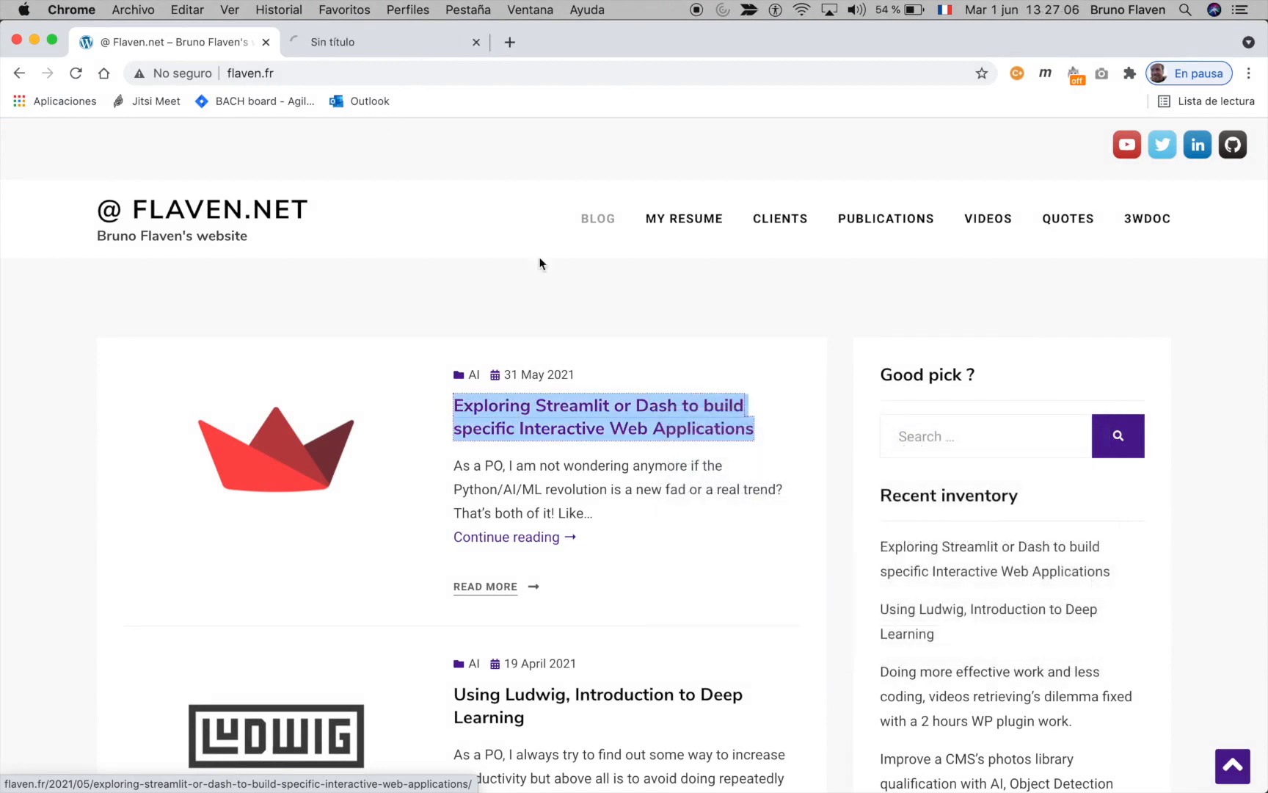
Step: Open the 'Exploring Streamlit or Dash' post in a new tab and read down to its Dash projects
left_click(601, 417)
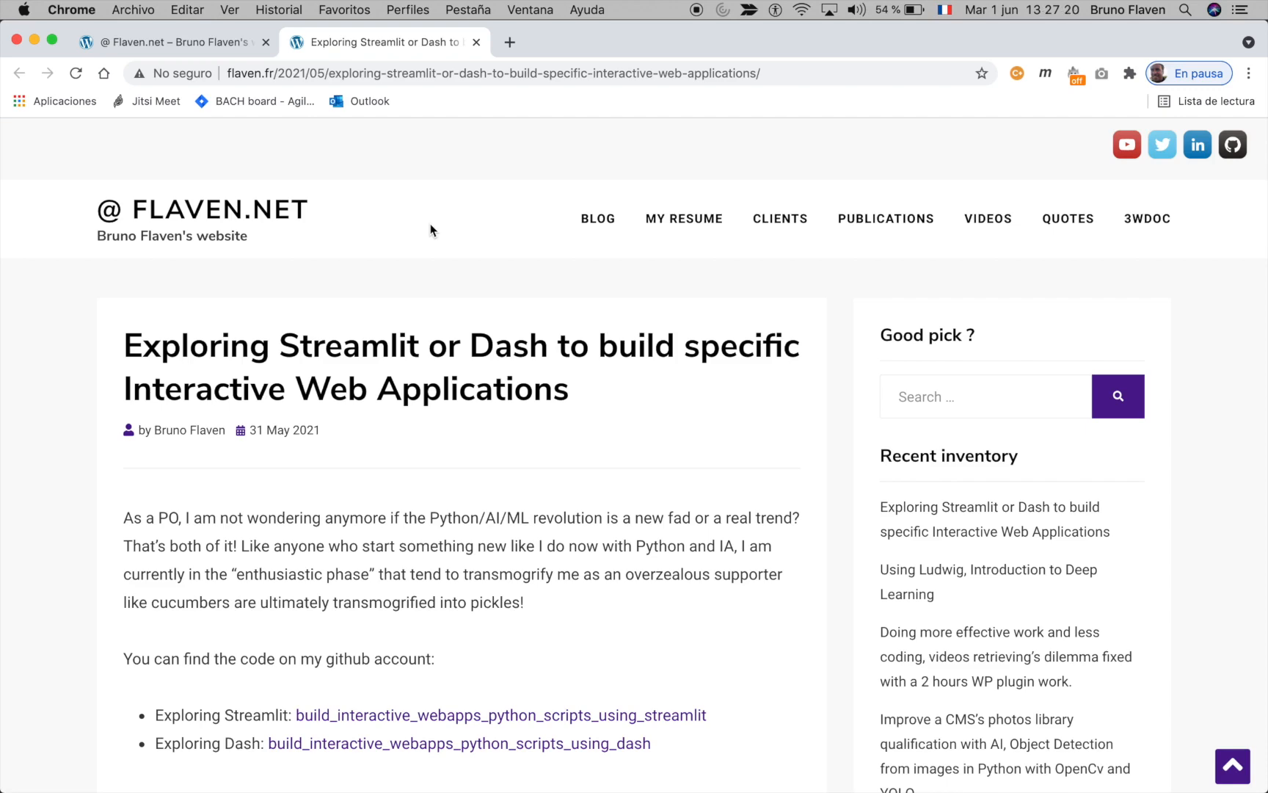
scroll("down", 3)
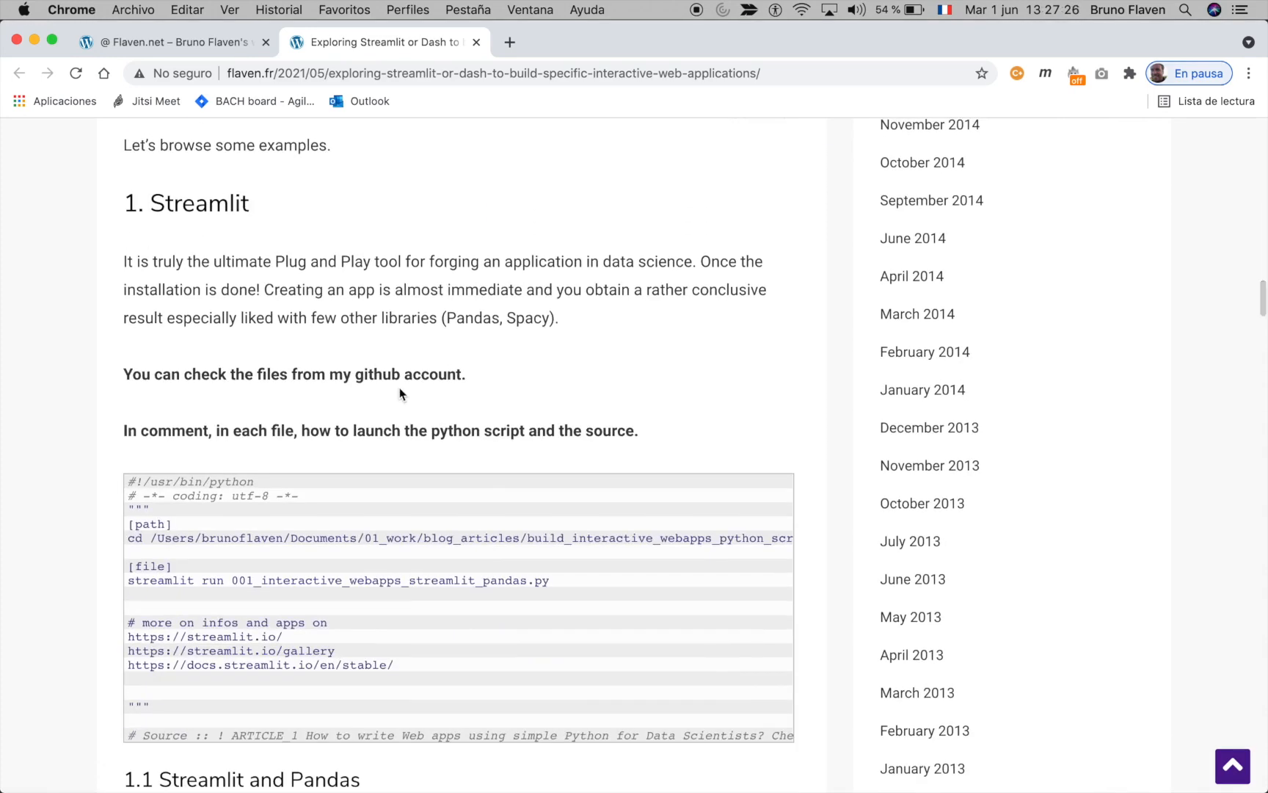
scroll("down", 3)
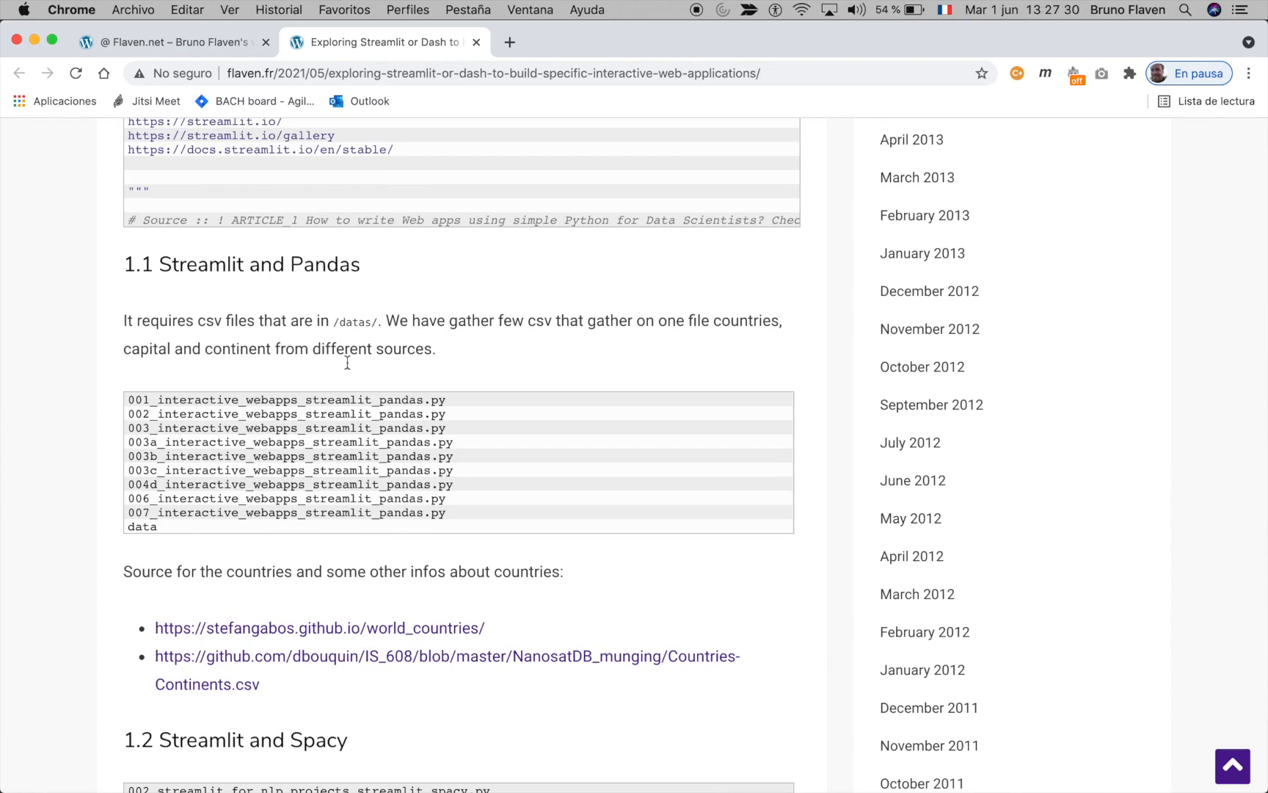
scroll("down", 3)
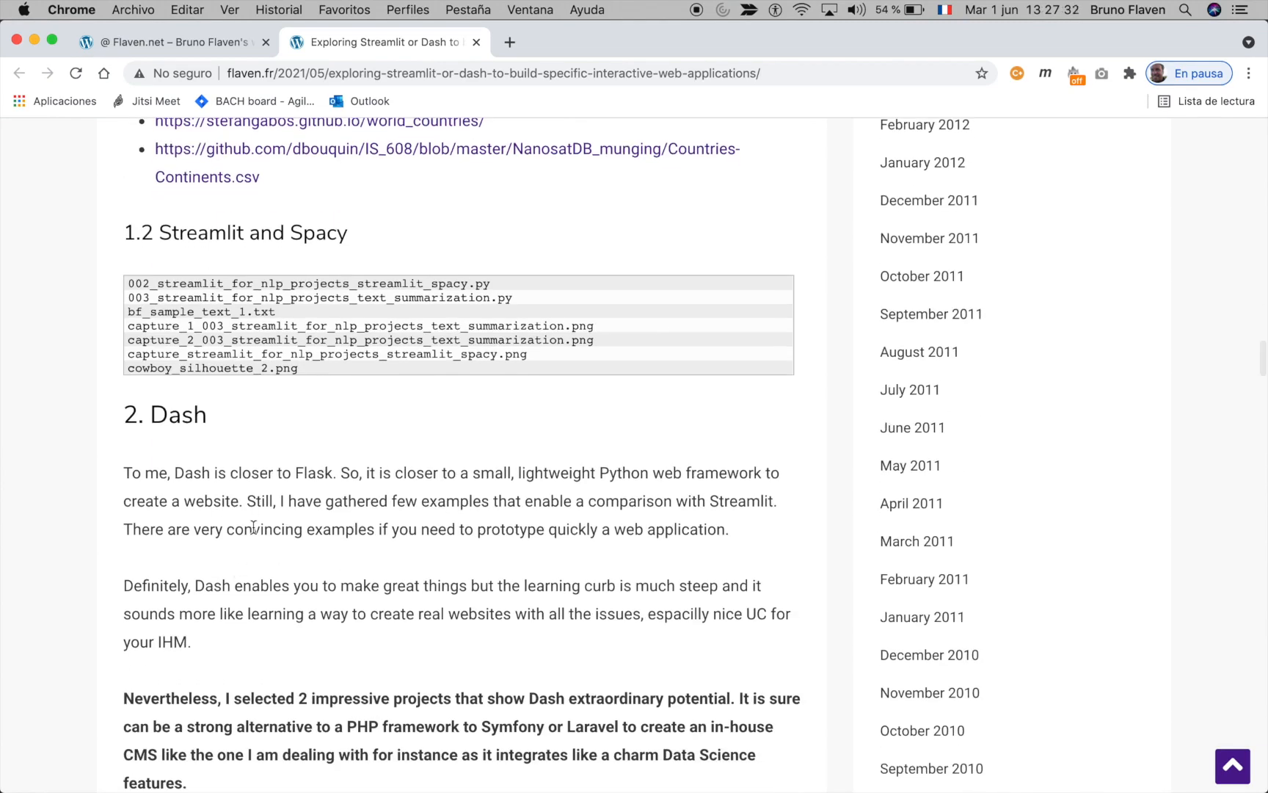
scroll("down", 3)
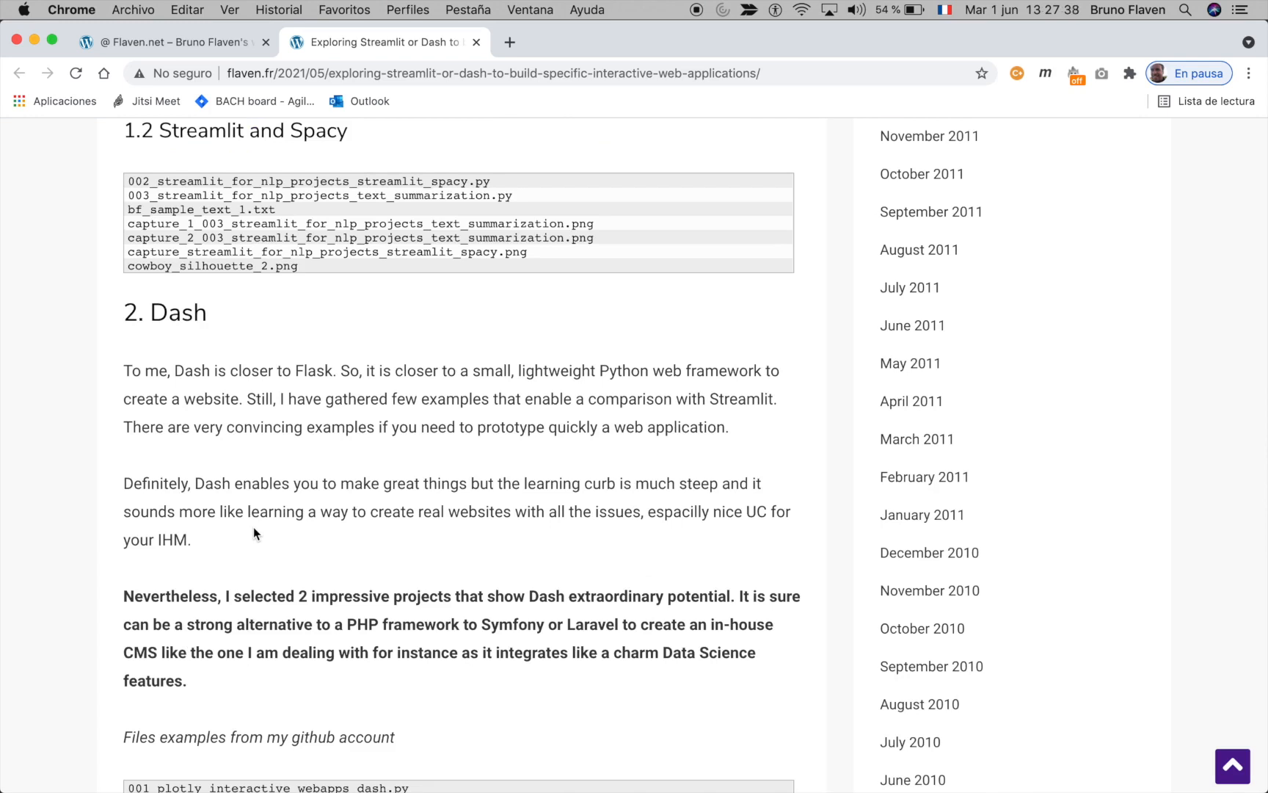
mouse_move(504, 475)
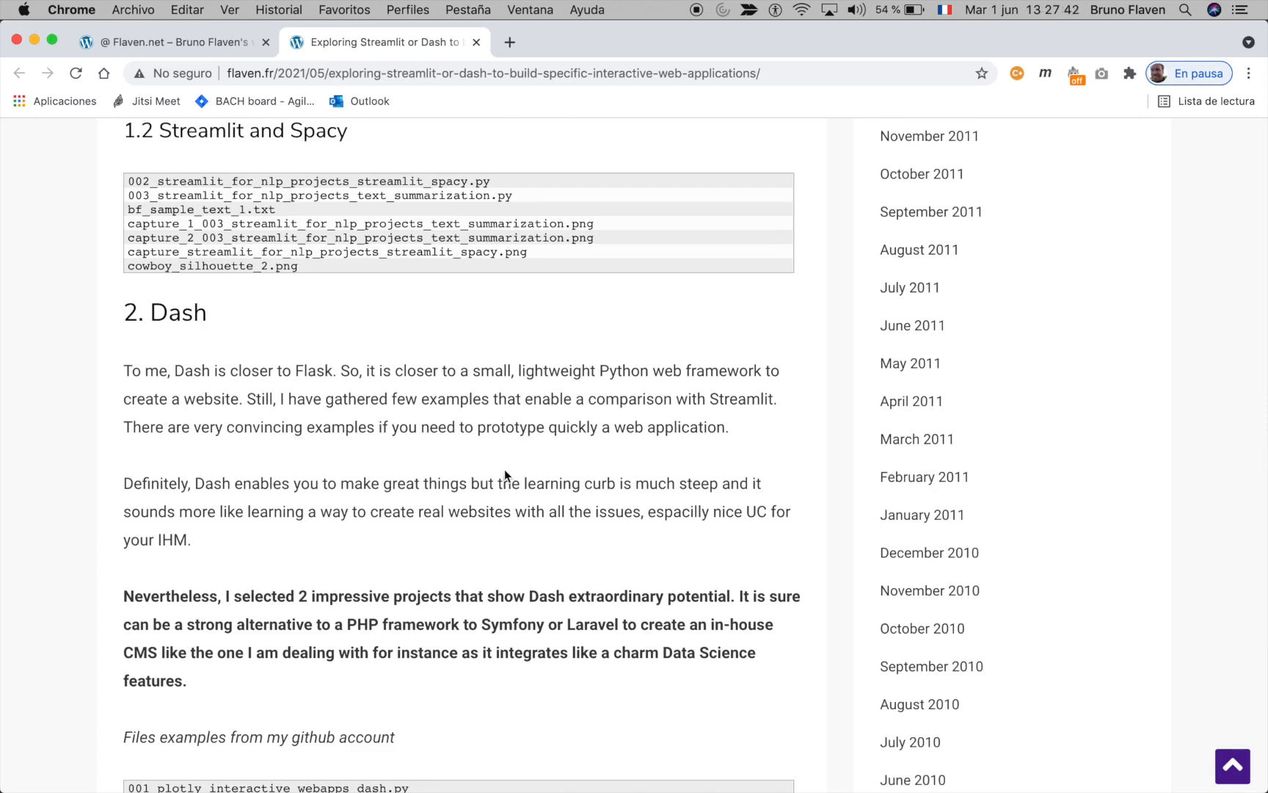
scroll("down", 3)
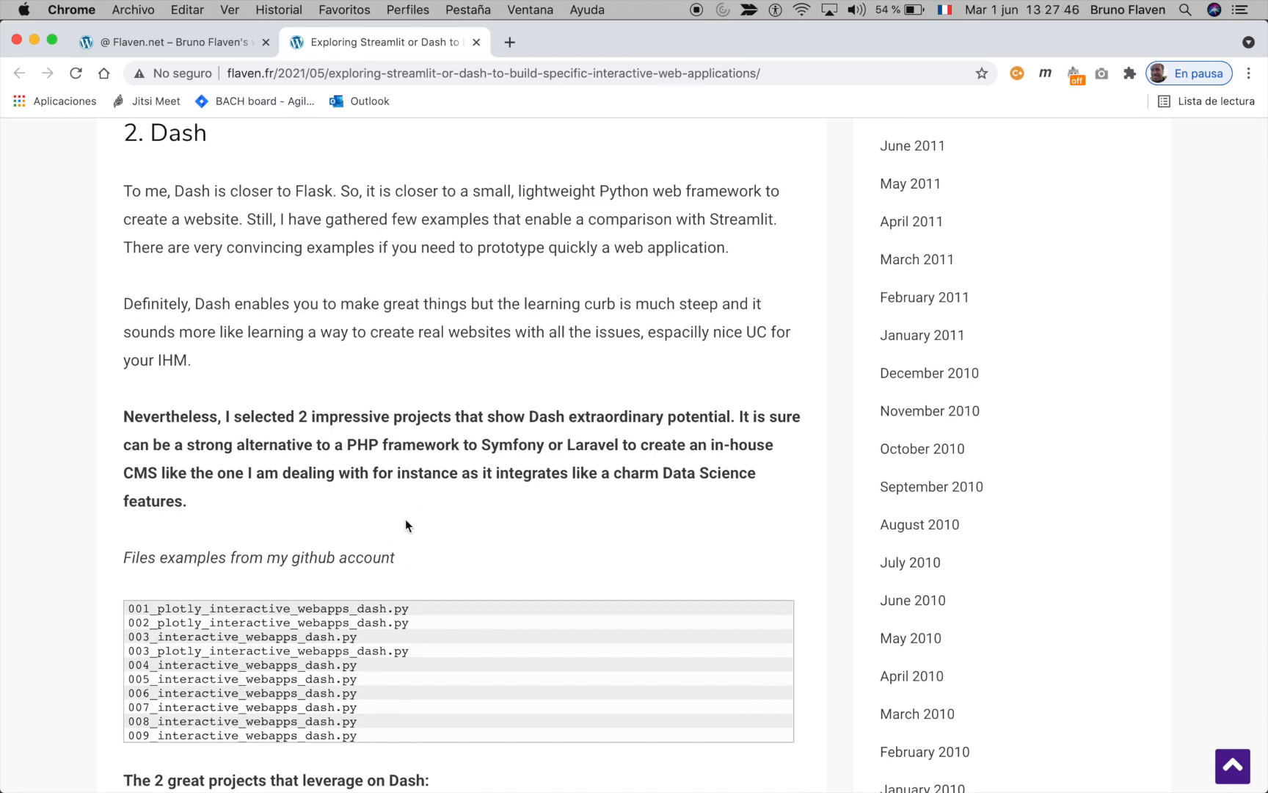
scroll("down", 3)
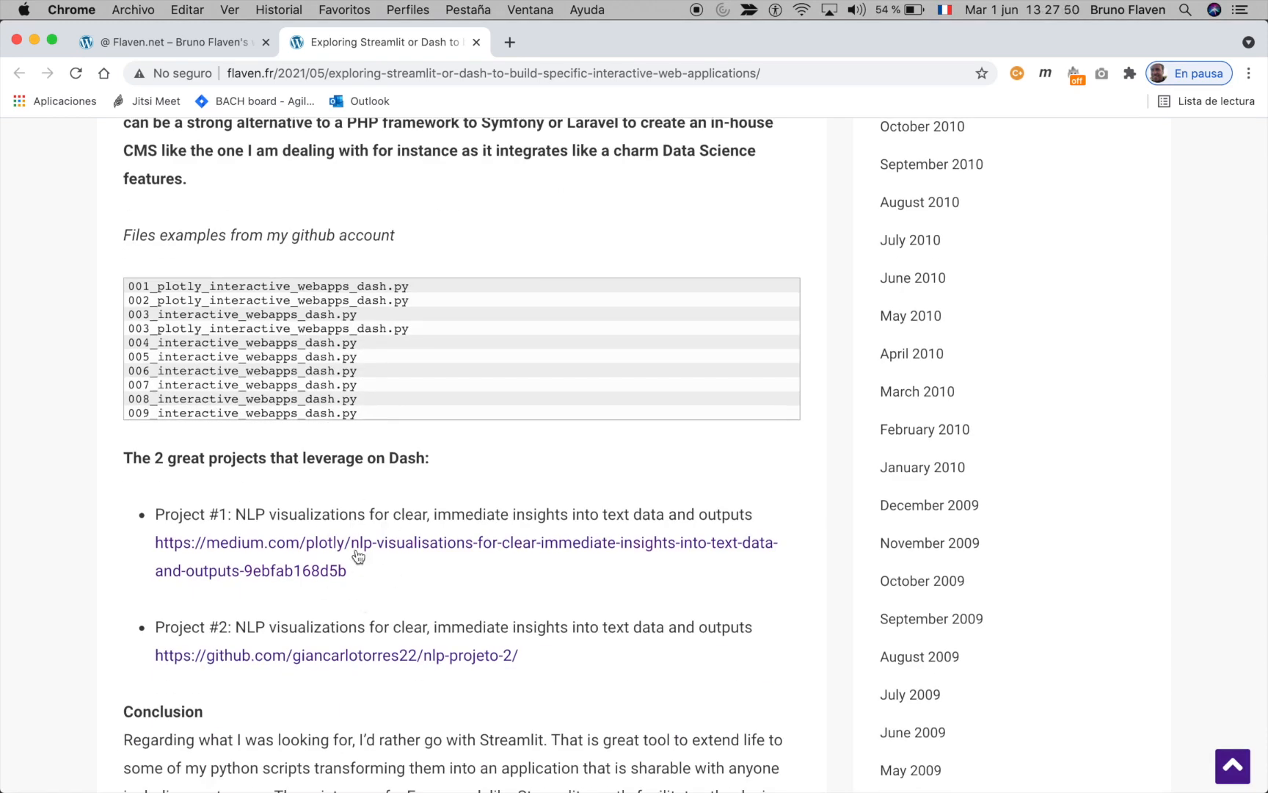
mouse_move(359, 556)
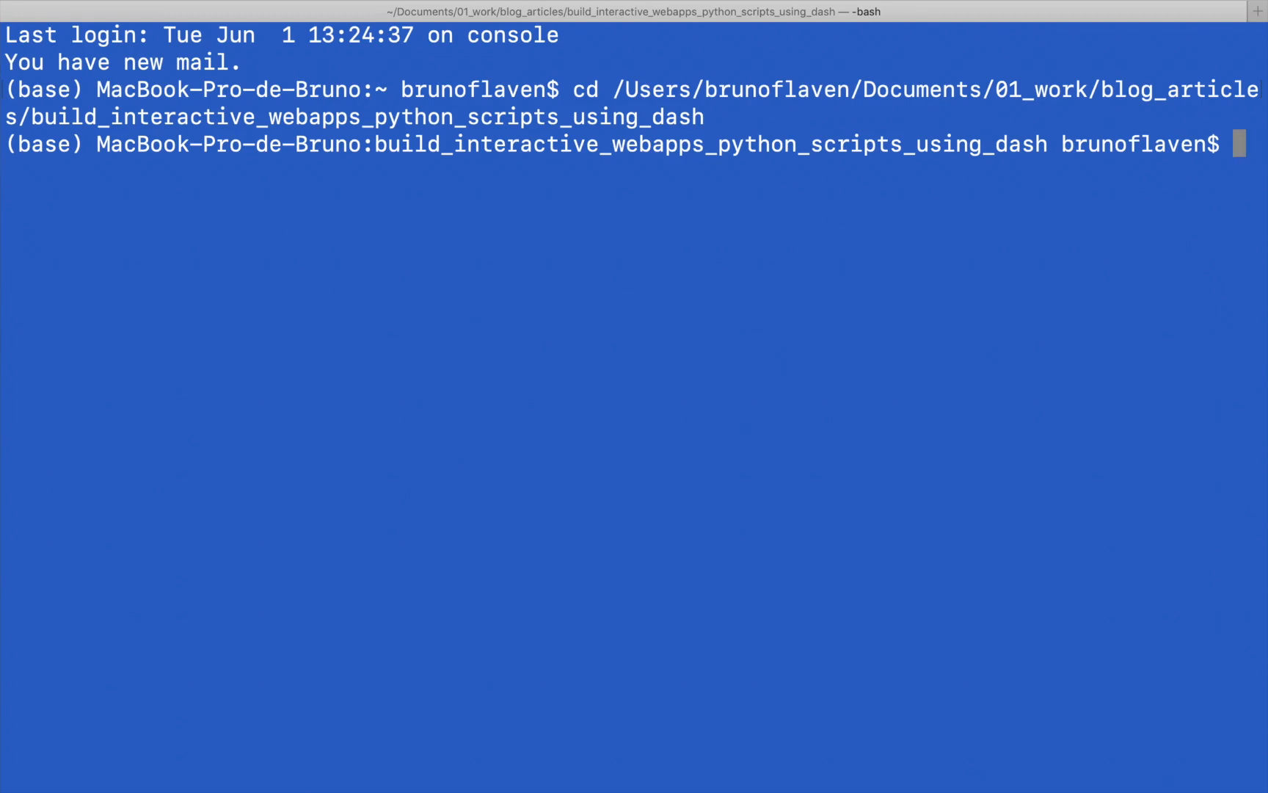
Step: List the Dash webapps folder's scripts with ls -l and start typing a python command
type("ls -l")
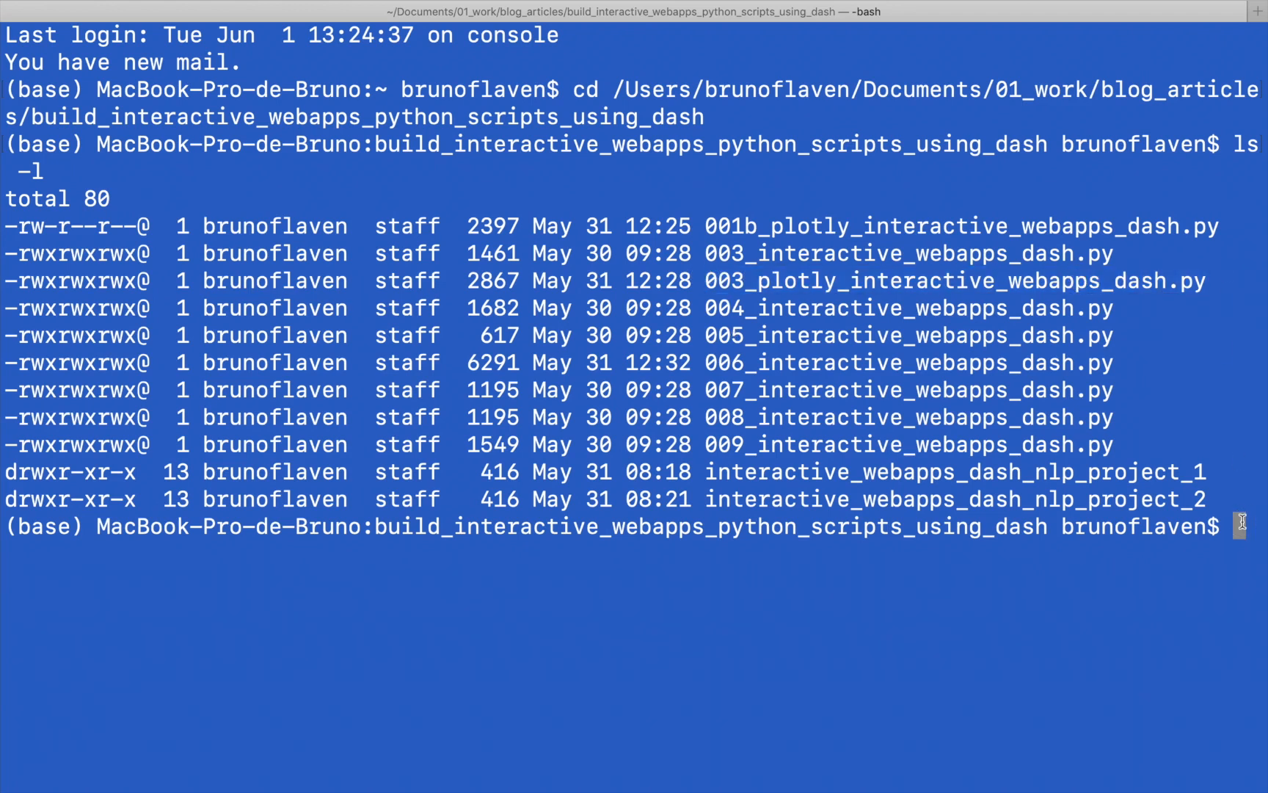
type("pythjon")
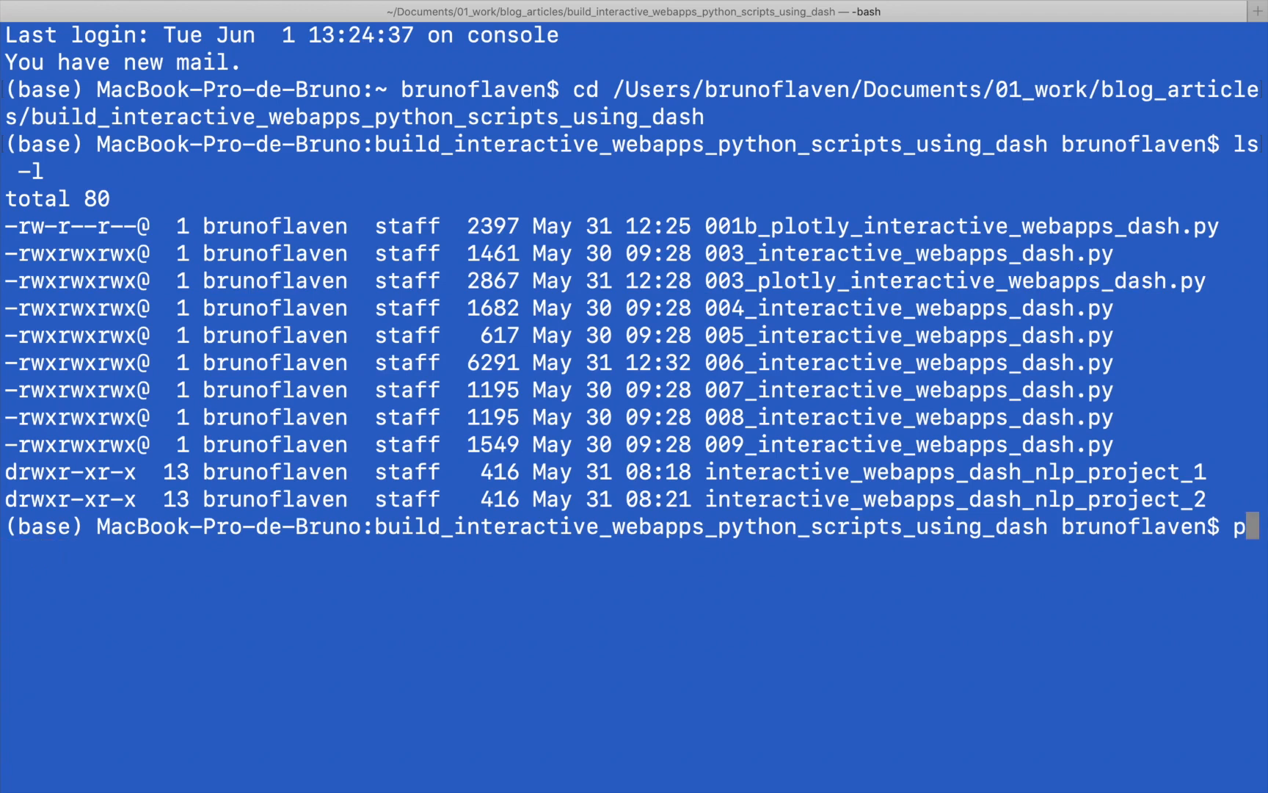
type("ython")
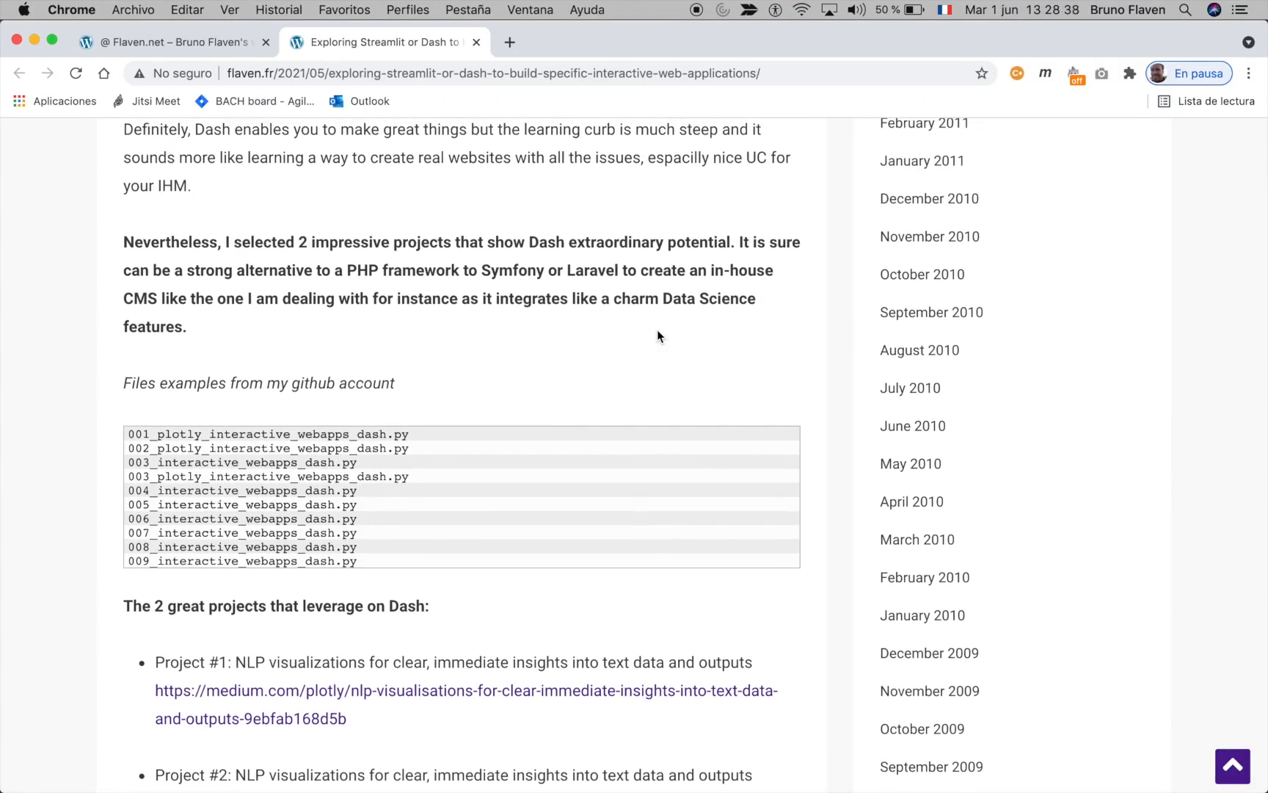
scroll("down", 3)
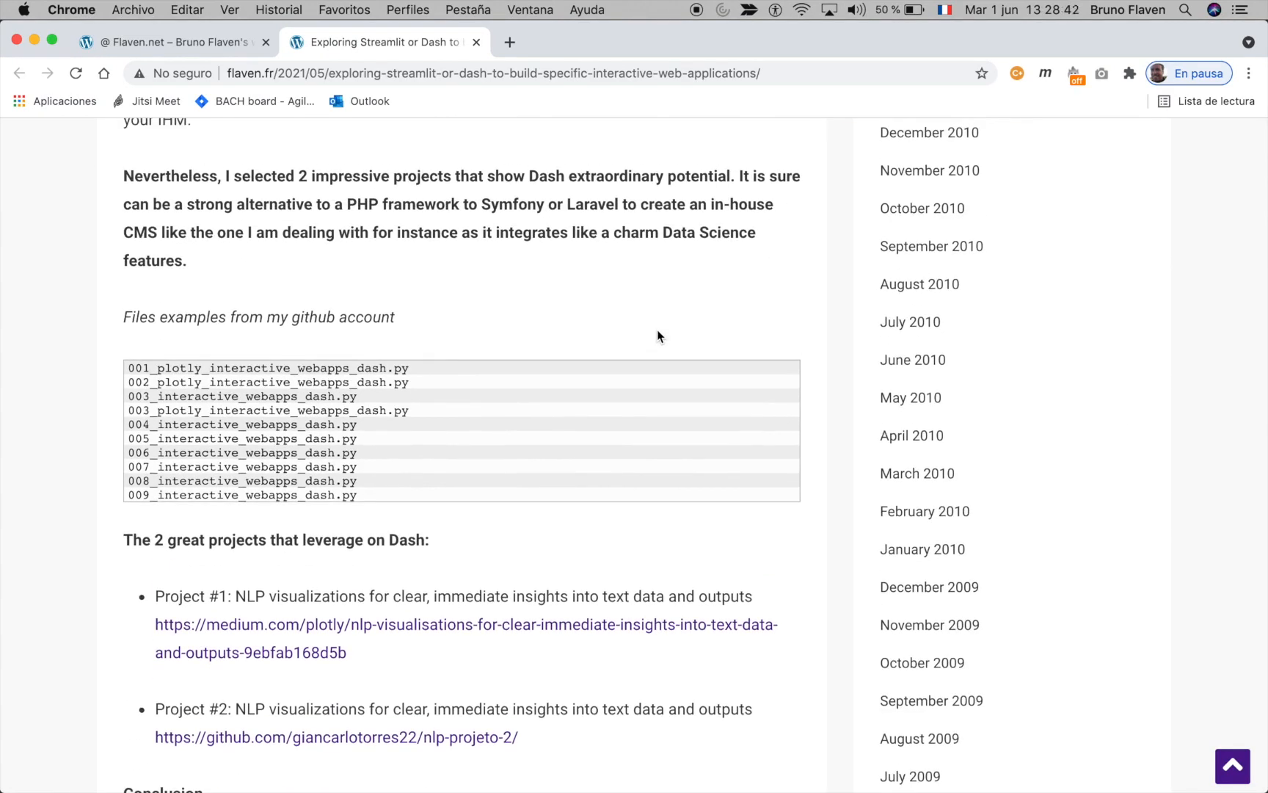
scroll("down", 3)
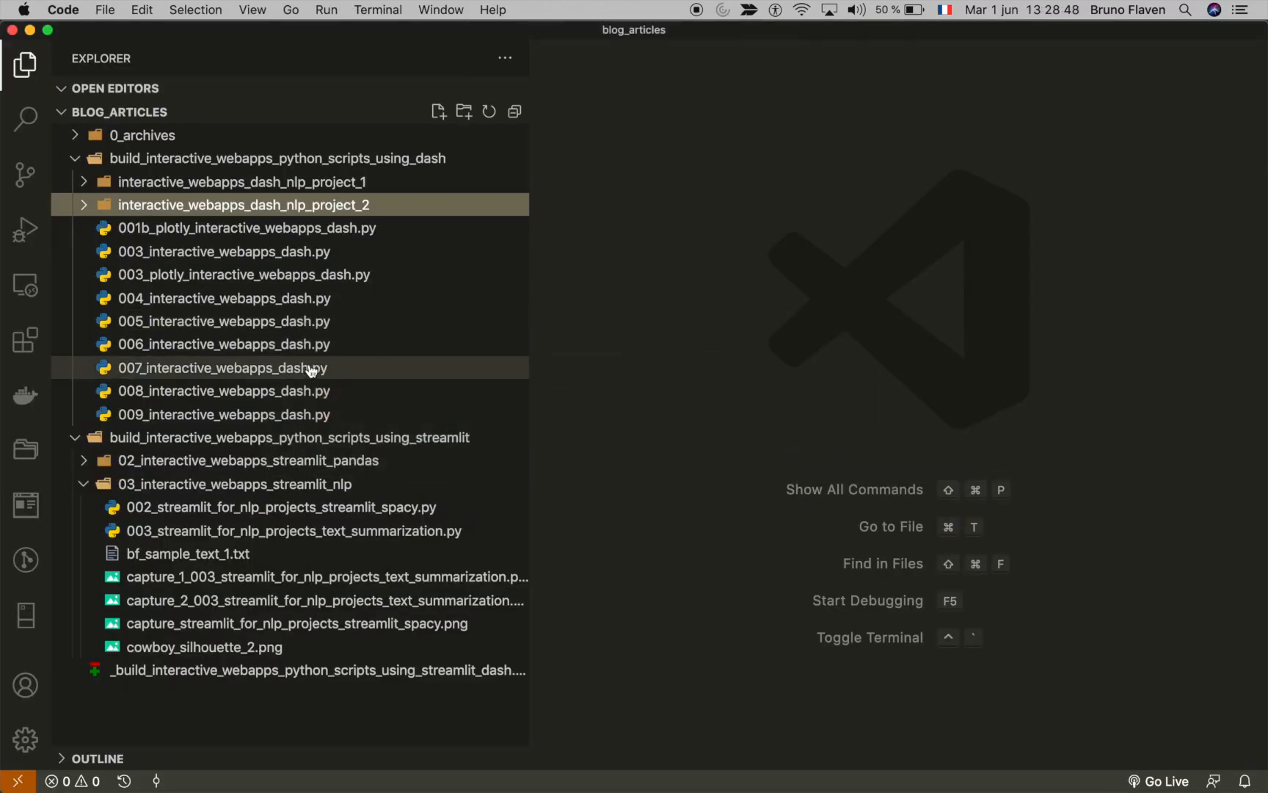
Step: Open 003_plotly_interactive_webapps_dash.py and scroll through its medal-tally DataFrame and layout code
double_click(244, 275)
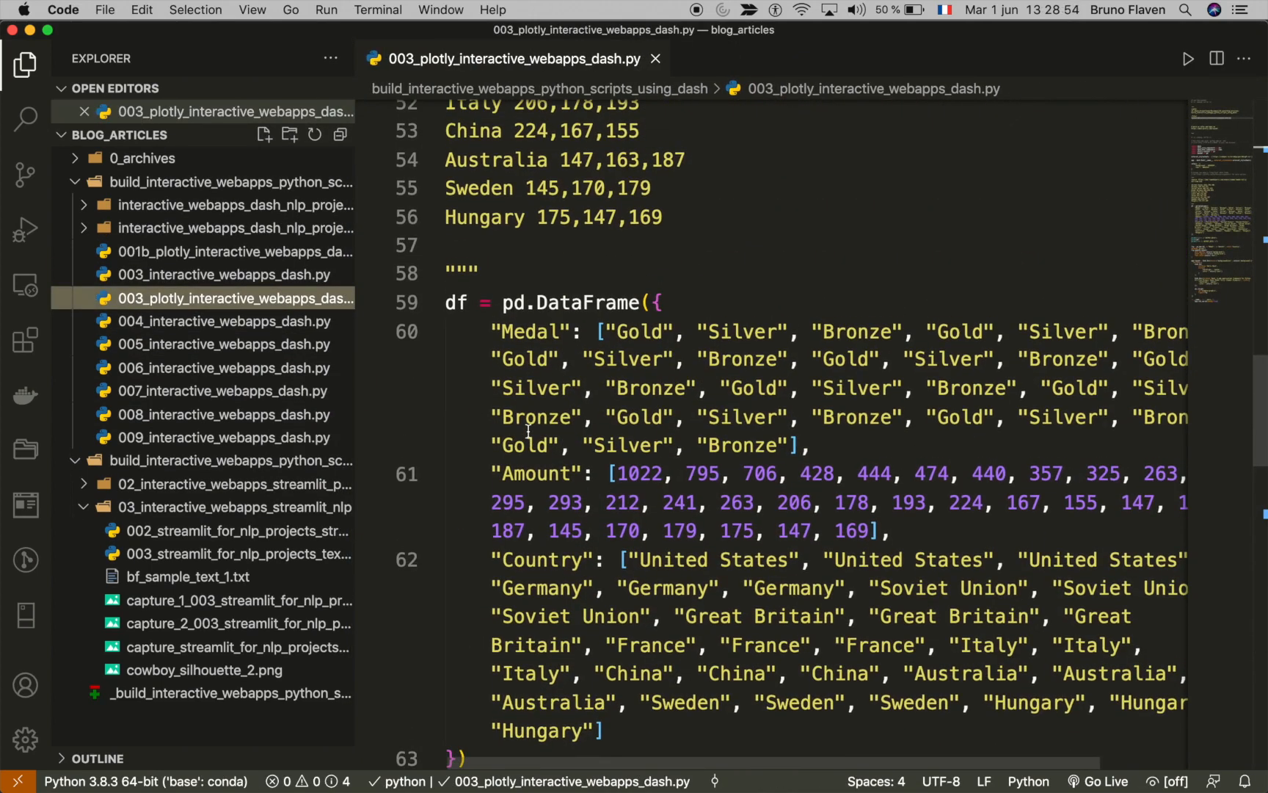
left_click(252, 10)
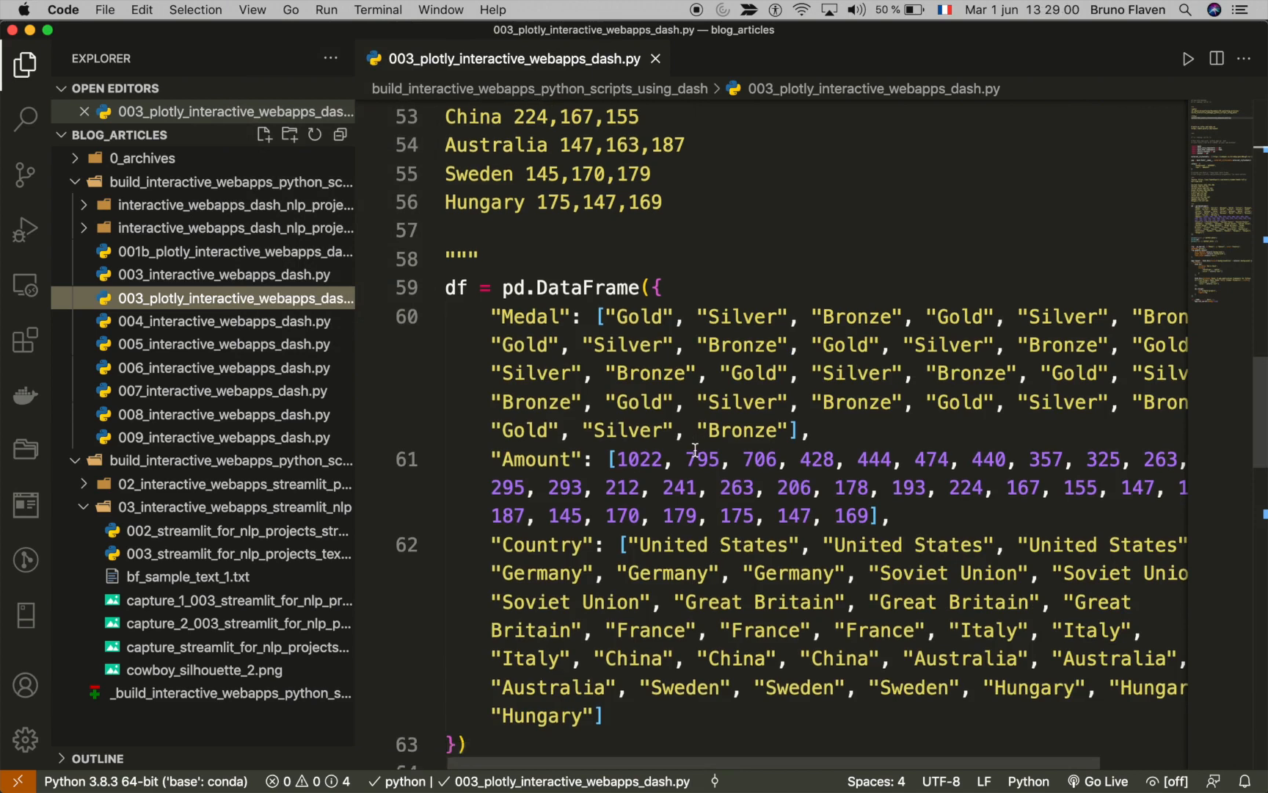
scroll("down", 3)
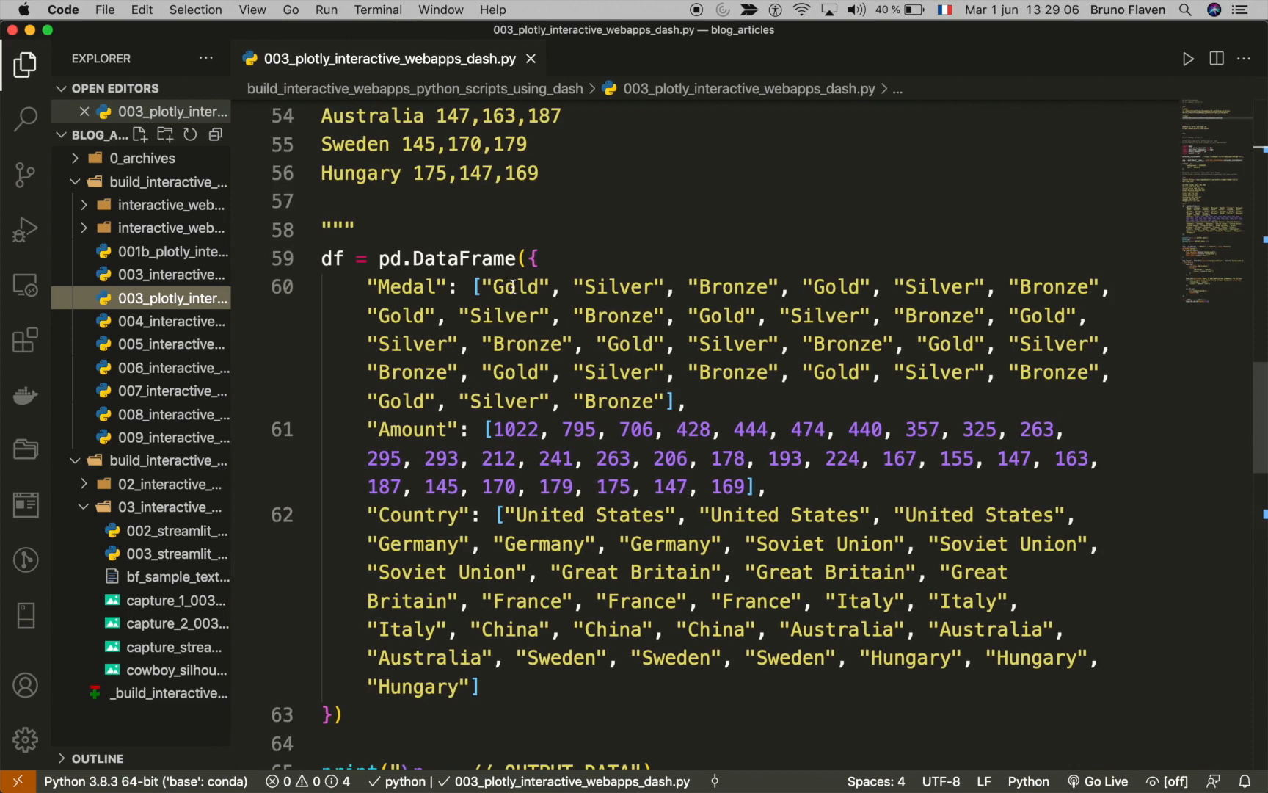
scroll("down", 3)
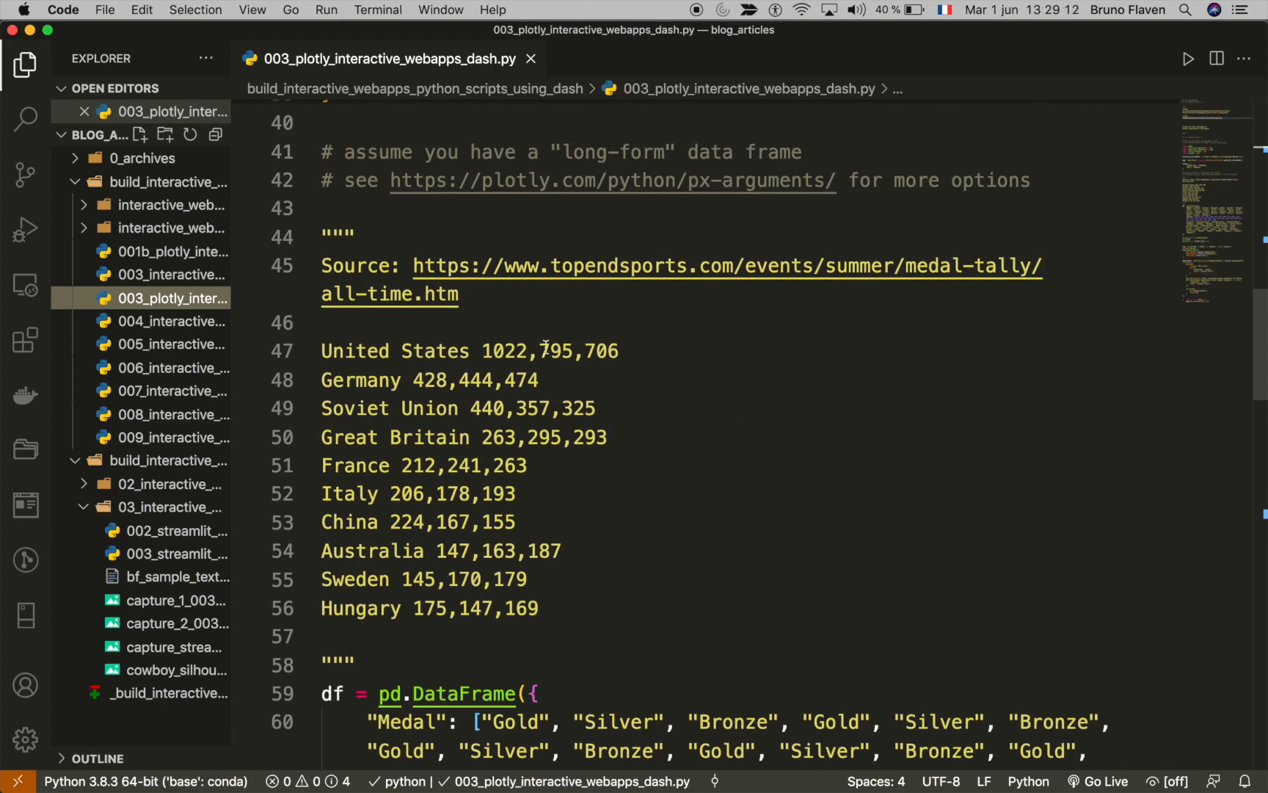
scroll("down", 3)
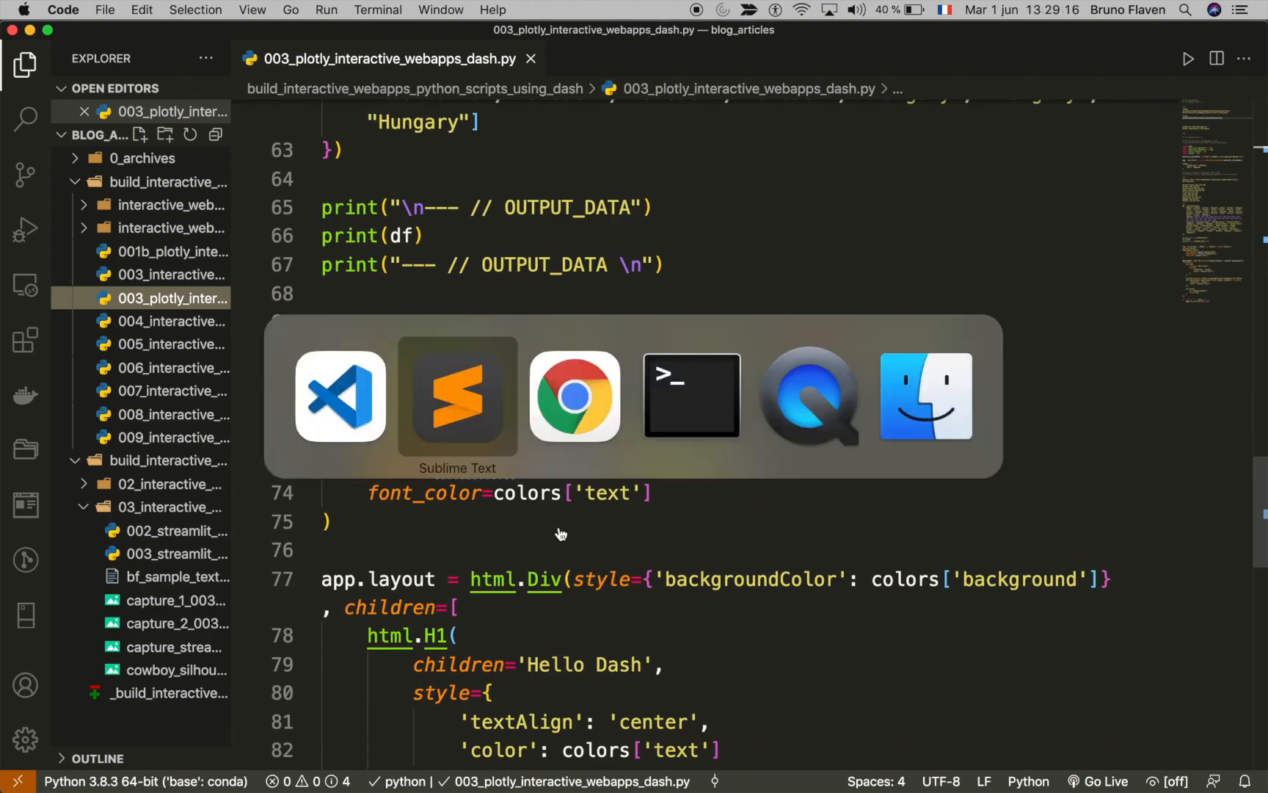
left_click(690, 395)
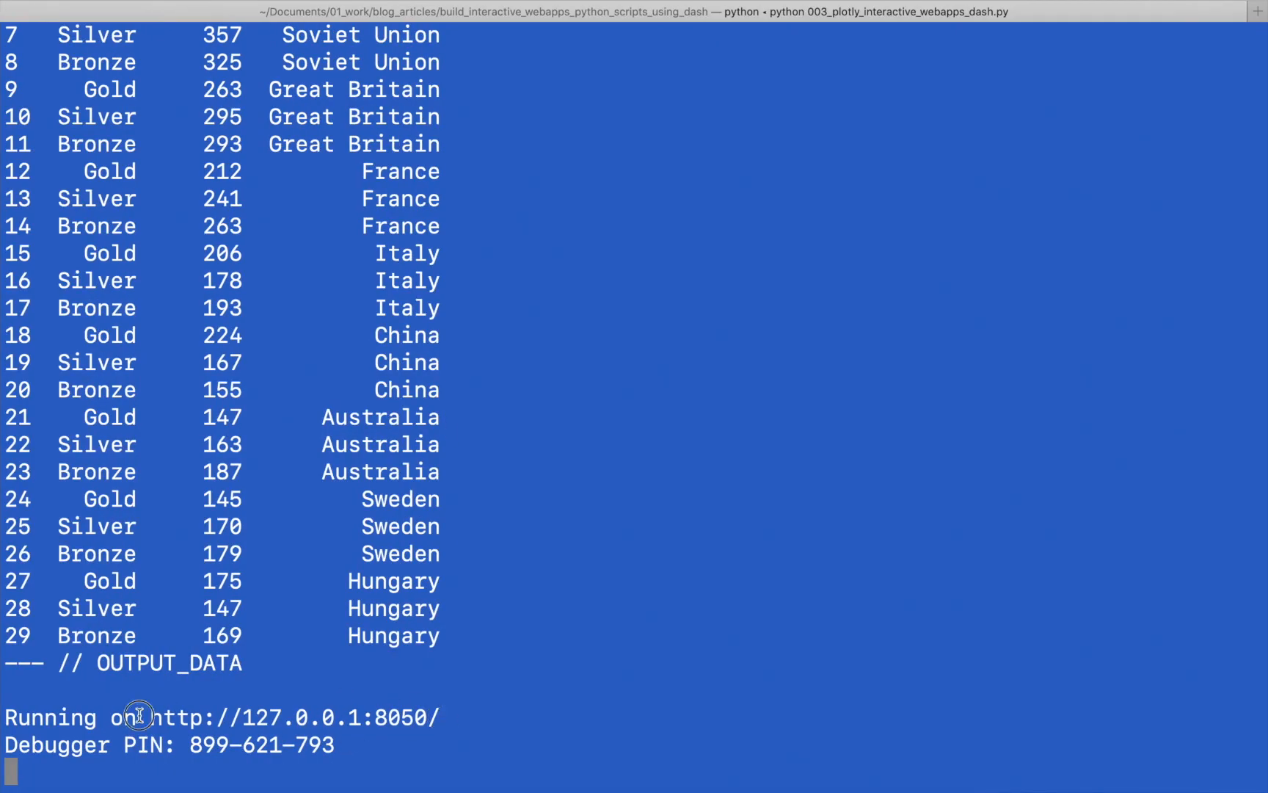
double_click(293, 716)
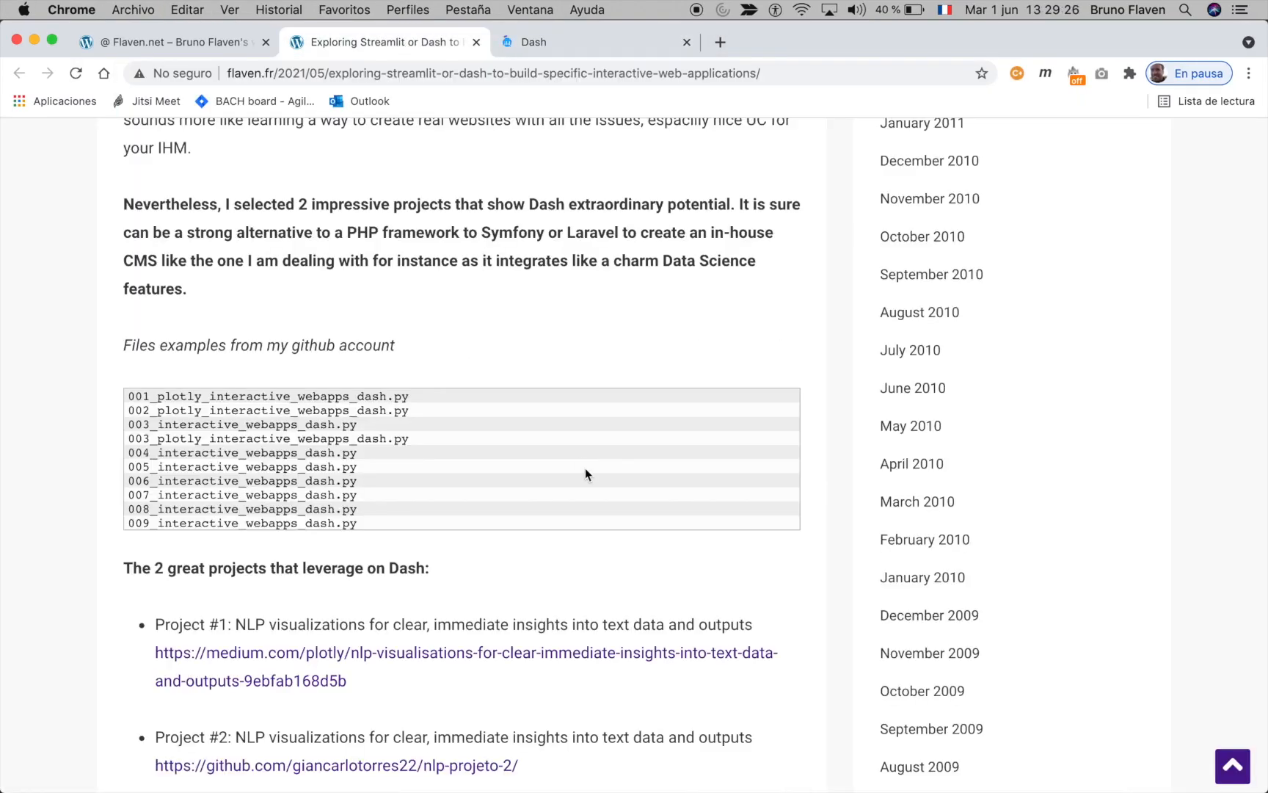
scroll("down", 3)
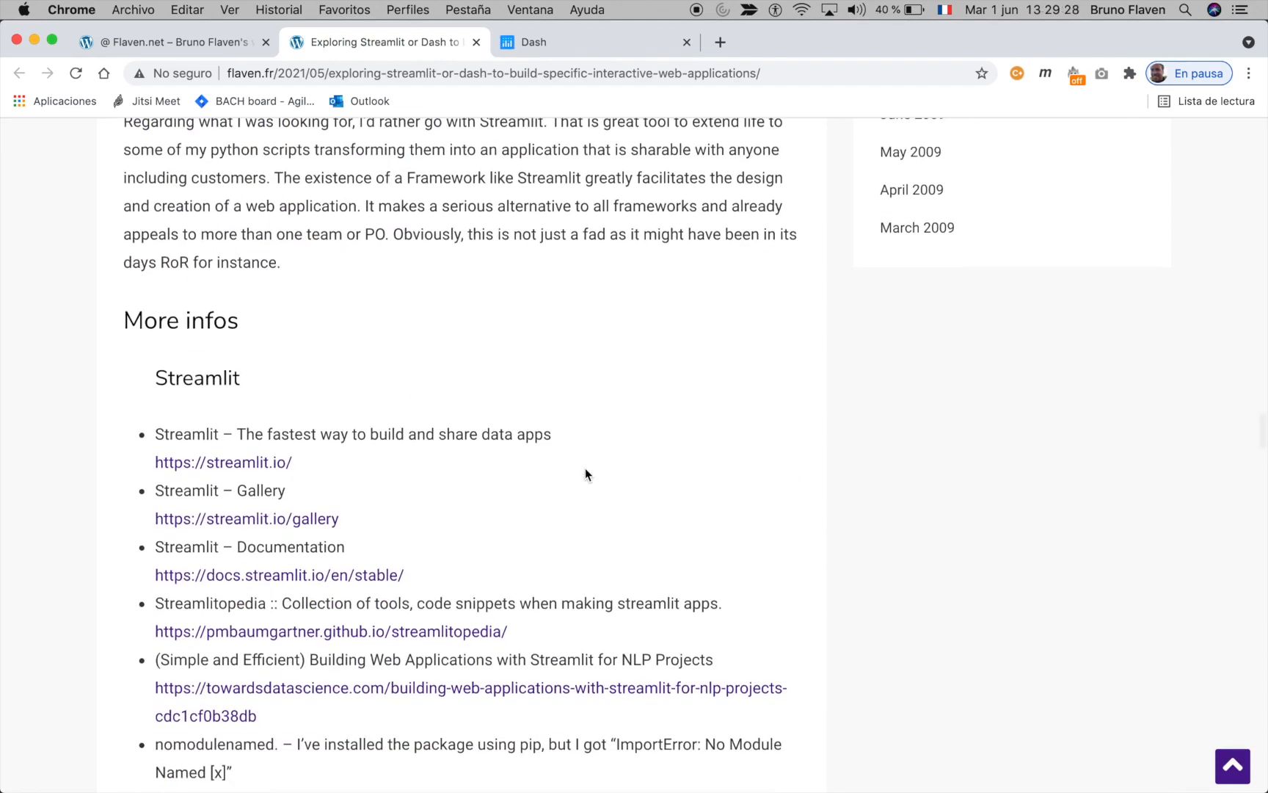
scroll("down", 3)
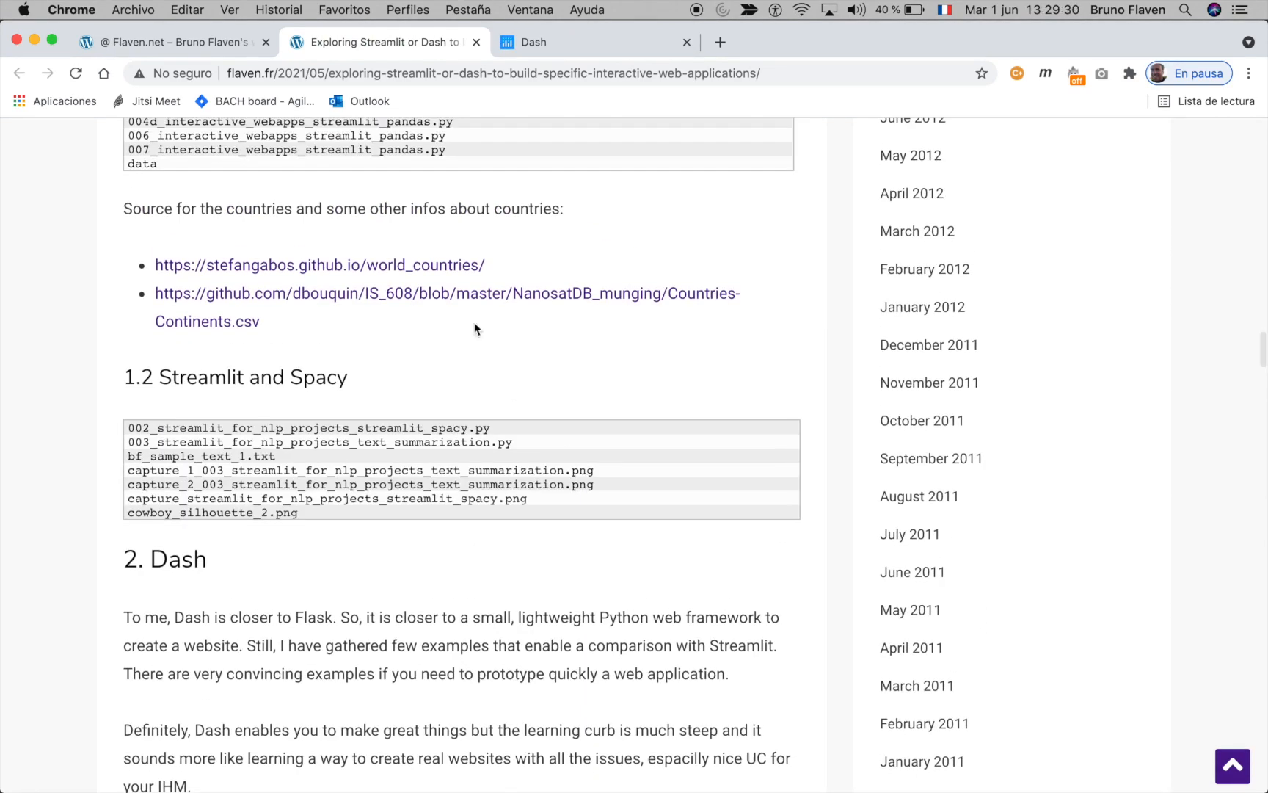
scroll("down", 3)
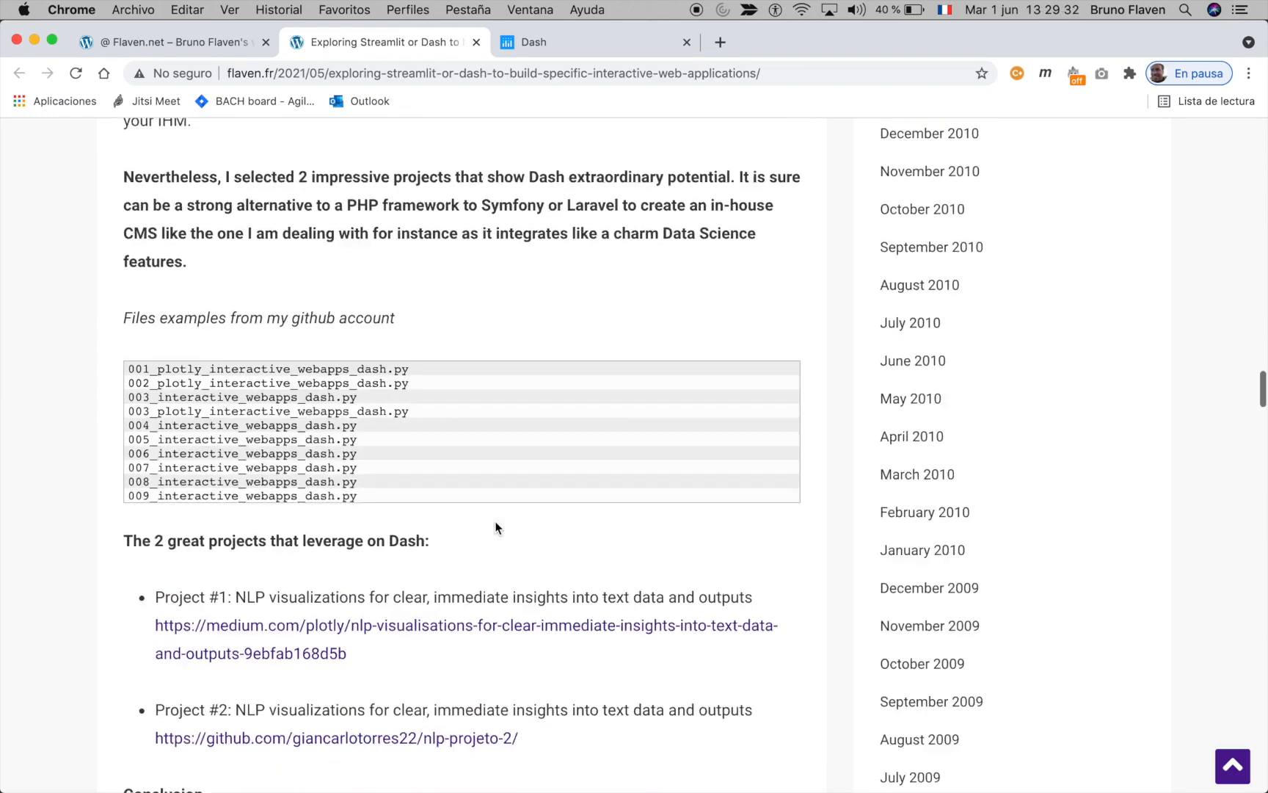
scroll("down", 3)
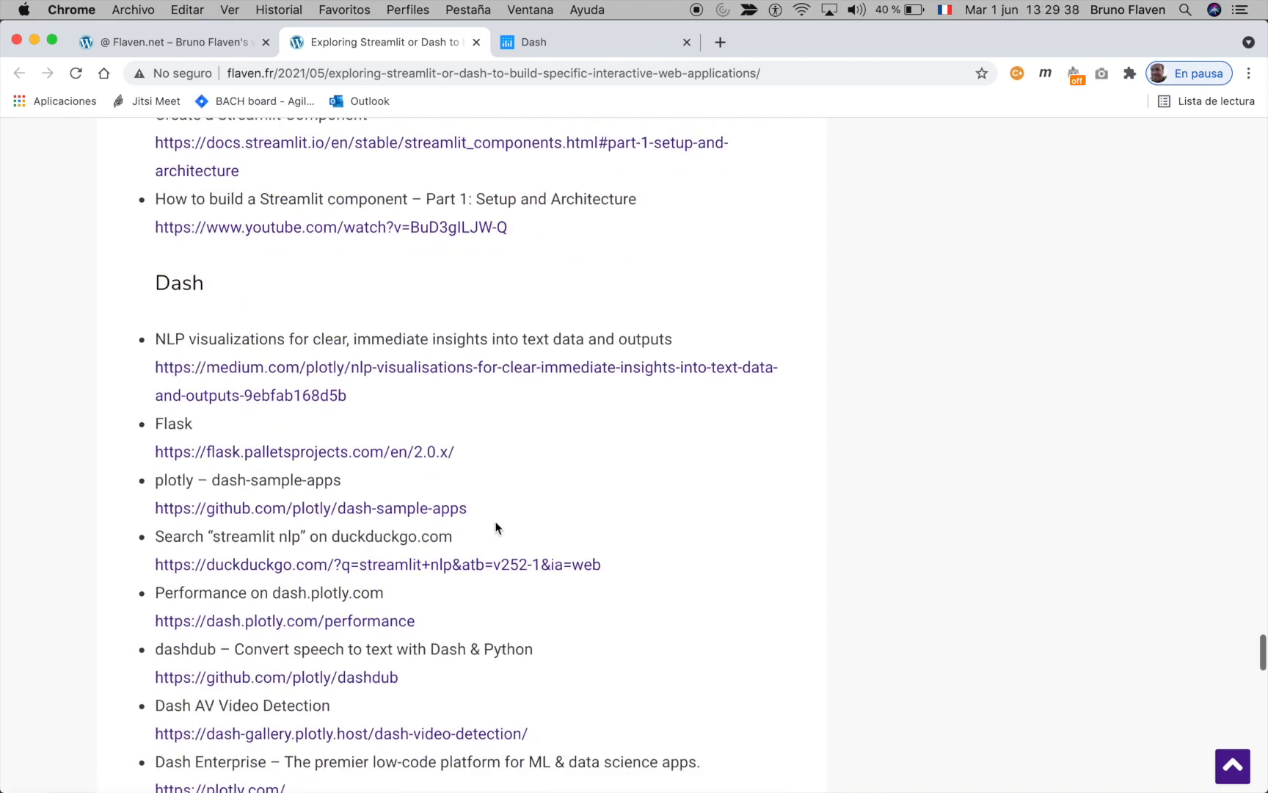
mouse_move(282, 516)
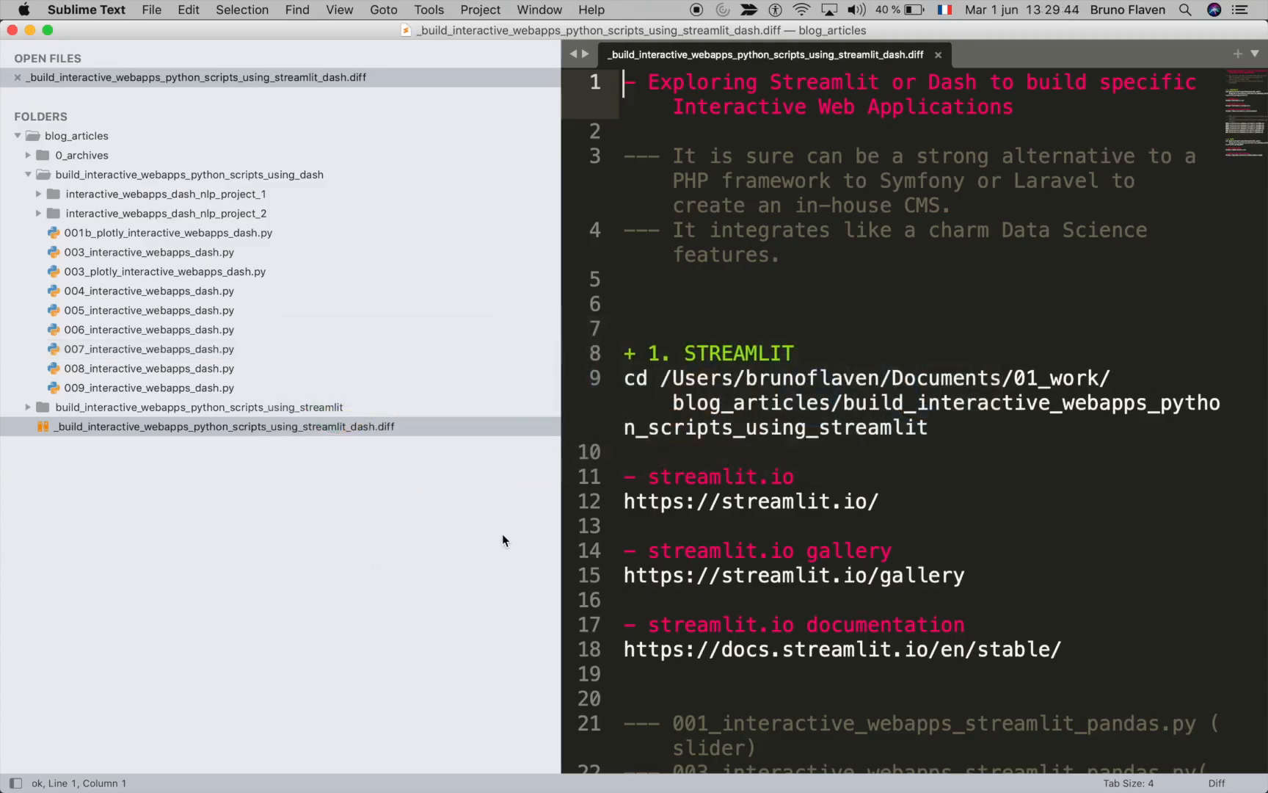
Step: Scroll the notes to the 2. DASH section and select the dash-sample-apps line
scroll("down", 3)
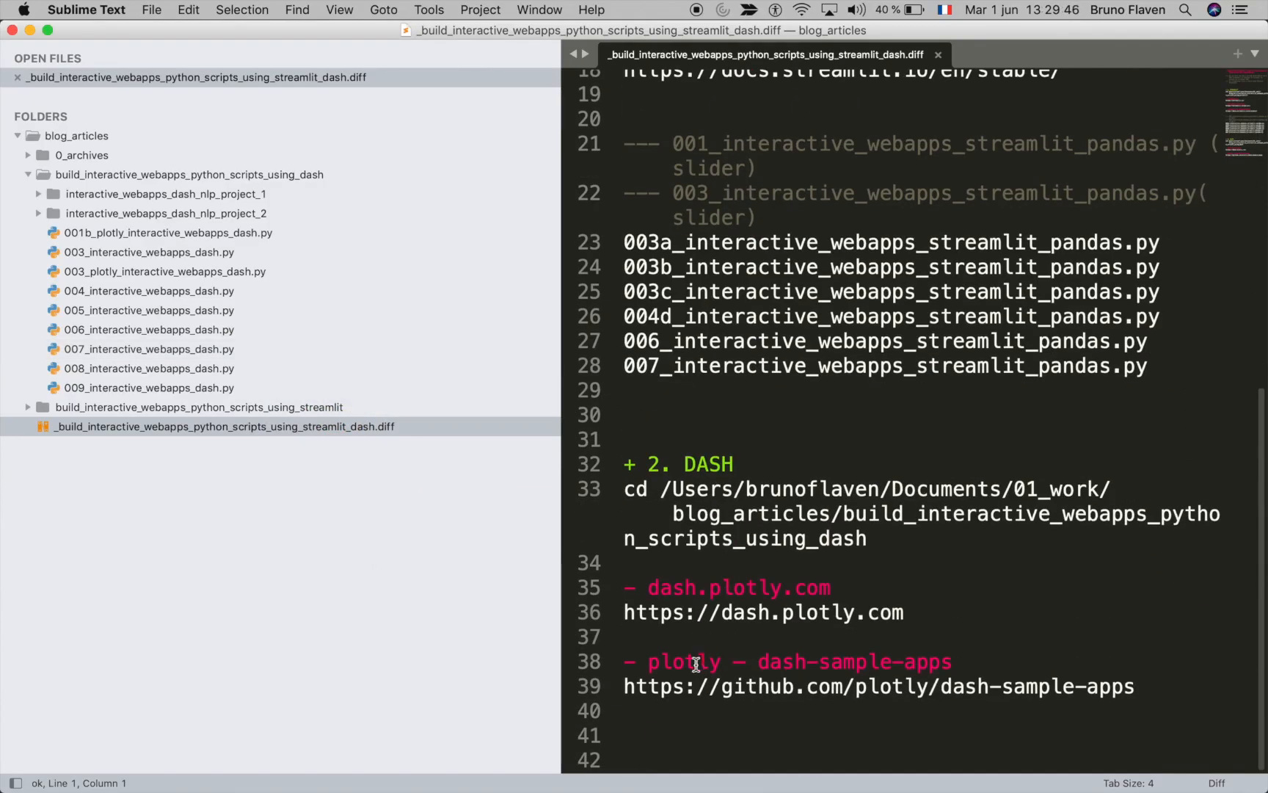
triple_click(880, 687)
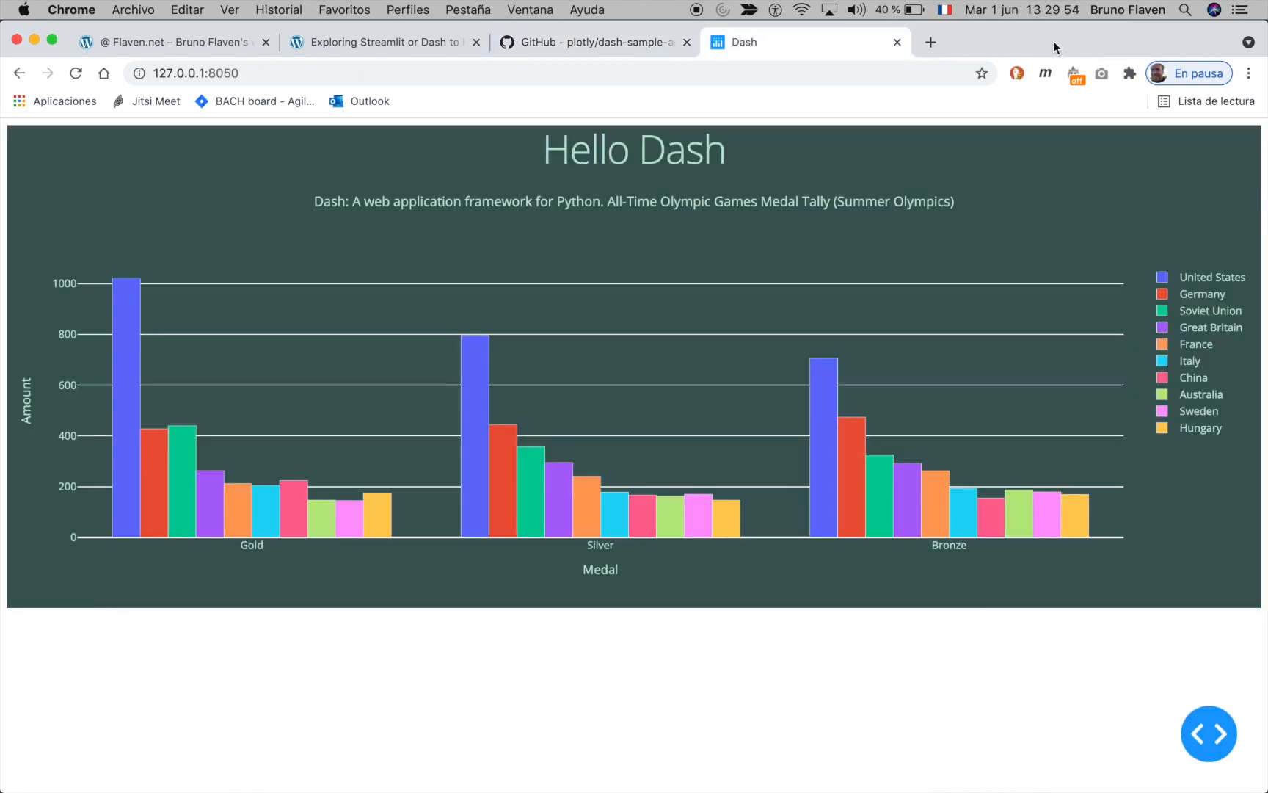
Step: Read country, medal and amount tooltips on the Hello Dash chart, then switch applications
key("cmd+tab")
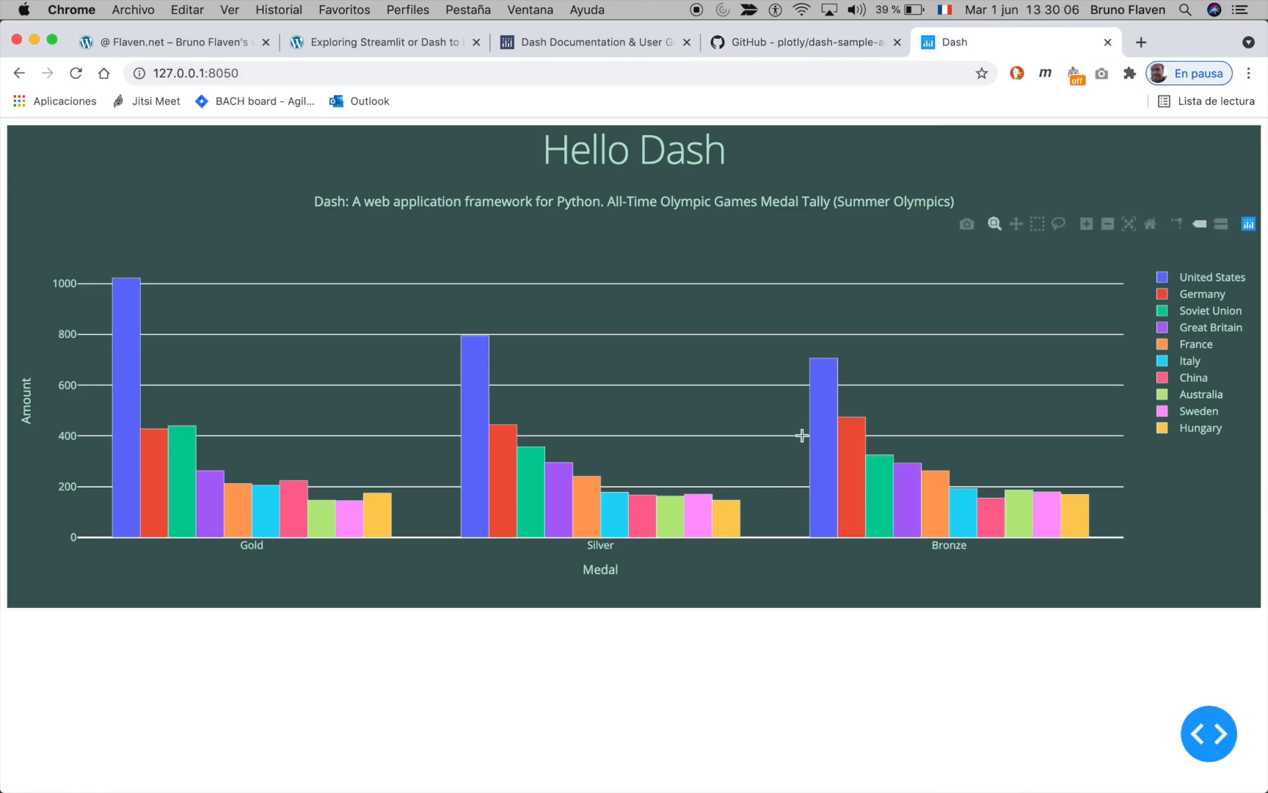
mouse_move(63, 470)
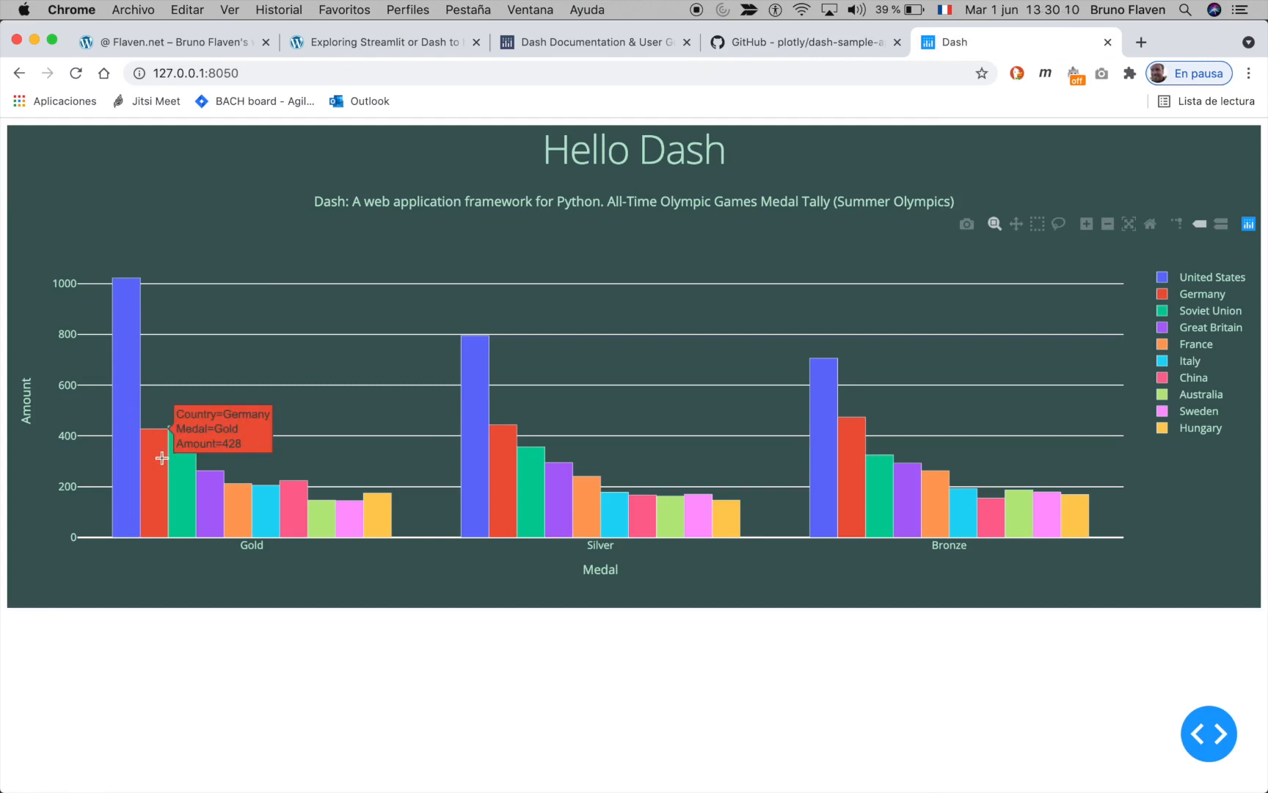
mouse_move(205, 493)
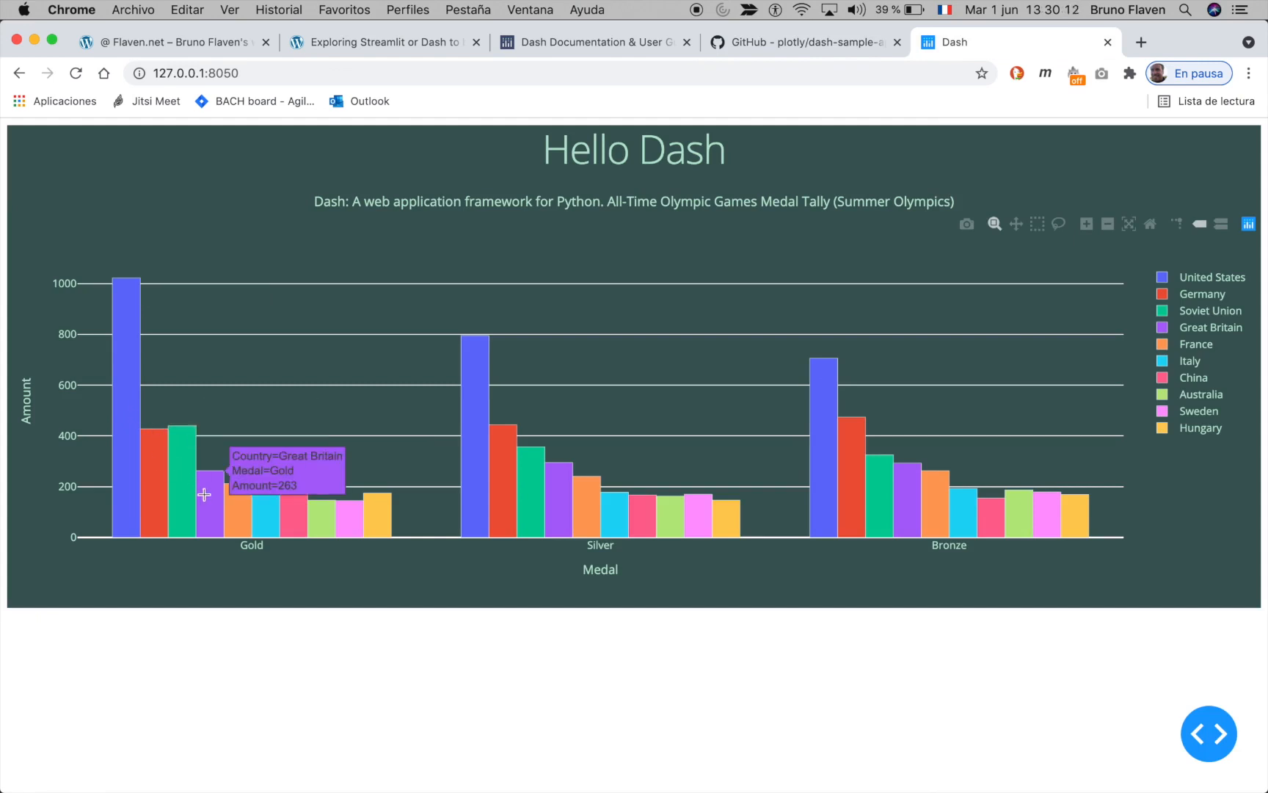
mouse_move(532, 465)
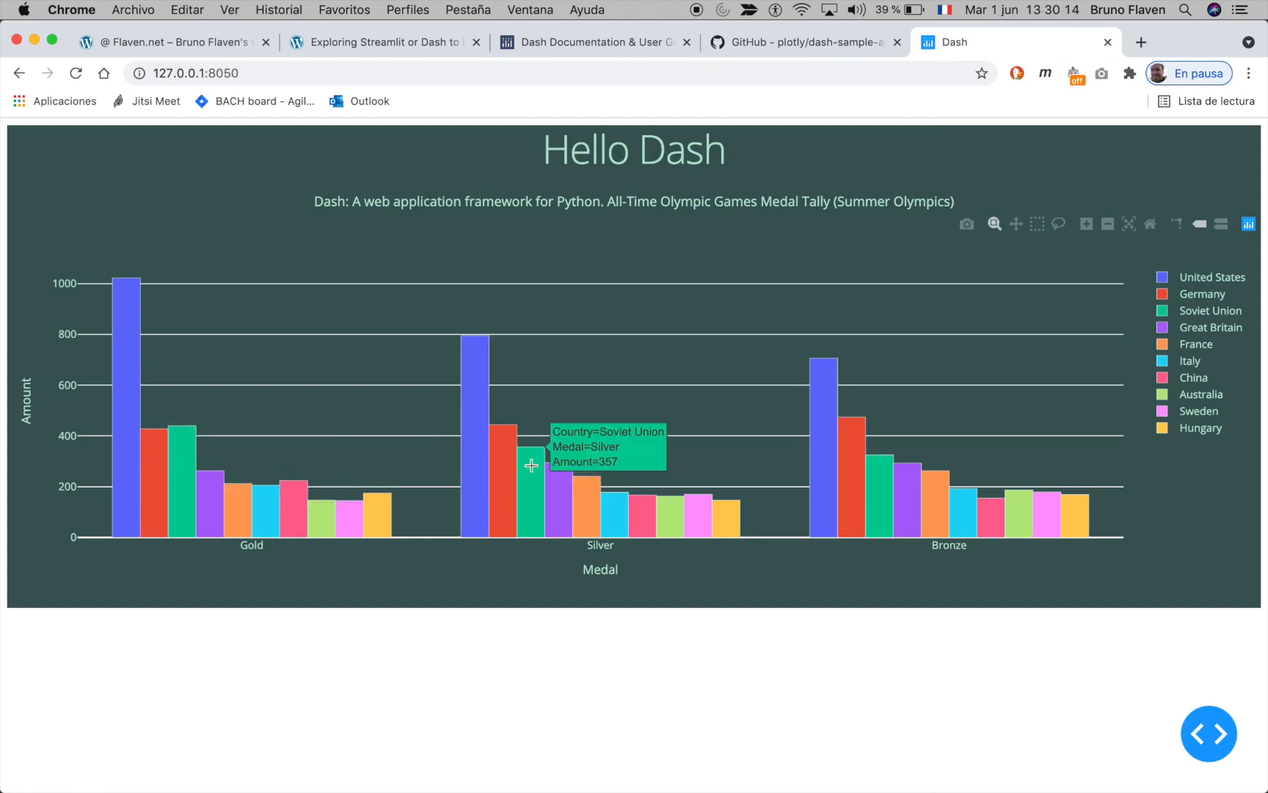
mouse_move(612, 576)
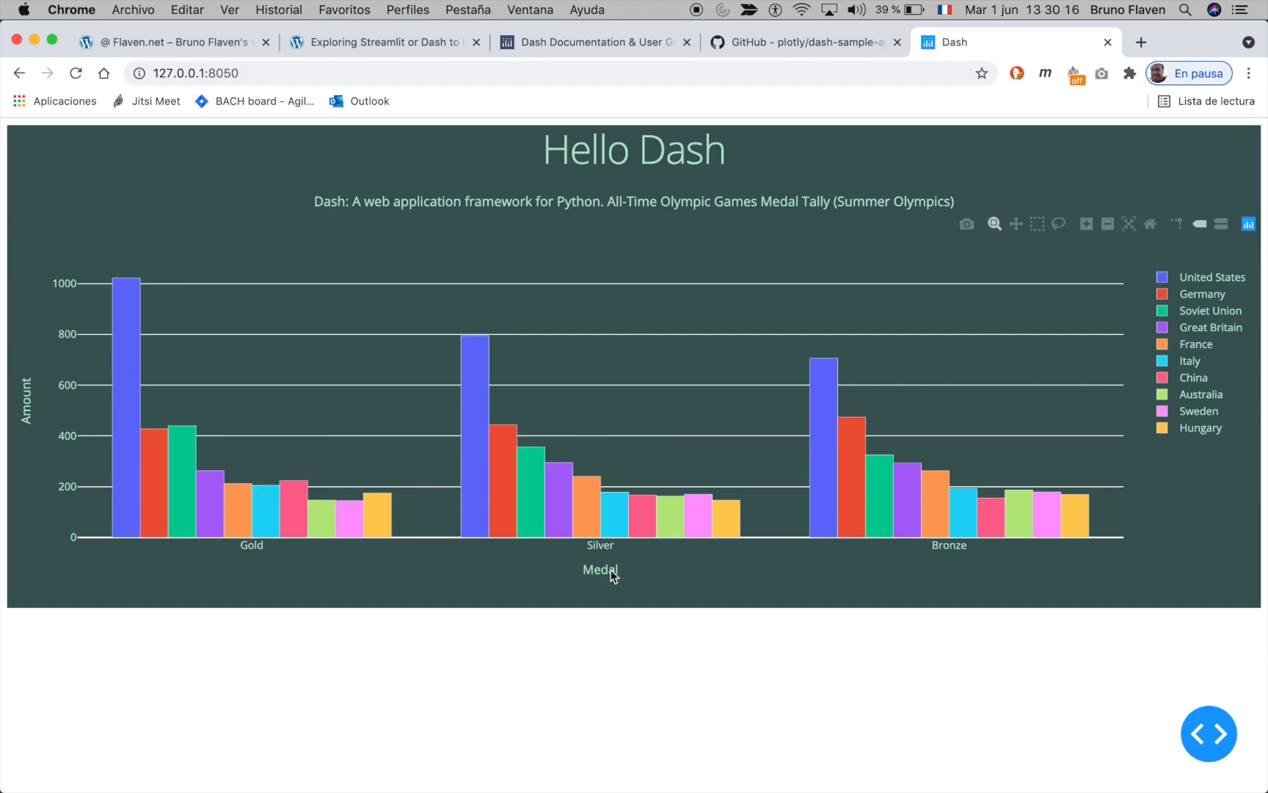
key("cmd+tab")
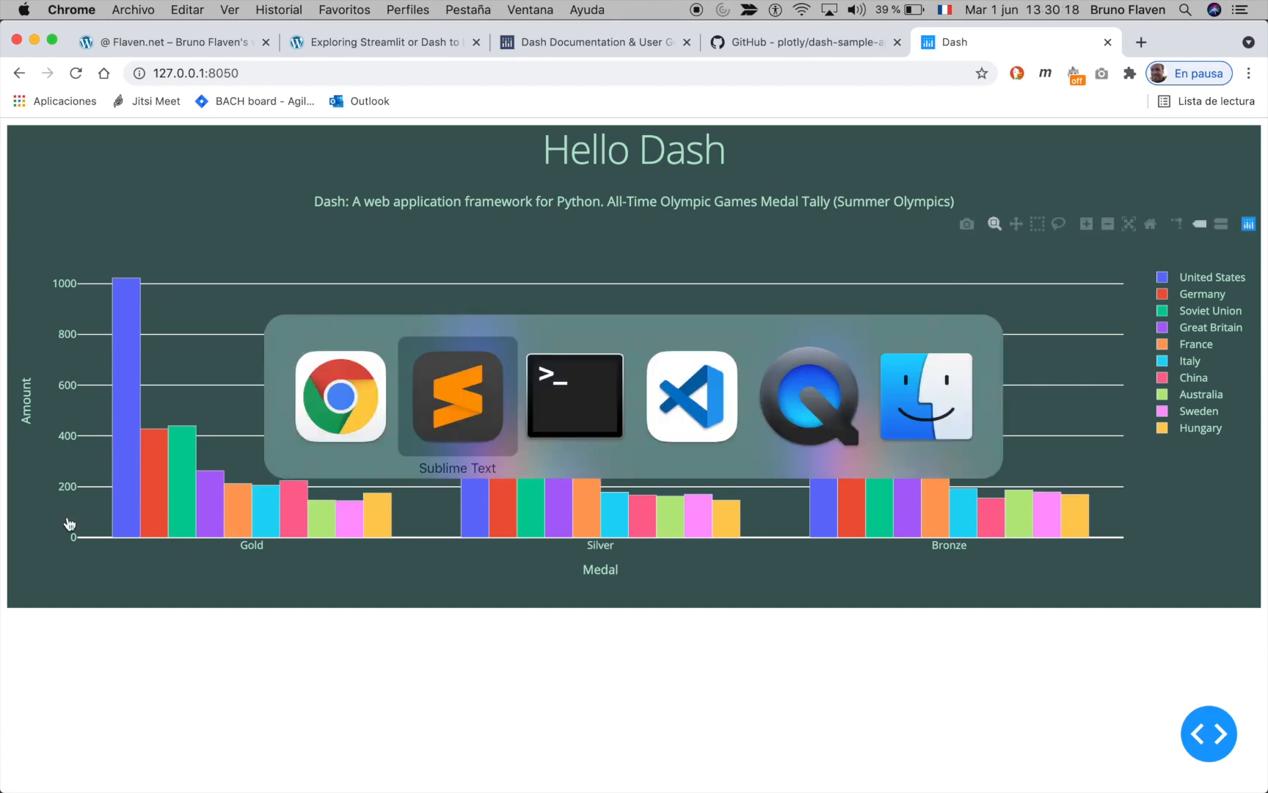
Step: Bring up the Dash script and scroll to its px.bar chart and app.layout code
left_click(458, 396)
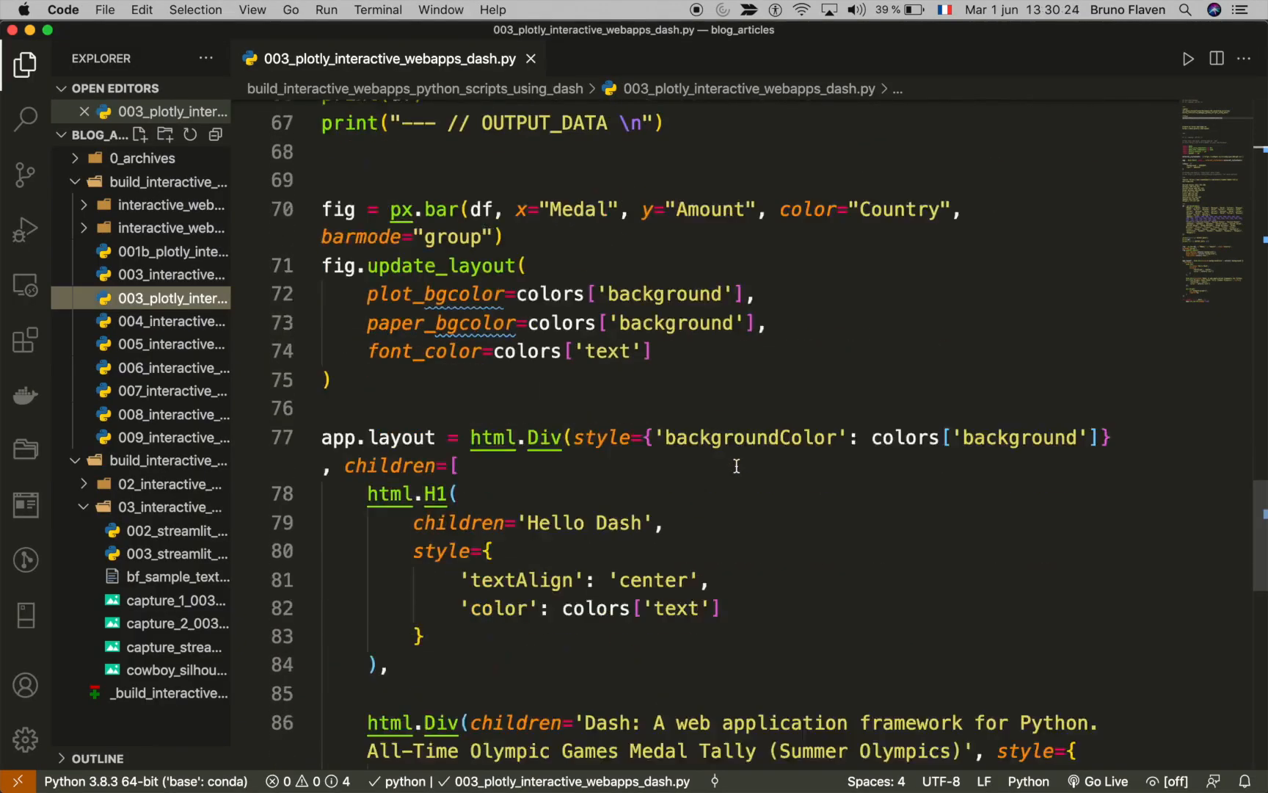
scroll("down", 3)
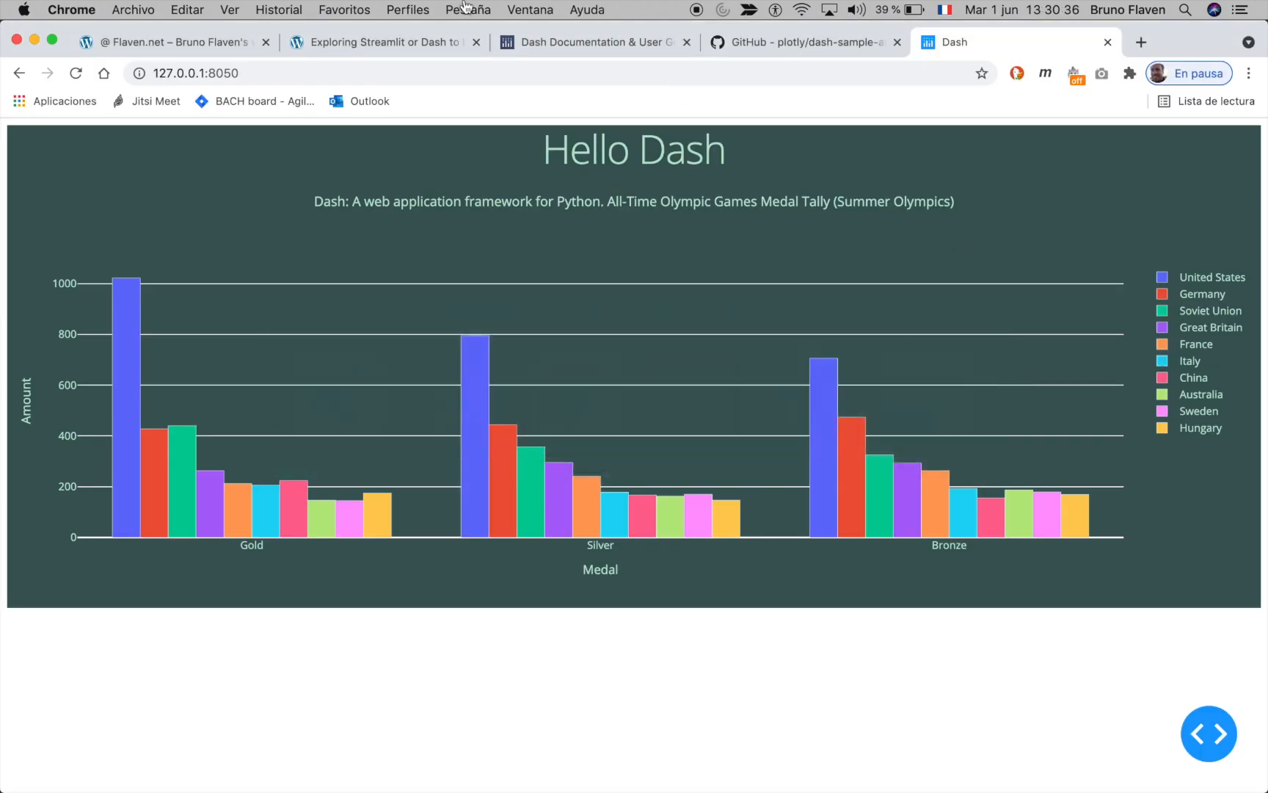
Step: Reload the Hello Dash page and go back to the server's Terminal to clear it
left_click(75, 73)
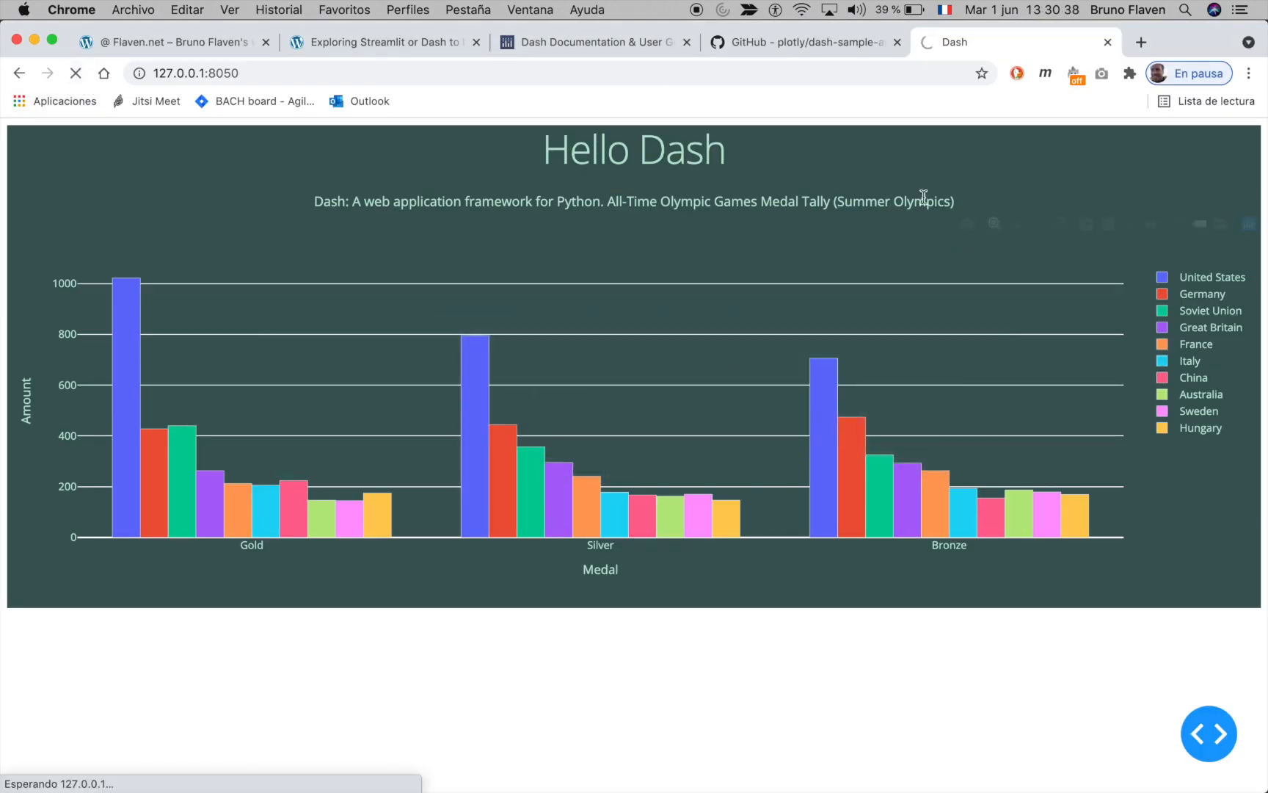
key("Cmd+Tab")
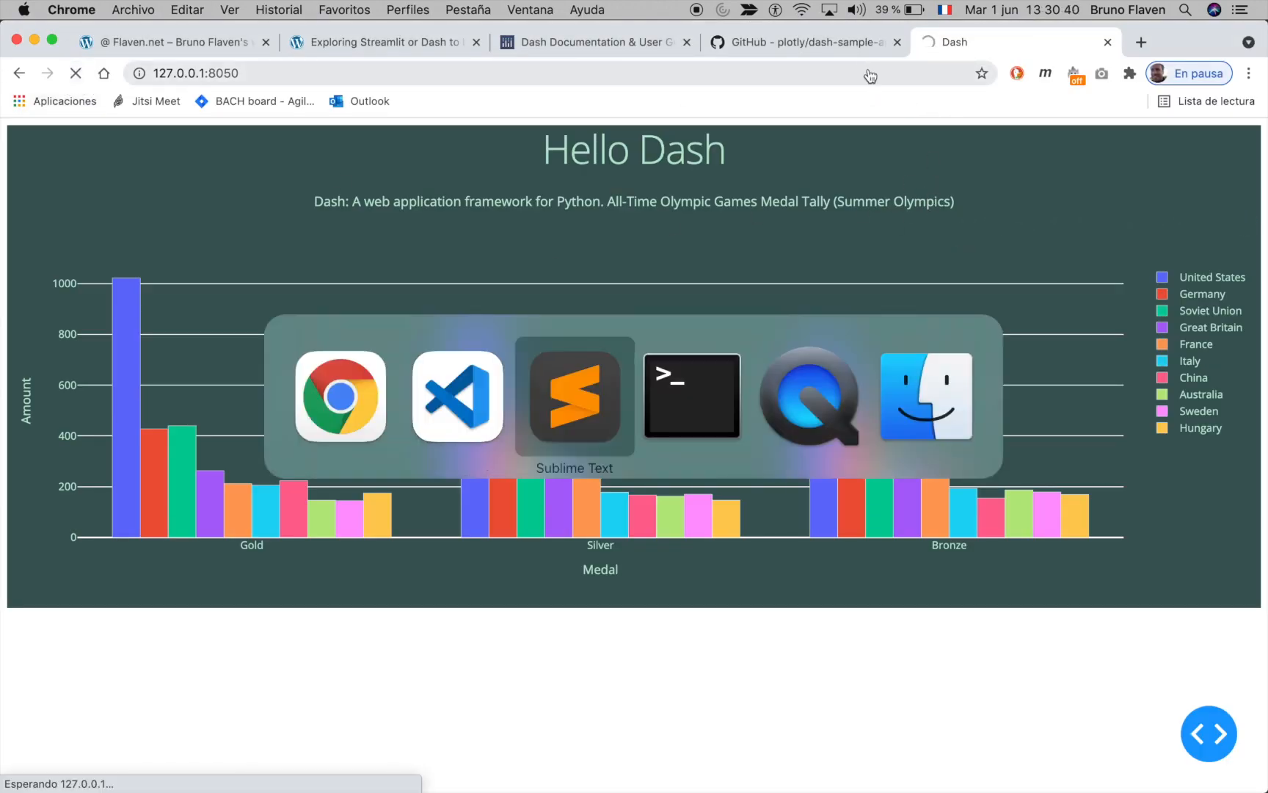
left_click(690, 395)
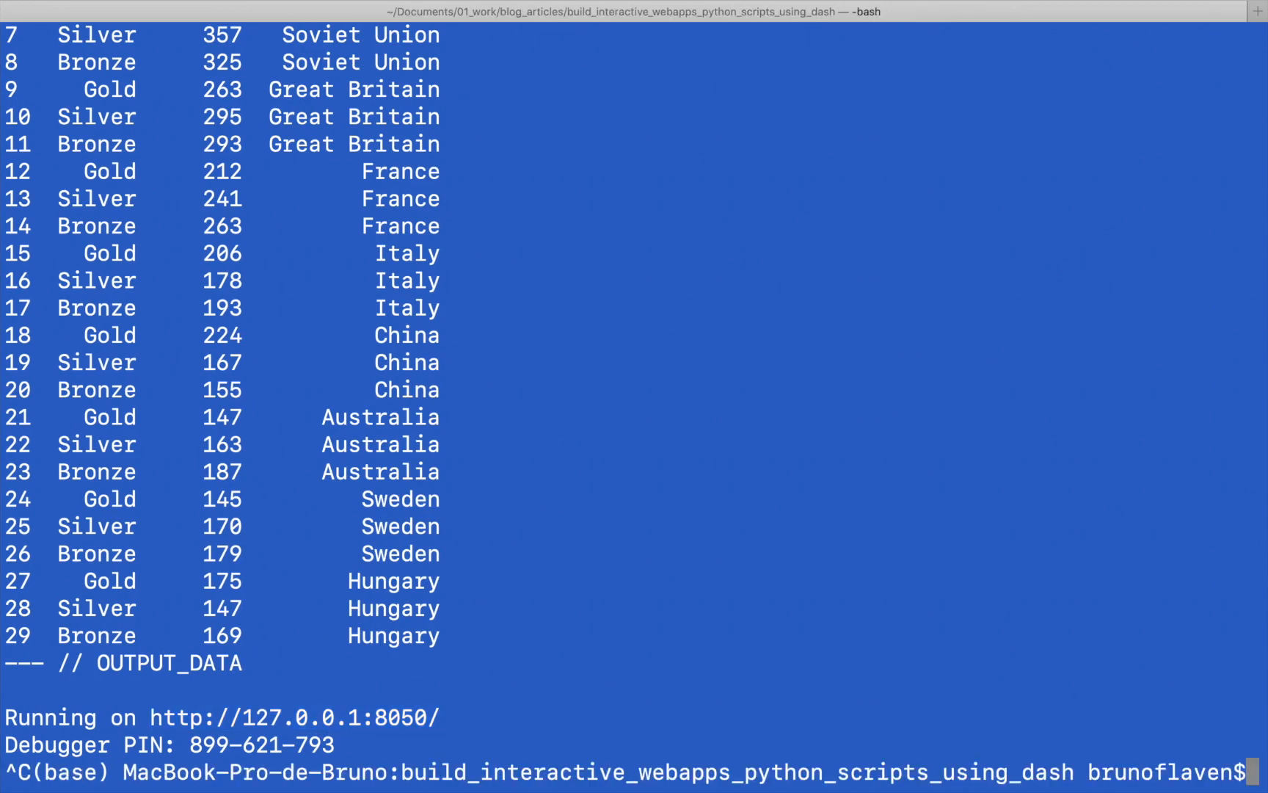
type("ear")
type("python 003_plotly_interactive_webapps_dash.py")
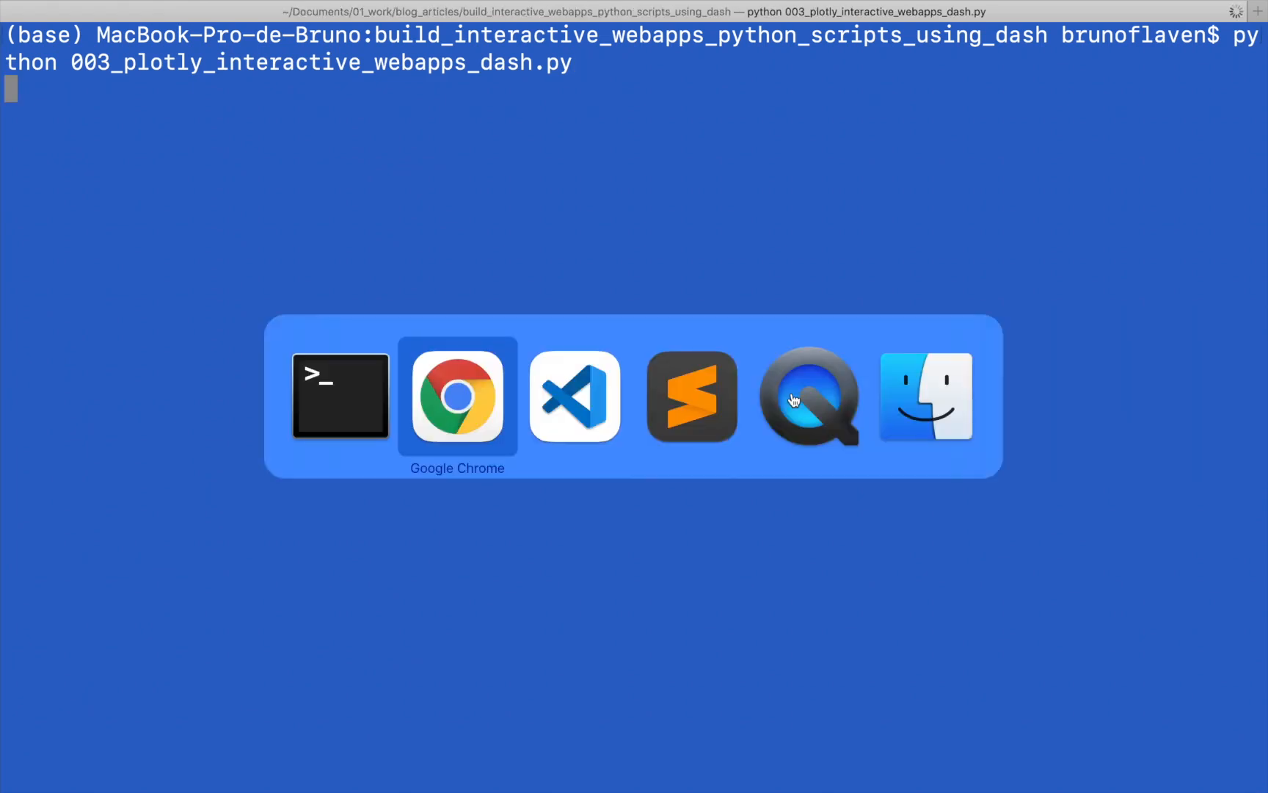
Step: Scroll through the script, then stop the Dash server in Terminal with Ctrl+C
left_click(457, 396)
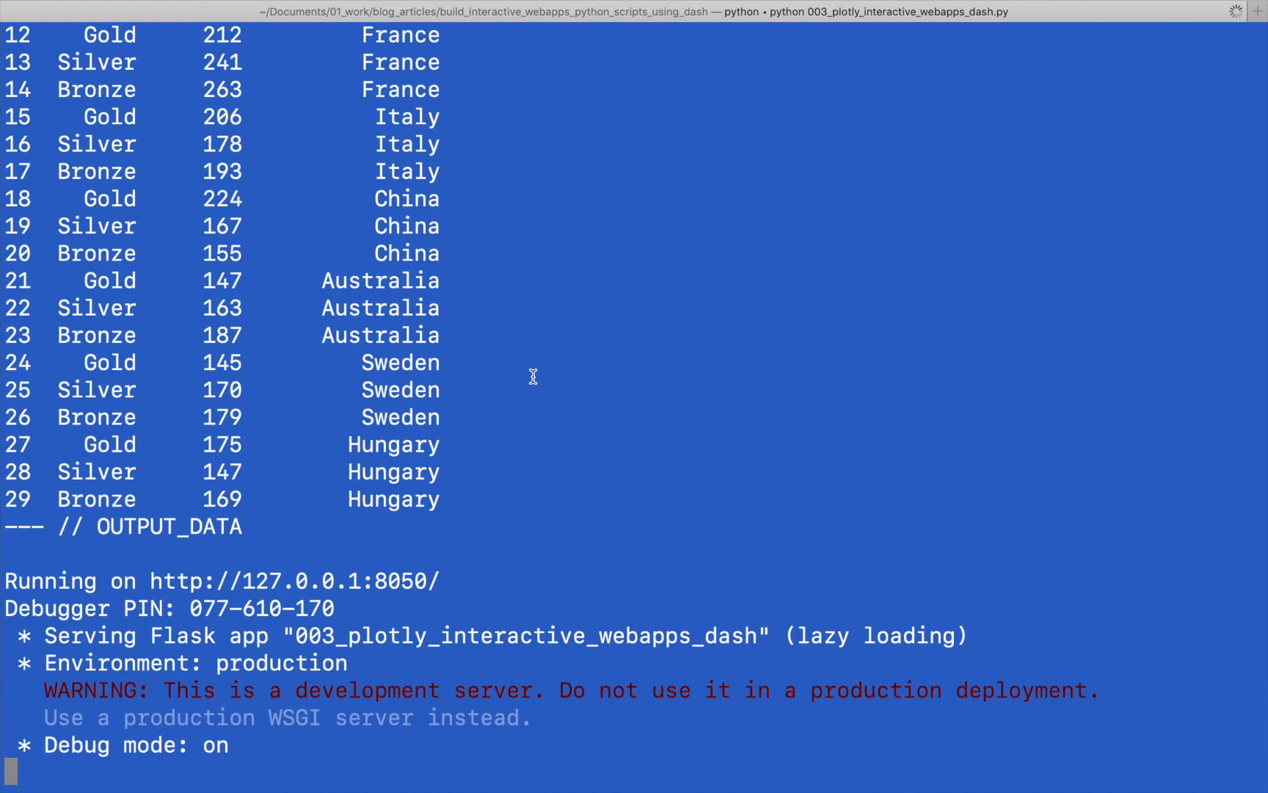
scroll("down", 3)
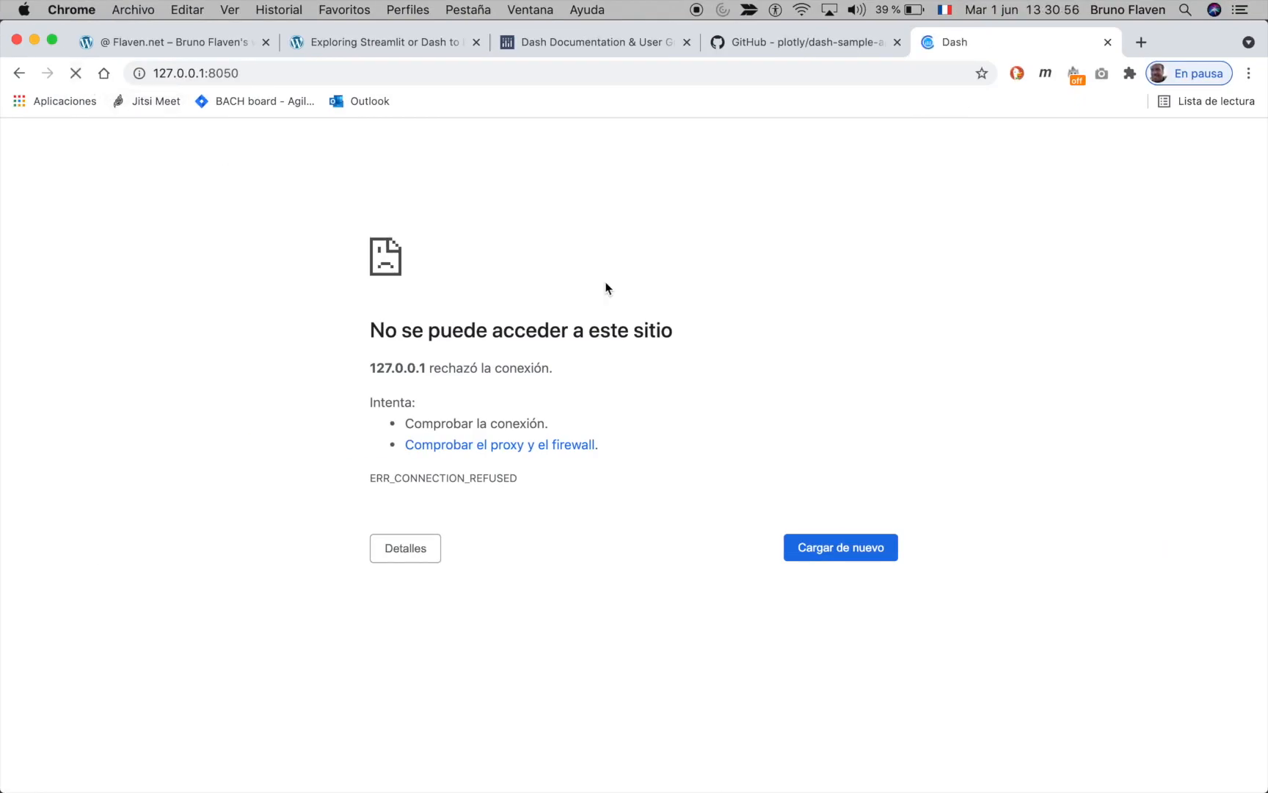
left_click(838, 547)
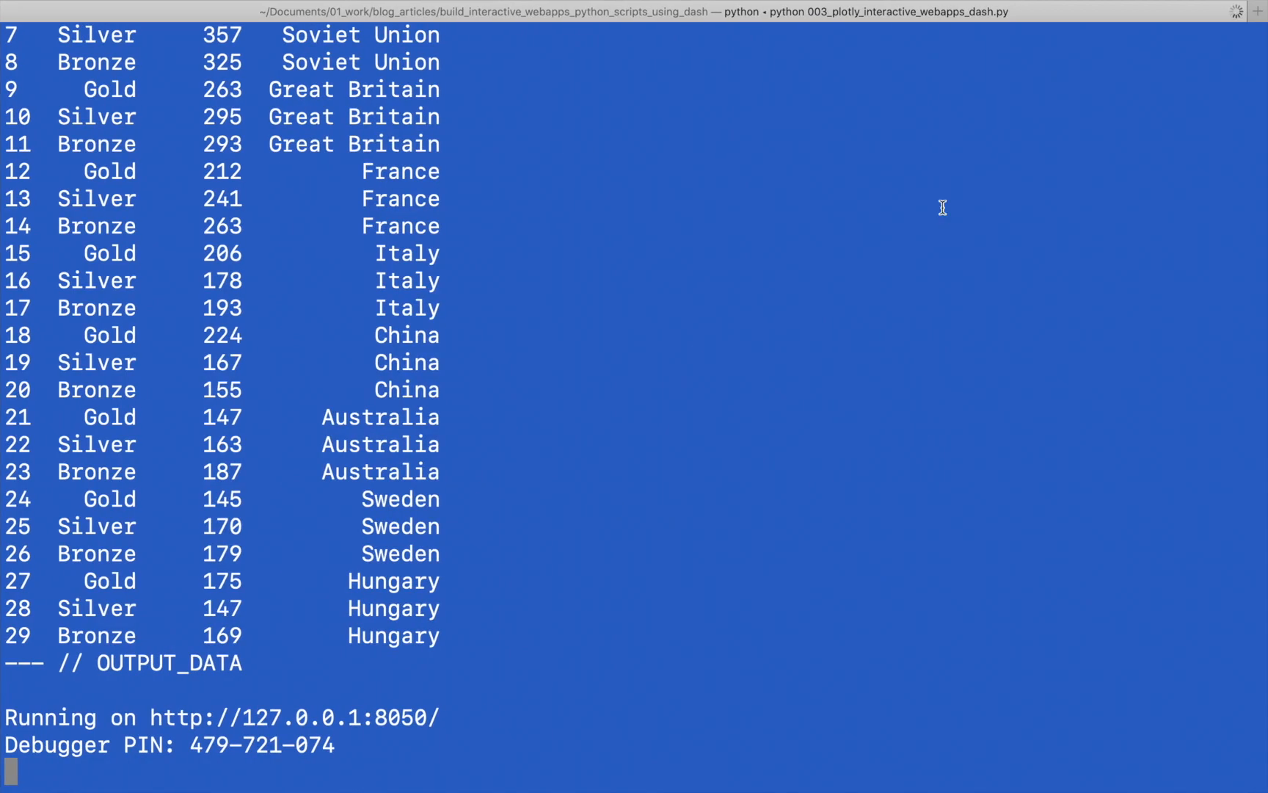
key("ctrl+c")
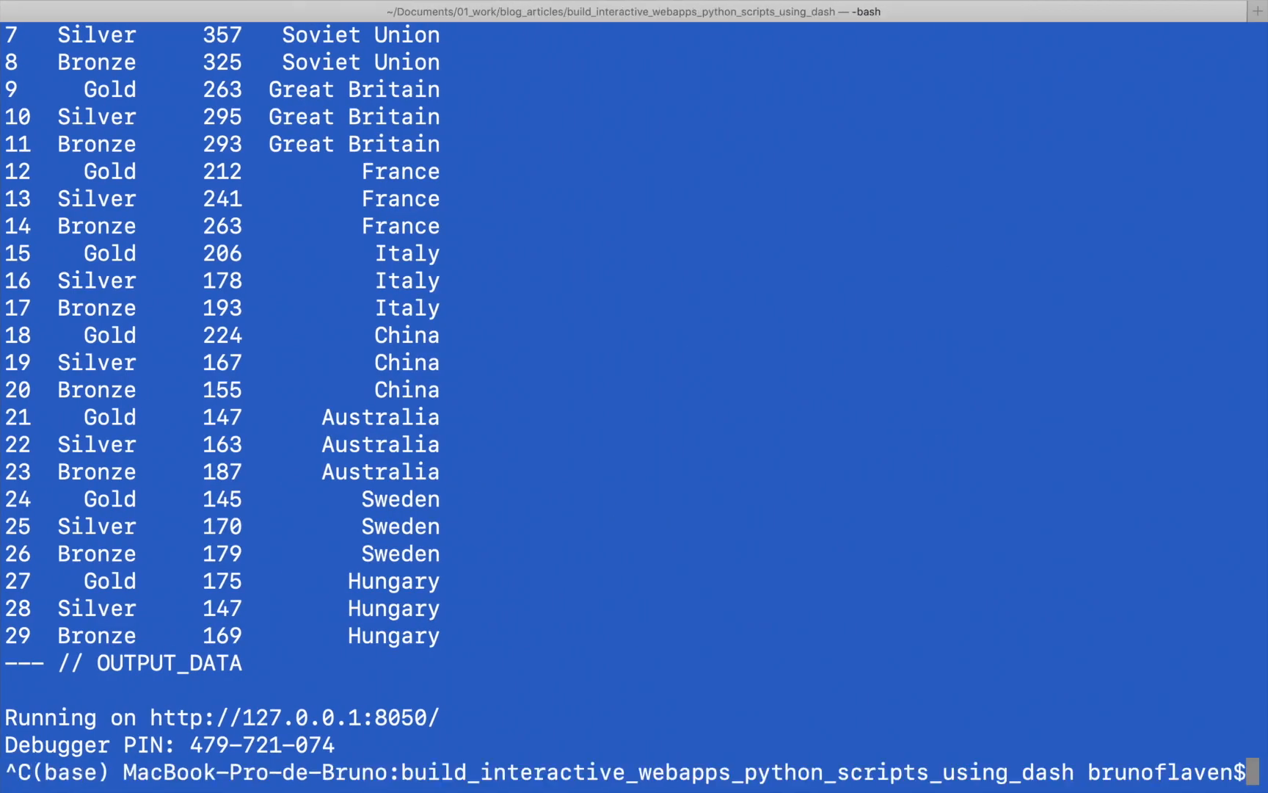
Step: Open the Project #1 NLP visualizations article from the blog post's Dash section
type("ear;")
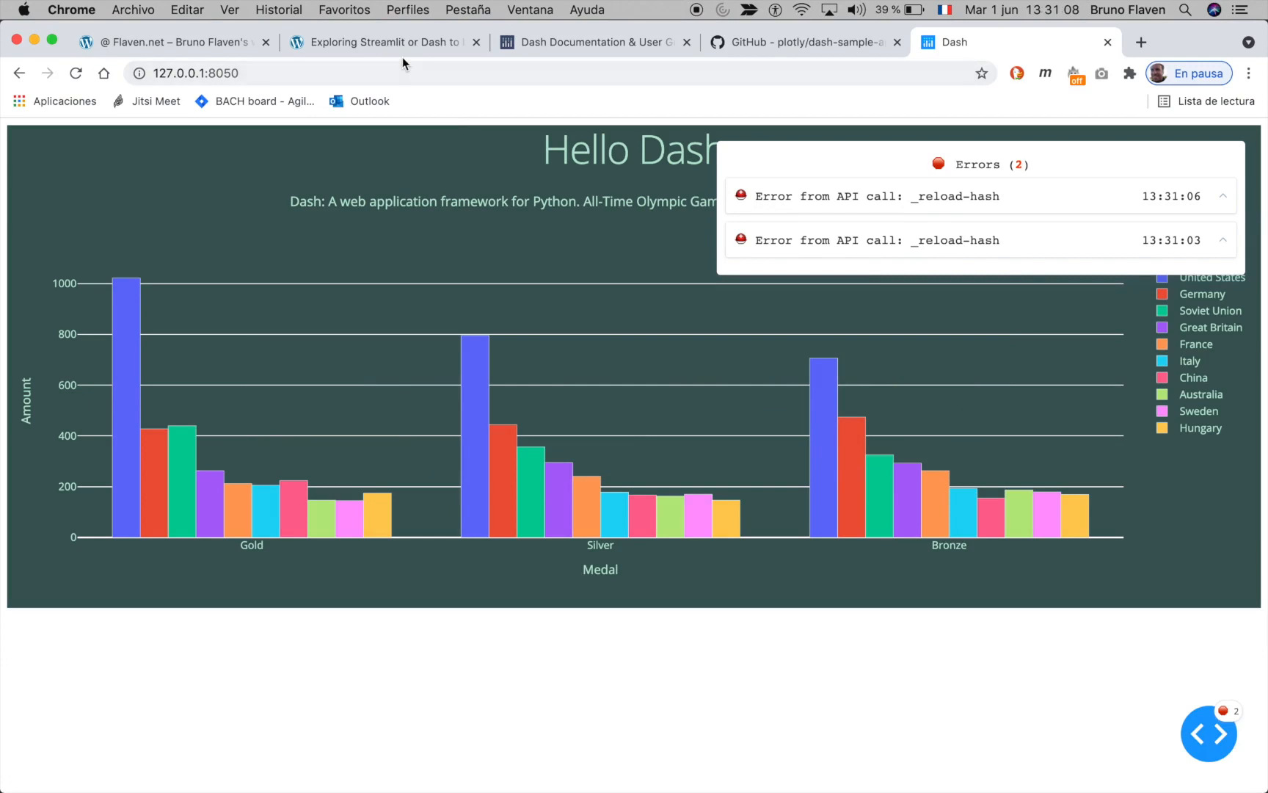
left_click(380, 42)
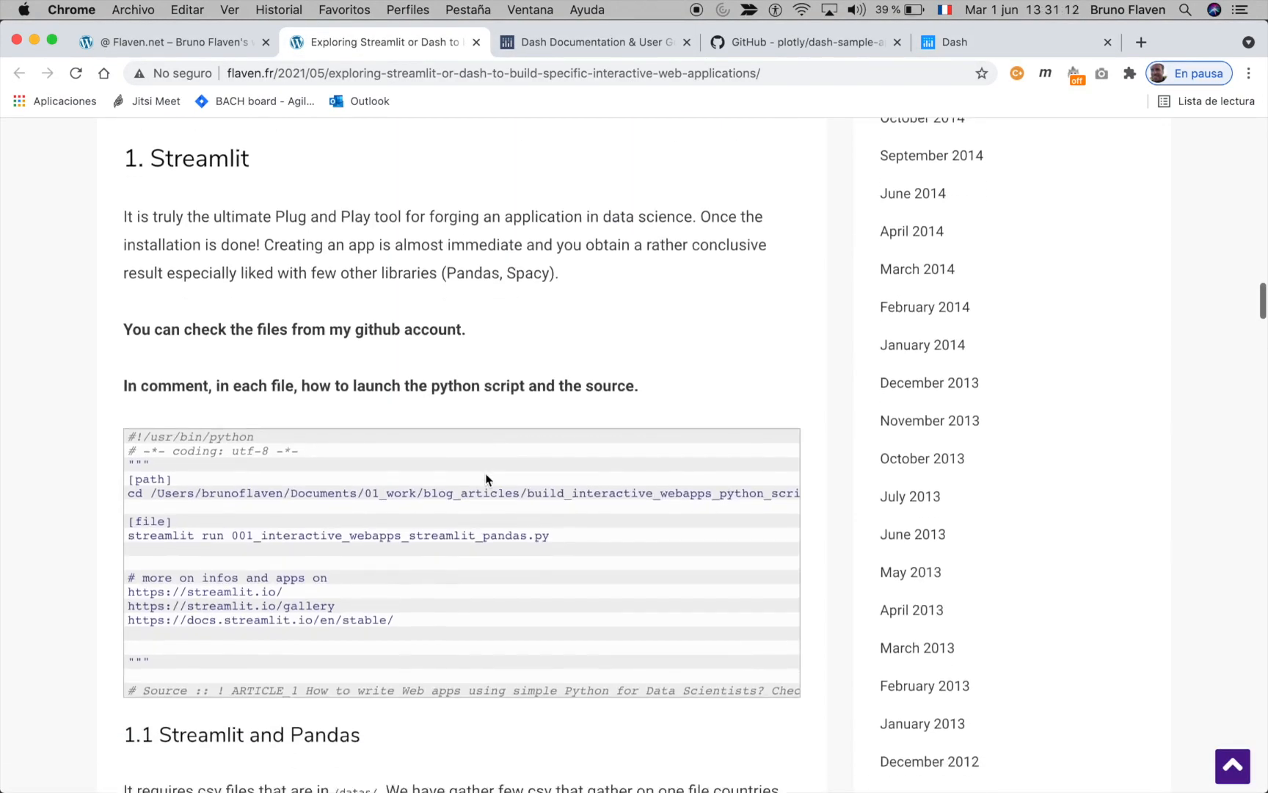
scroll("down", 3)
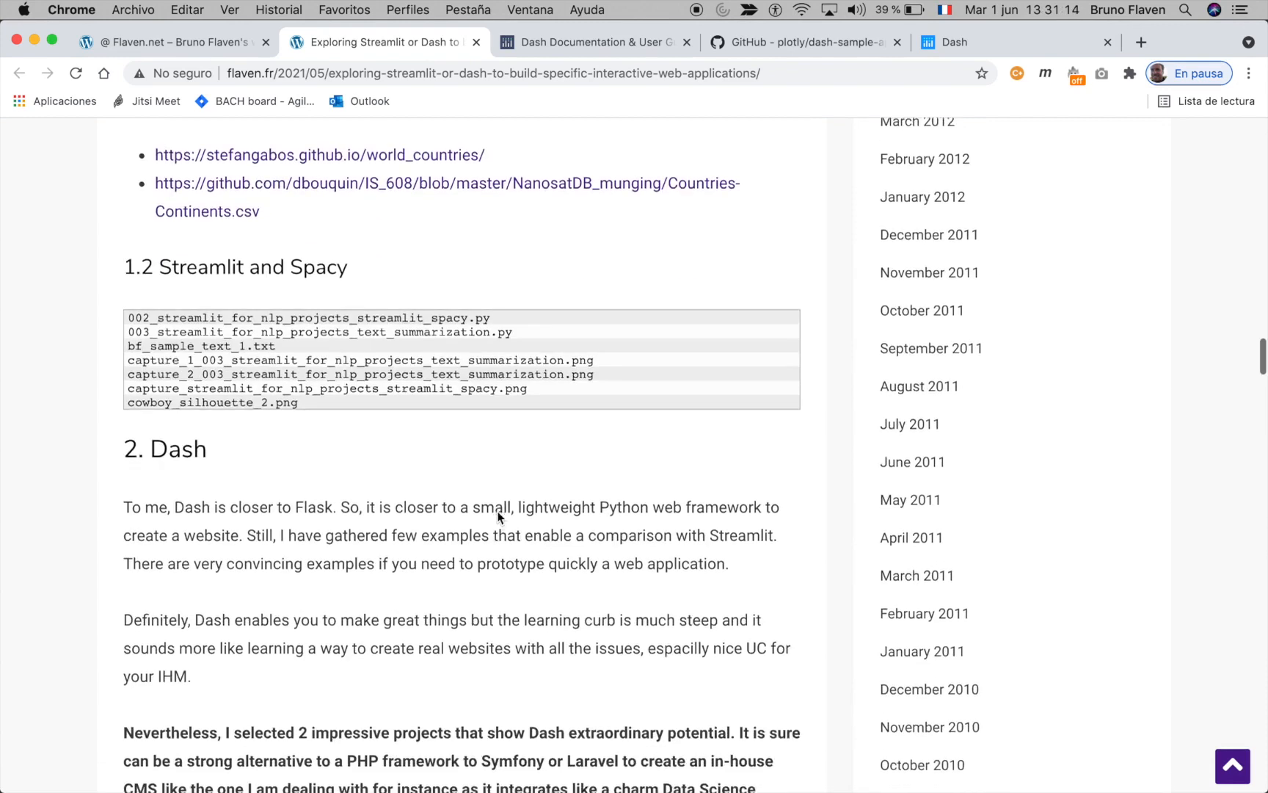
scroll("down", 3)
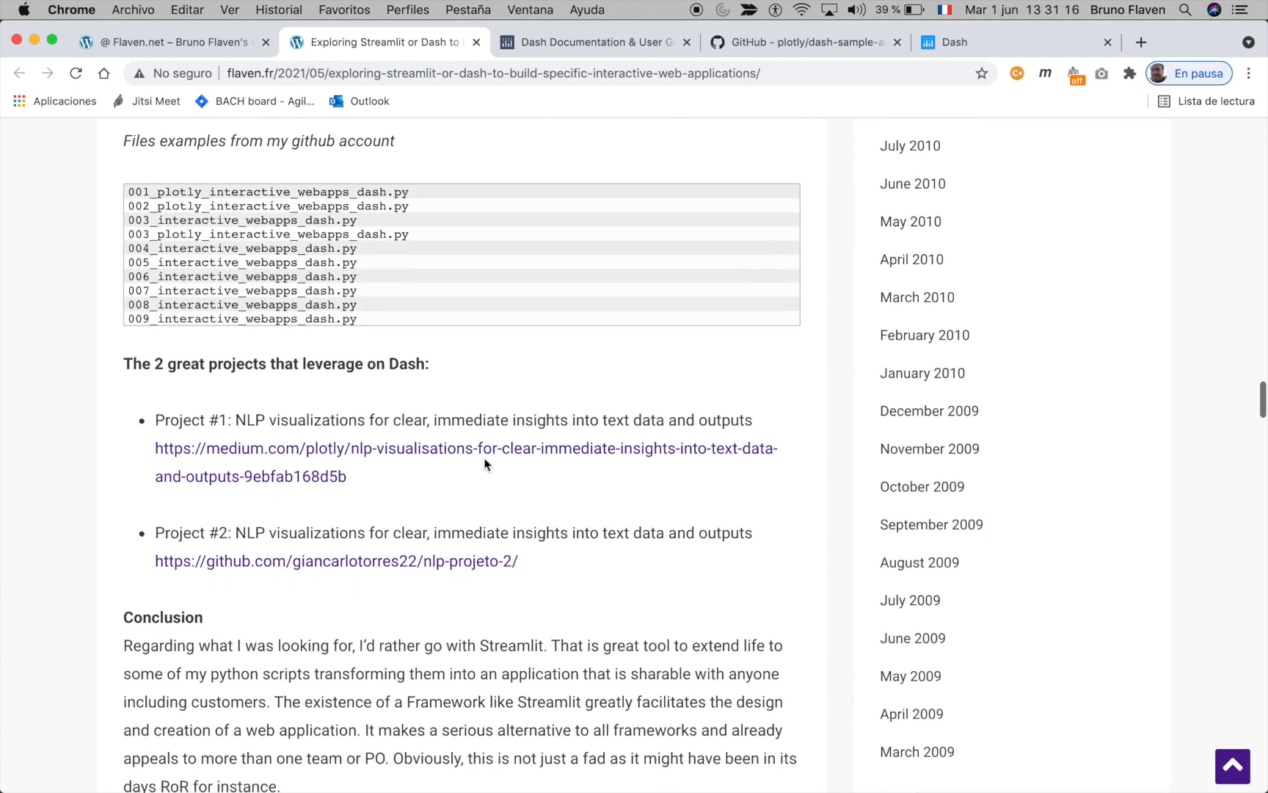
left_click(466, 448)
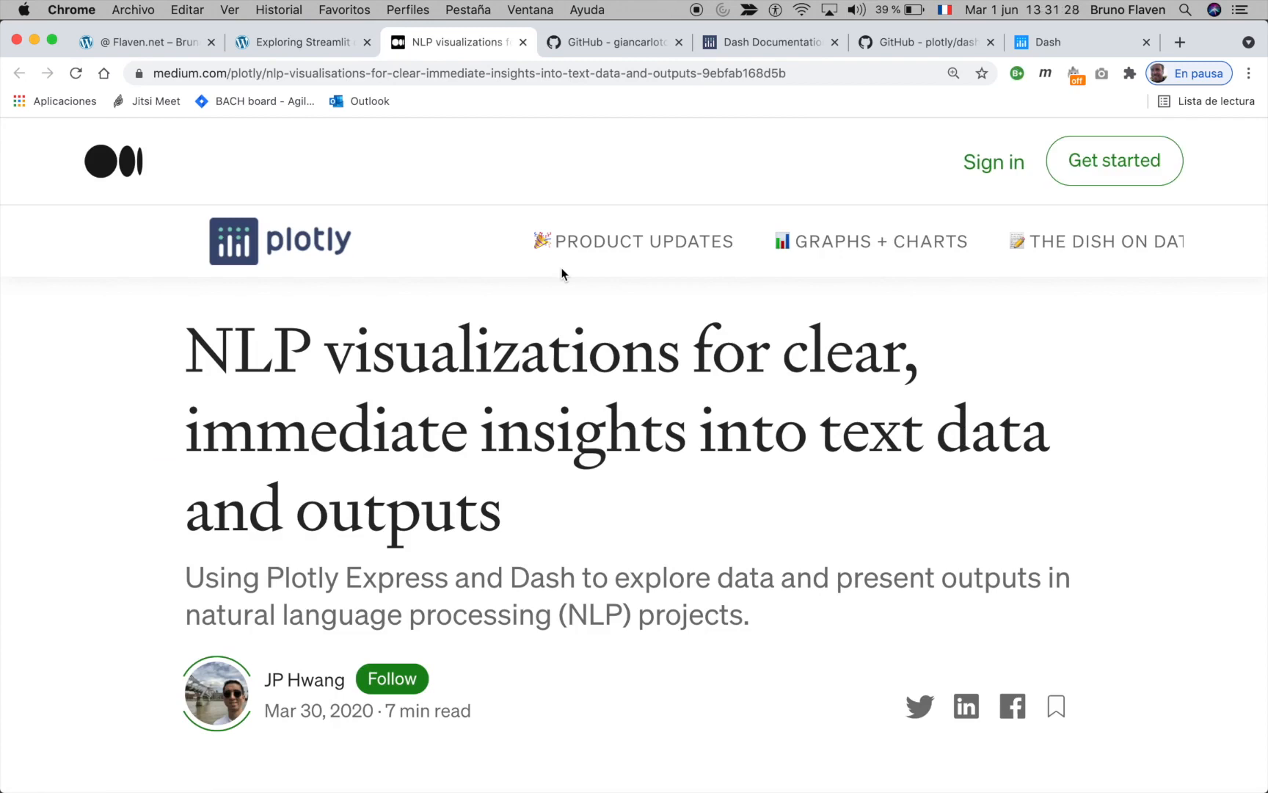
mouse_move(588, 377)
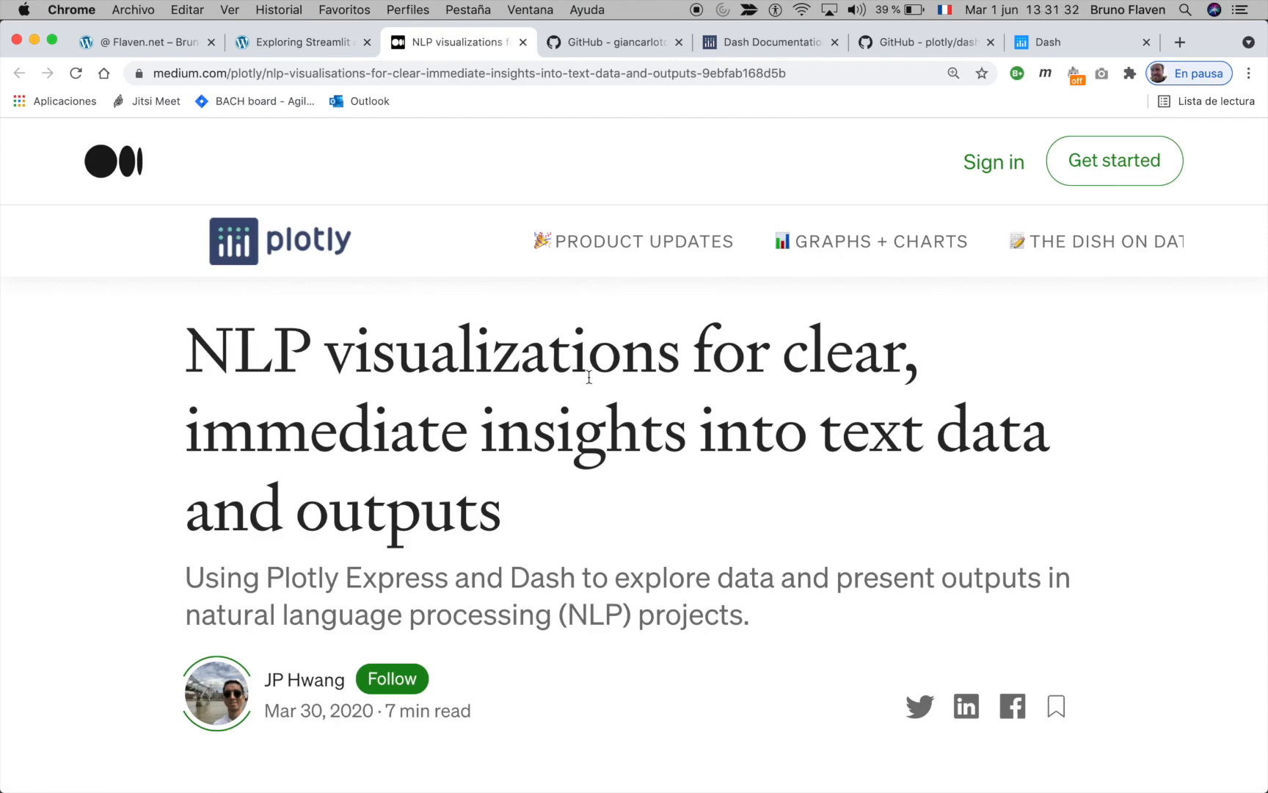
mouse_move(623, 291)
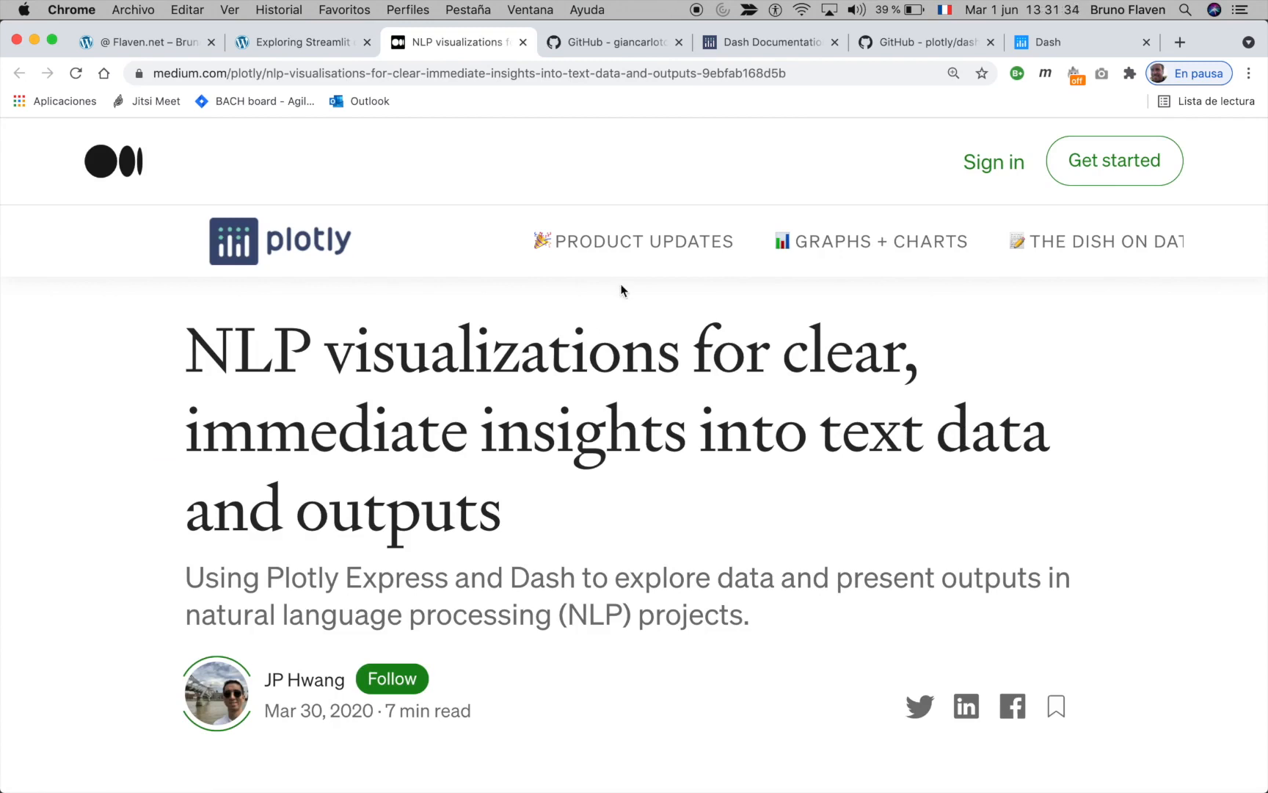
left_click(612, 42)
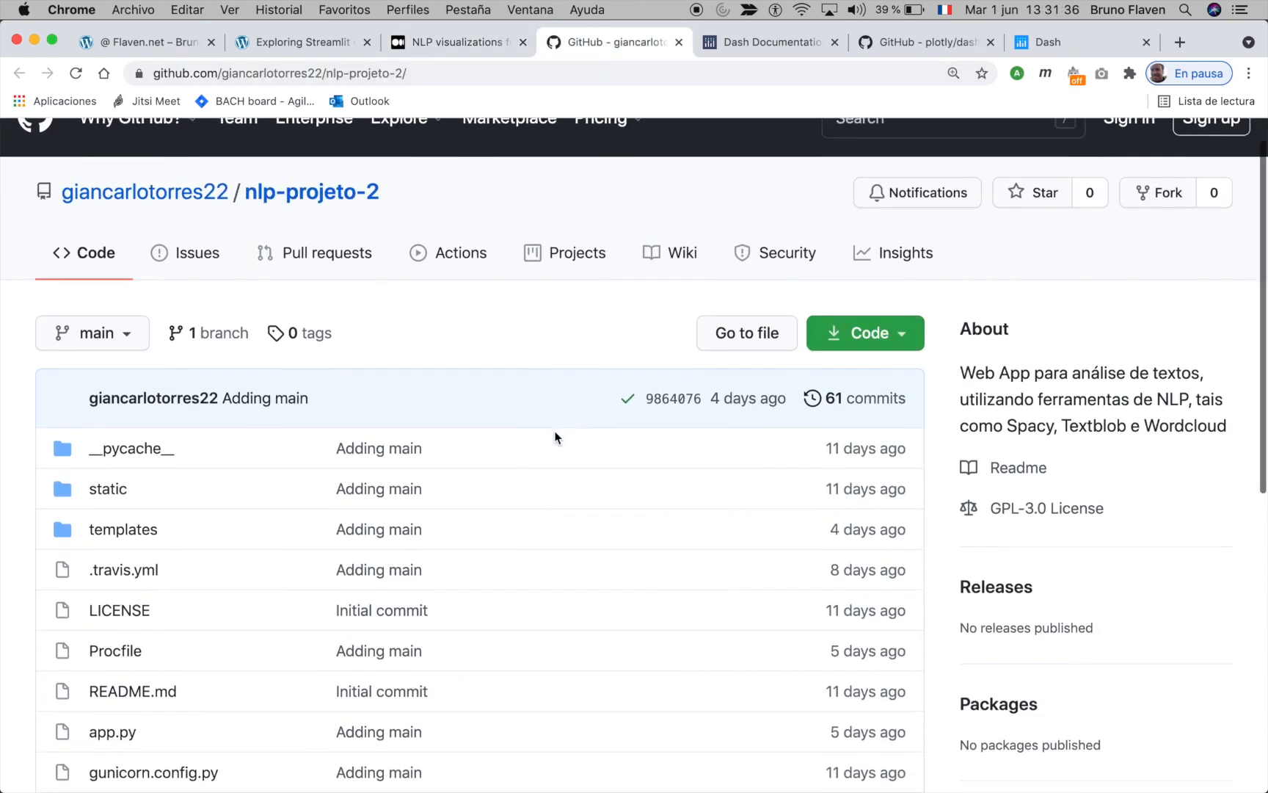
scroll("down", 3)
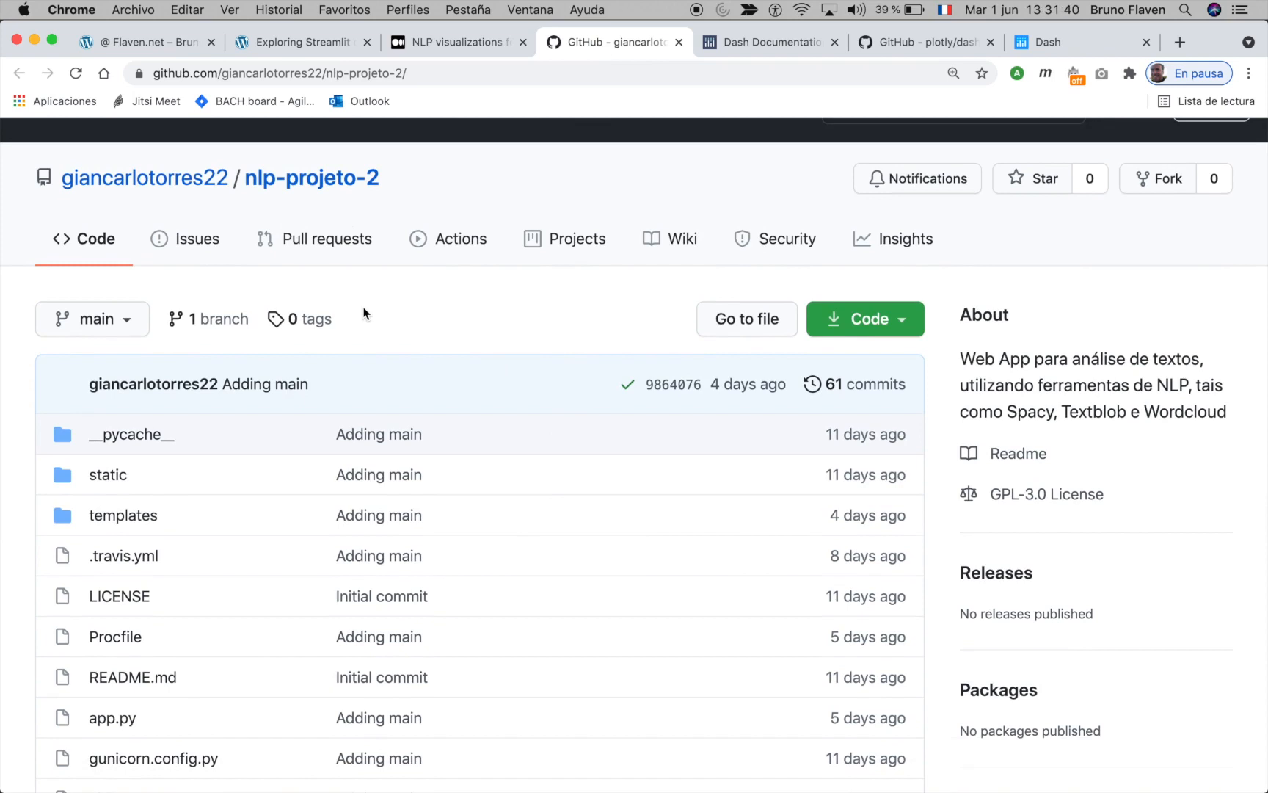
mouse_move(526, 325)
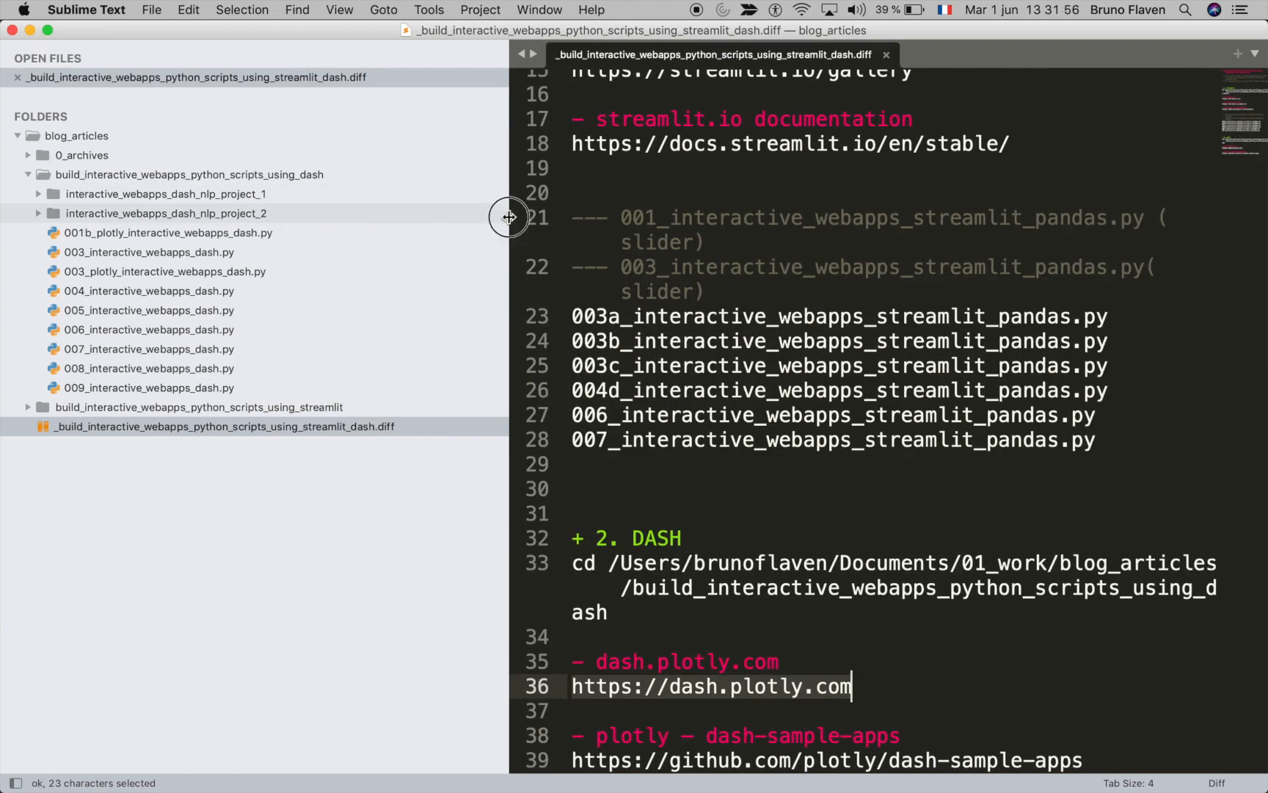
Step: Copy the interactive_webapps_dash_nlp_project_1 folder path, switch to Terminal, and start typing python
right_click(166, 193)
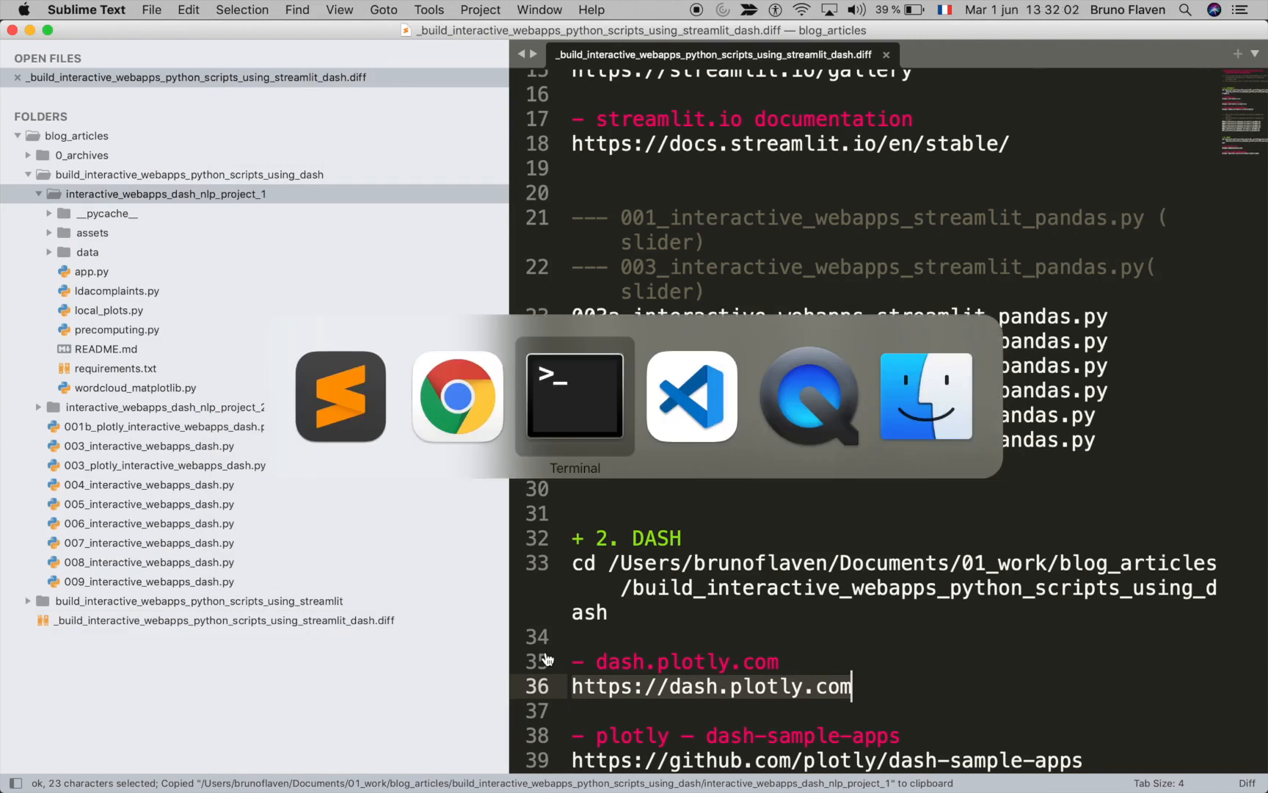
left_click(574, 397)
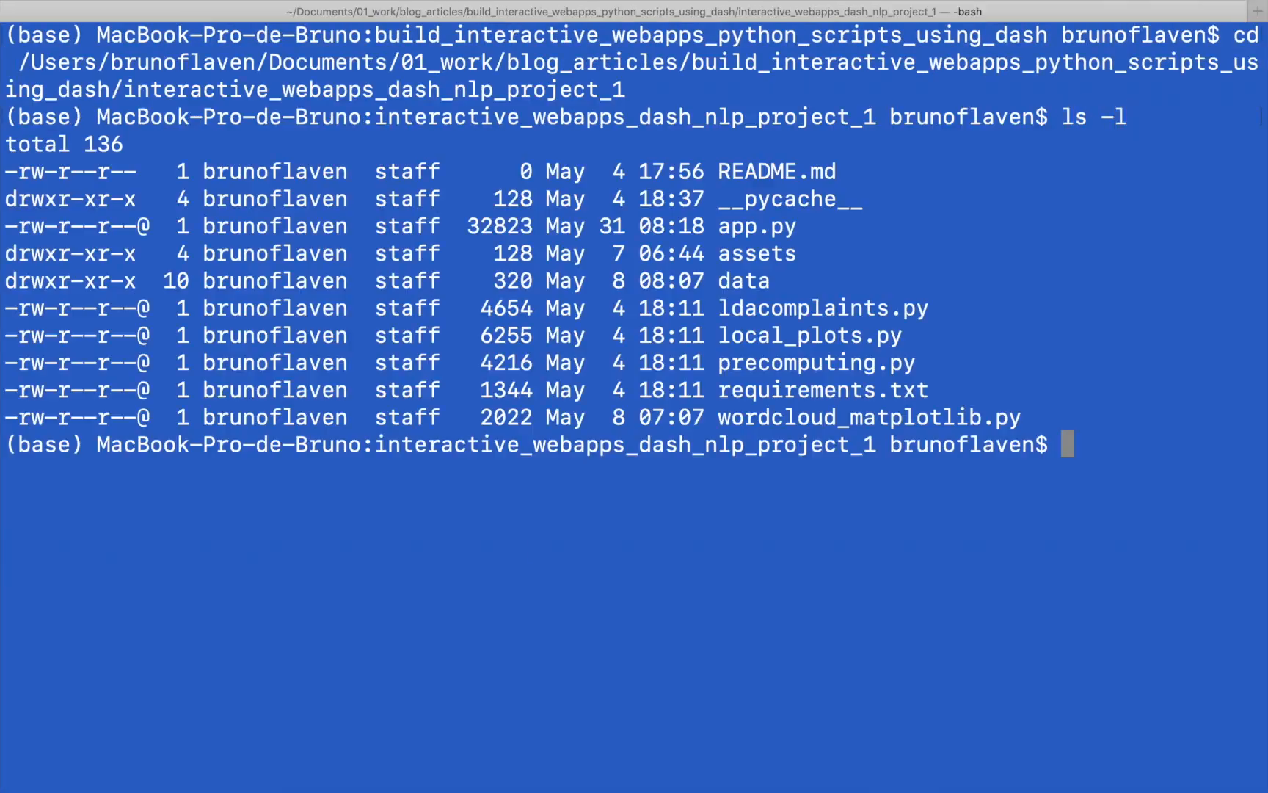
mouse_move(716, 232)
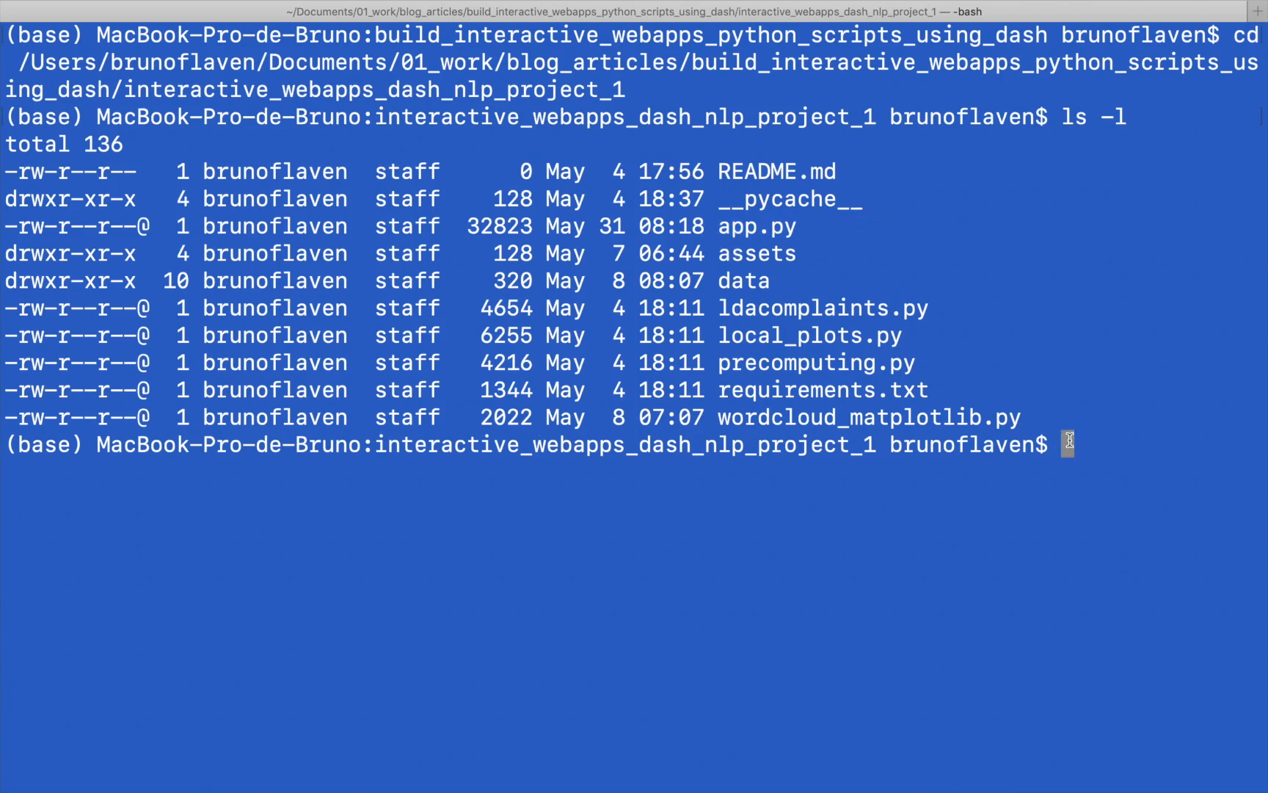
type("pyhton")
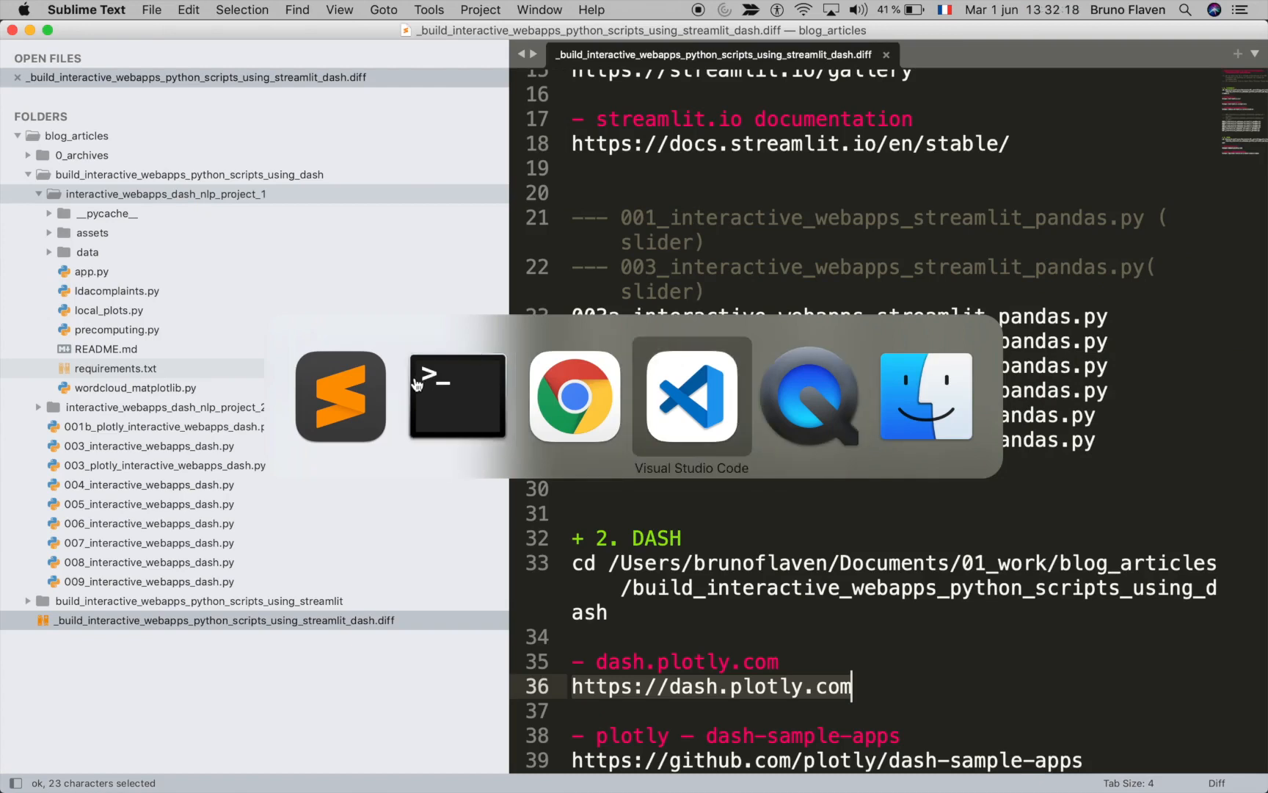
Step: Open app.py from the interactive_webapps_dash_nlp_project_1 folder in VS Code
left_click(690, 396)
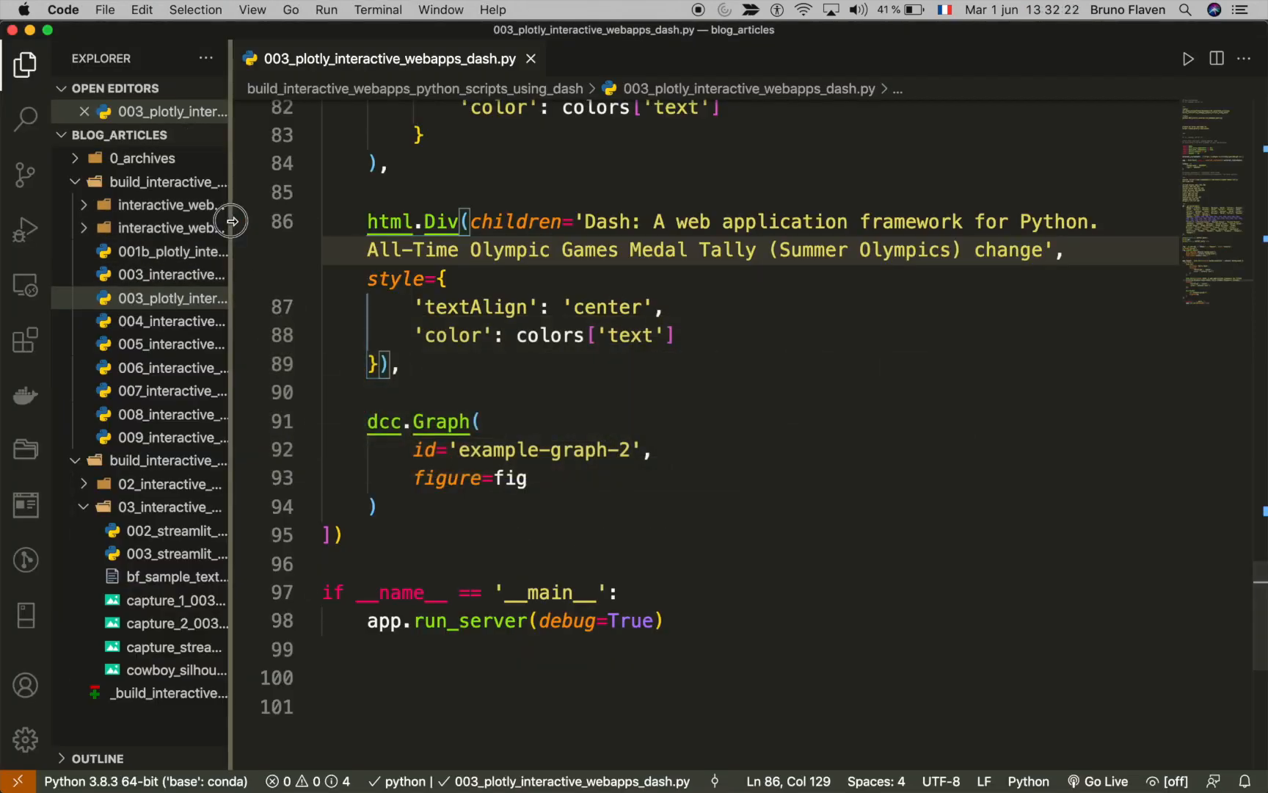
left_click(531, 58)
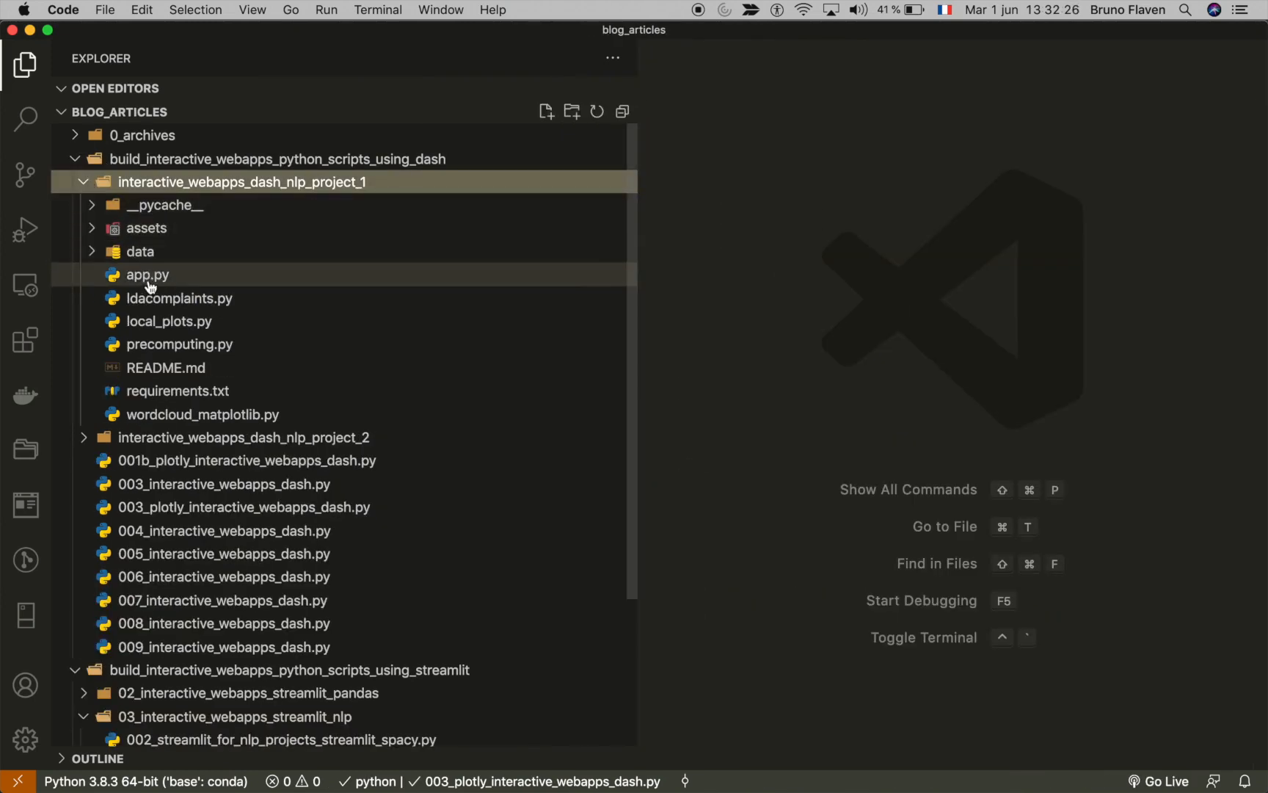
double_click(148, 274)
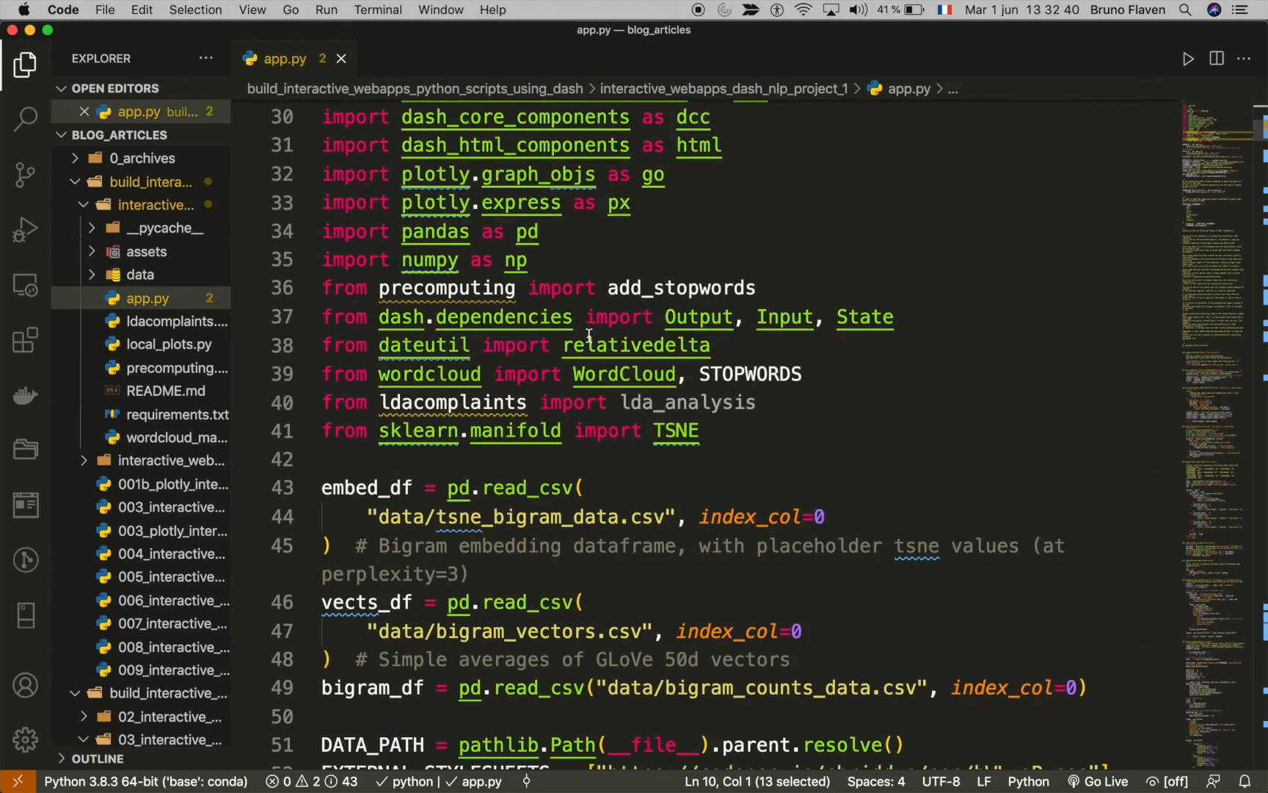
Step: Read through app.py's imports and settings, then return to Chrome
scroll("down", 3)
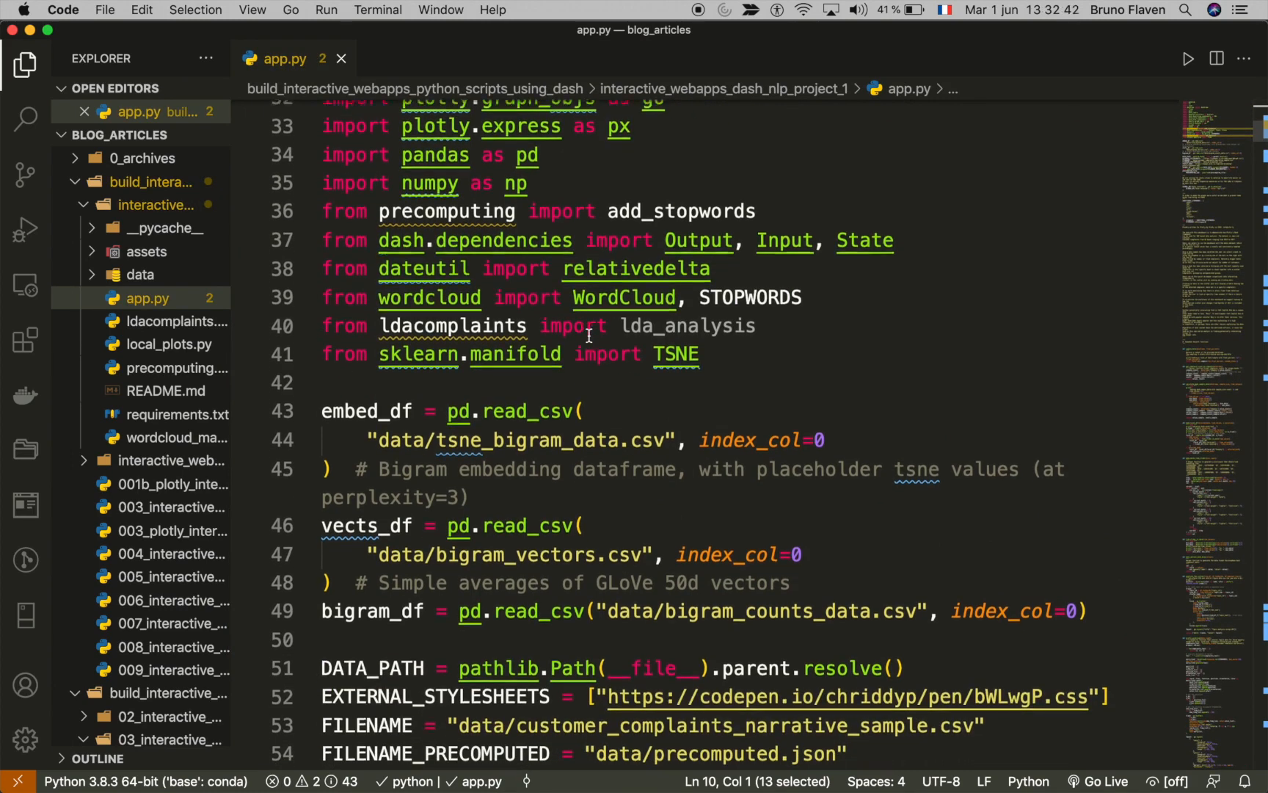
scroll("down", 3)
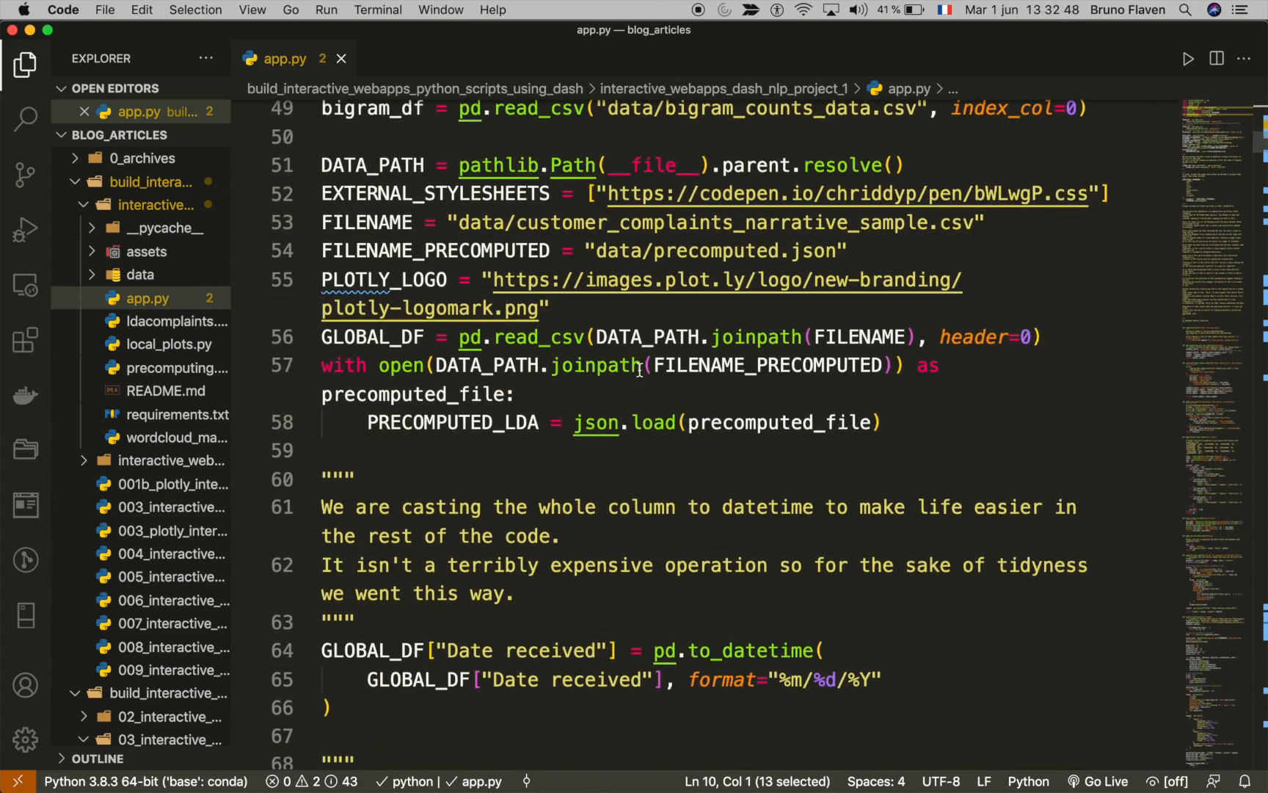
scroll("down", 3)
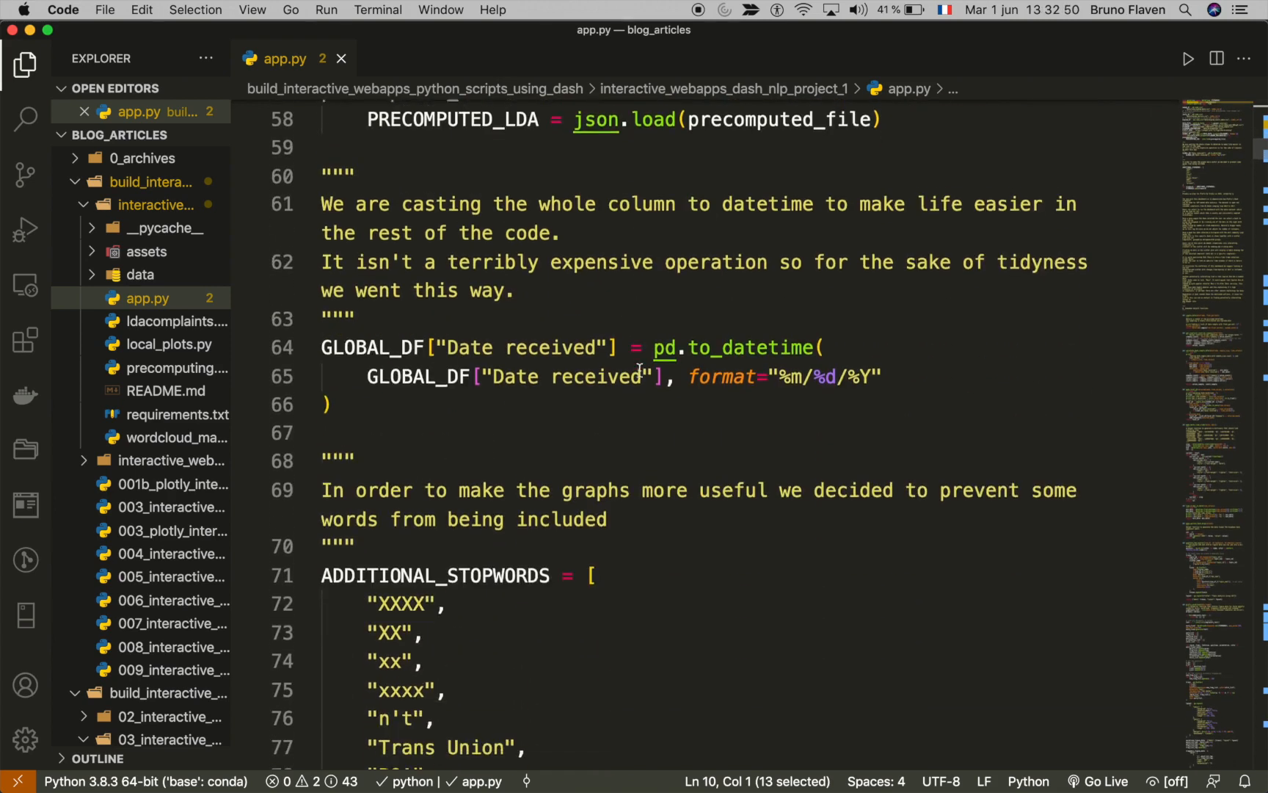
scroll("down", 3)
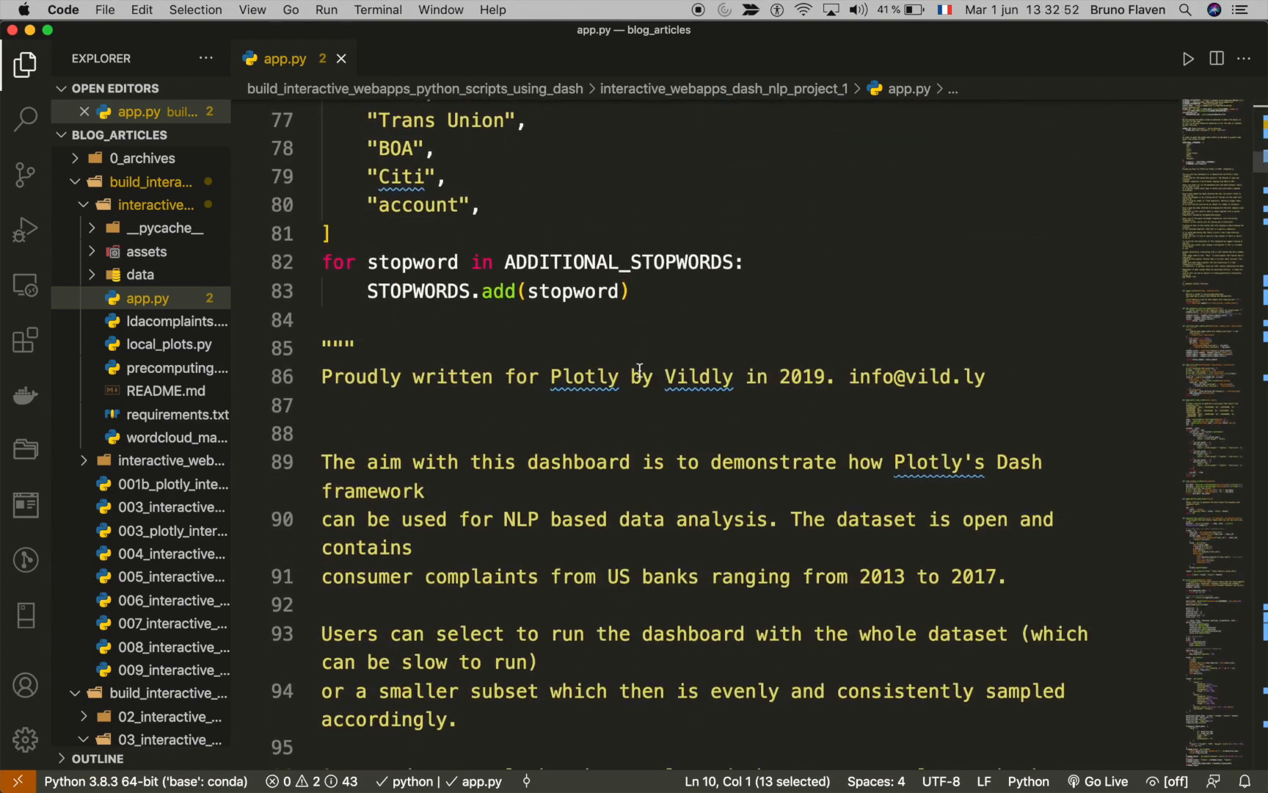
mouse_move(666, 433)
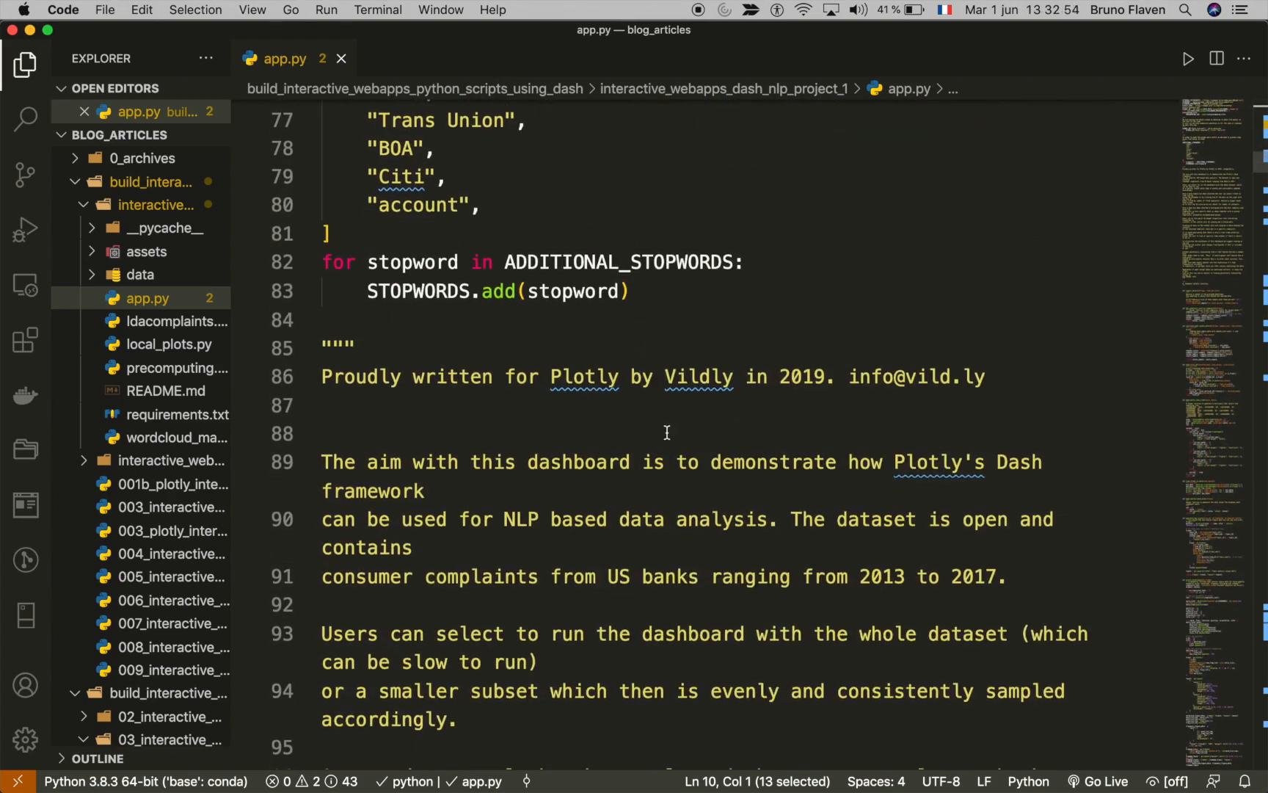
mouse_move(703, 504)
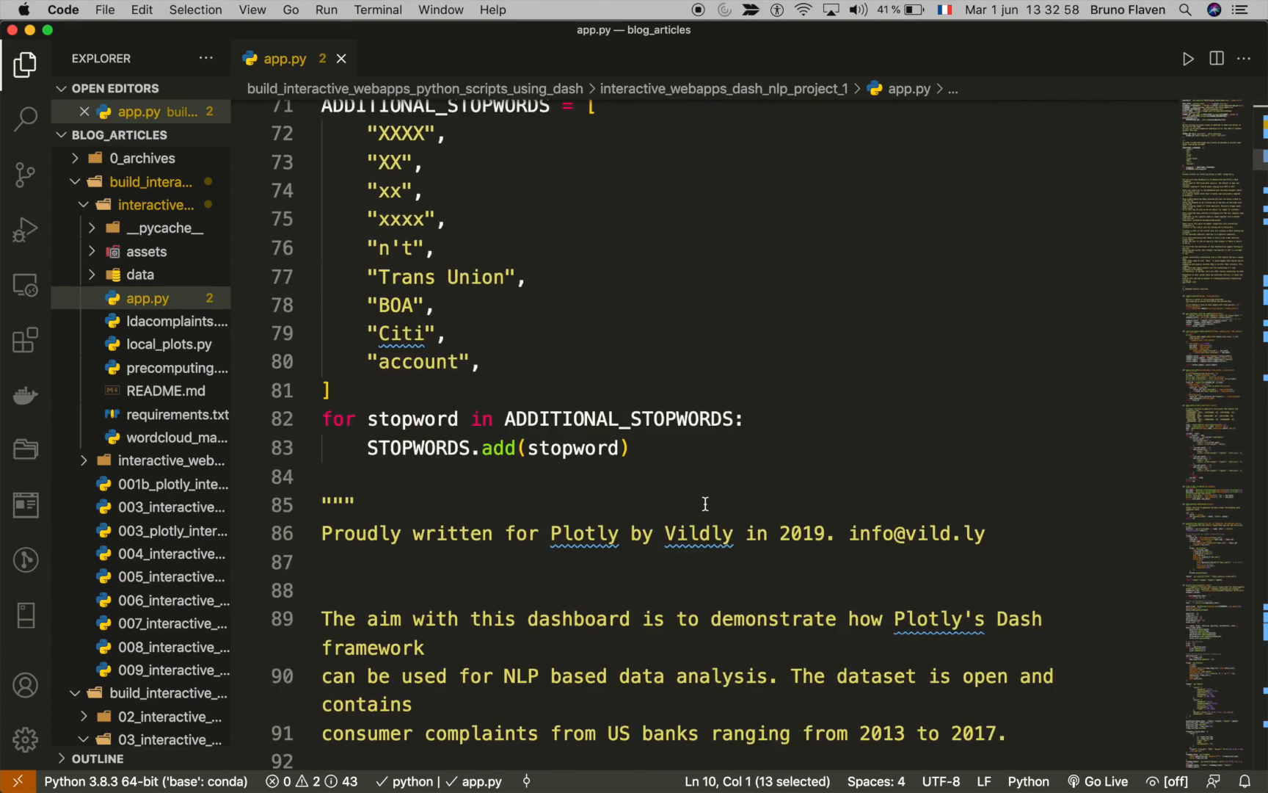
key("cmd+tab")
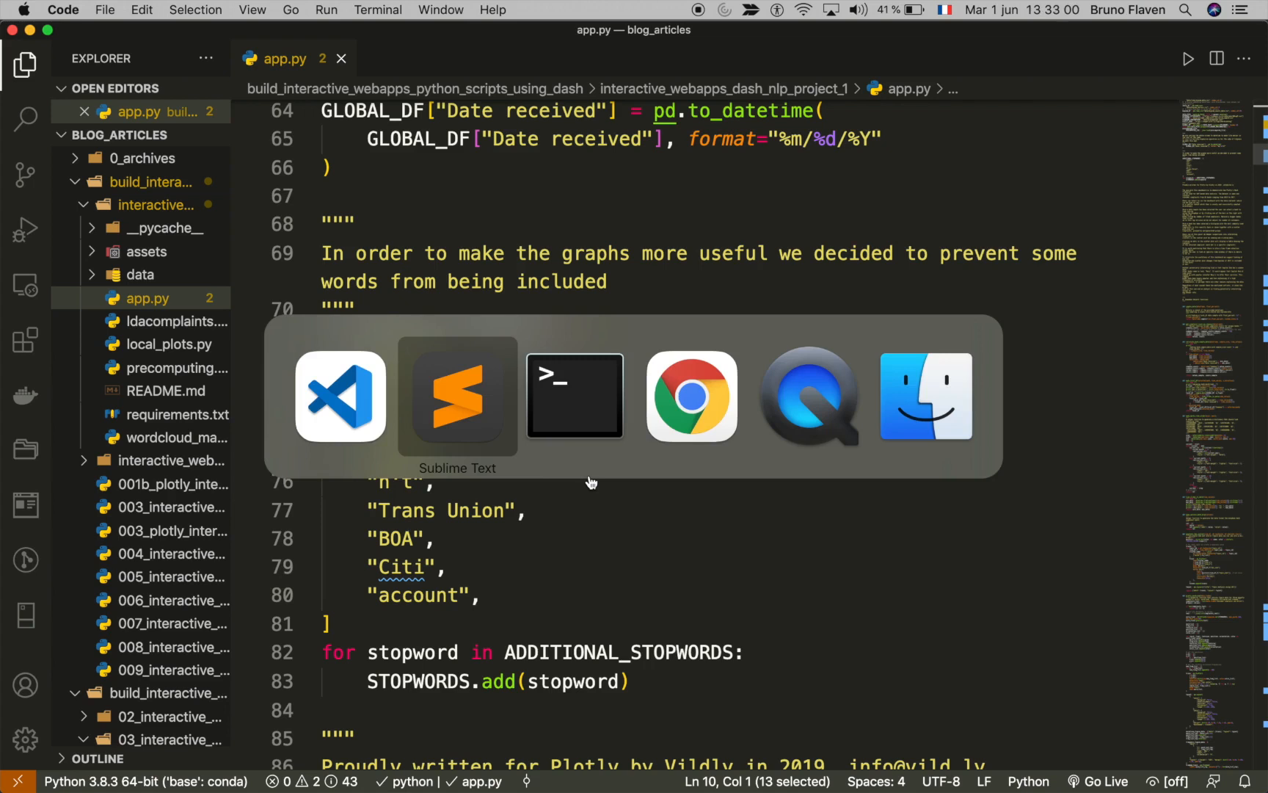
left_click(574, 396)
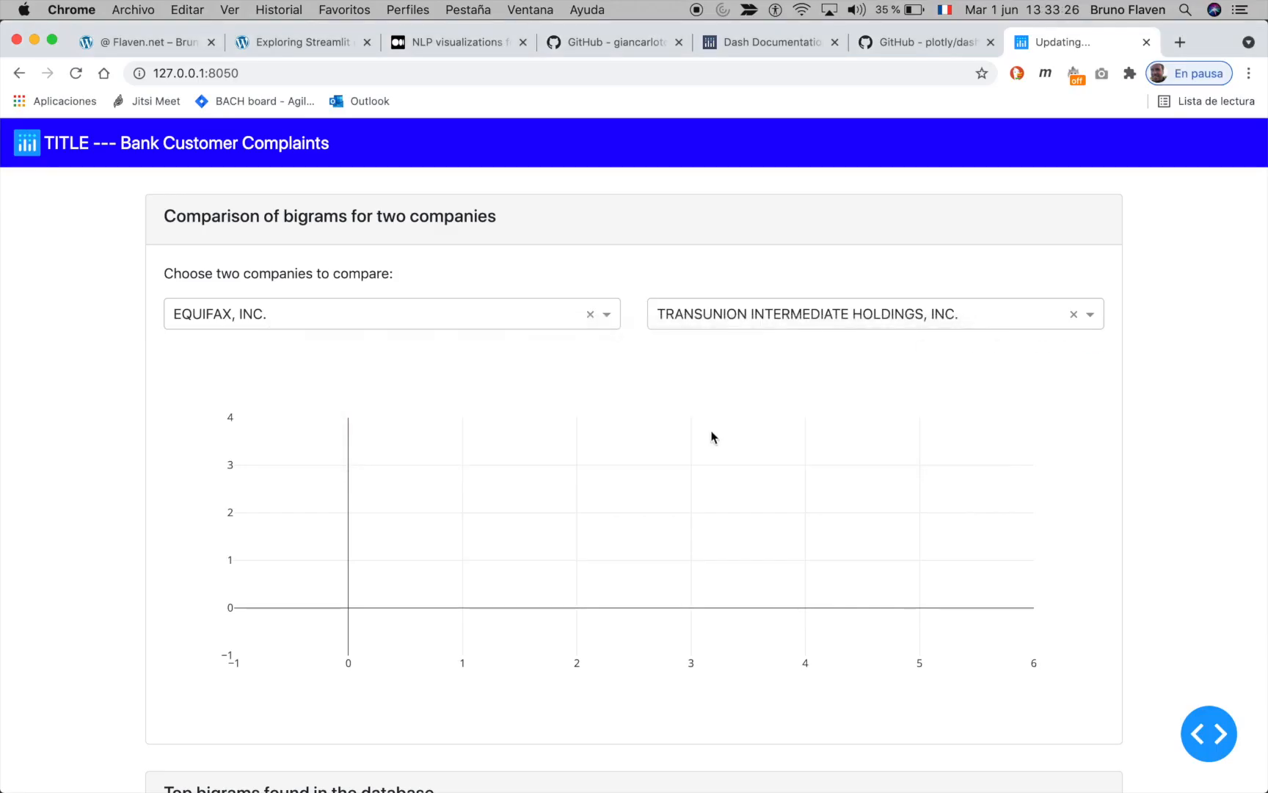
Step: Set the first company to TRANSUNION INTERMEDIATE HOLDINGS, INC. and scroll through the bigram comparison
left_click(391, 315)
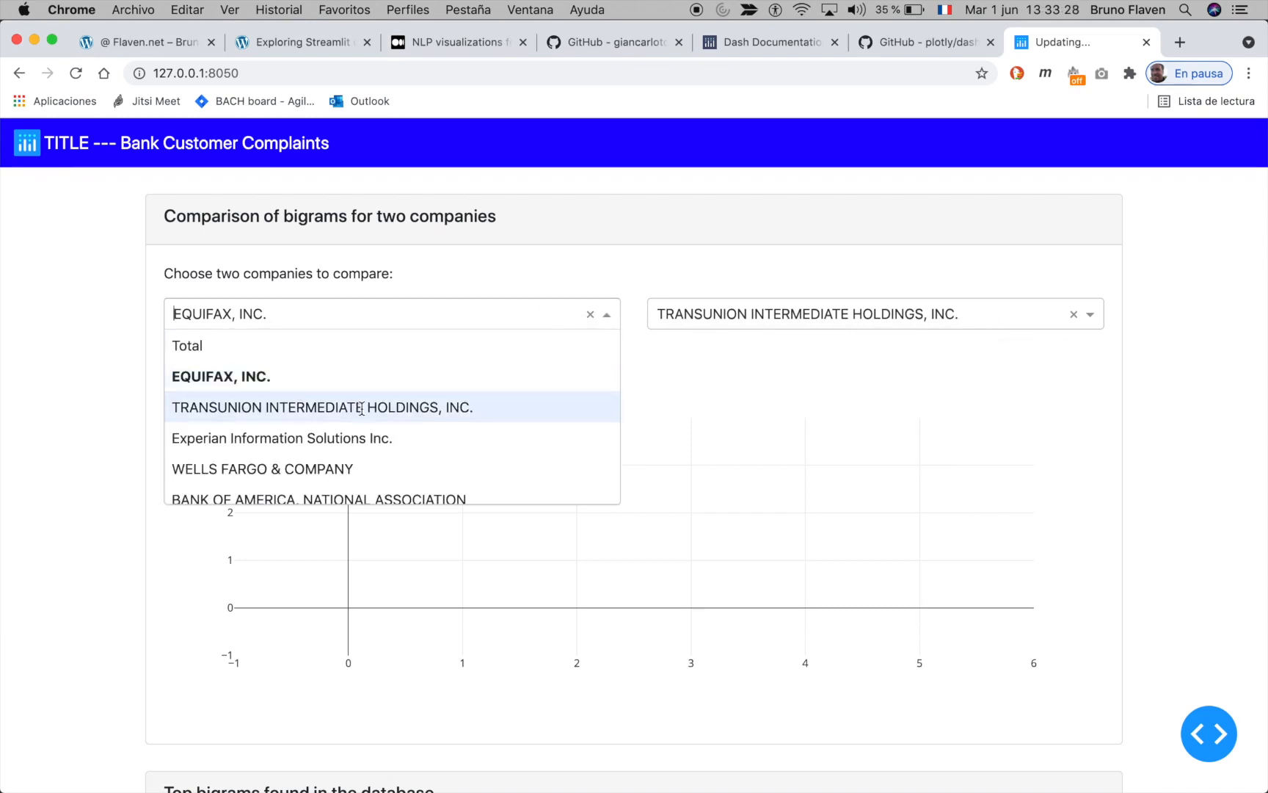
left_click(322, 407)
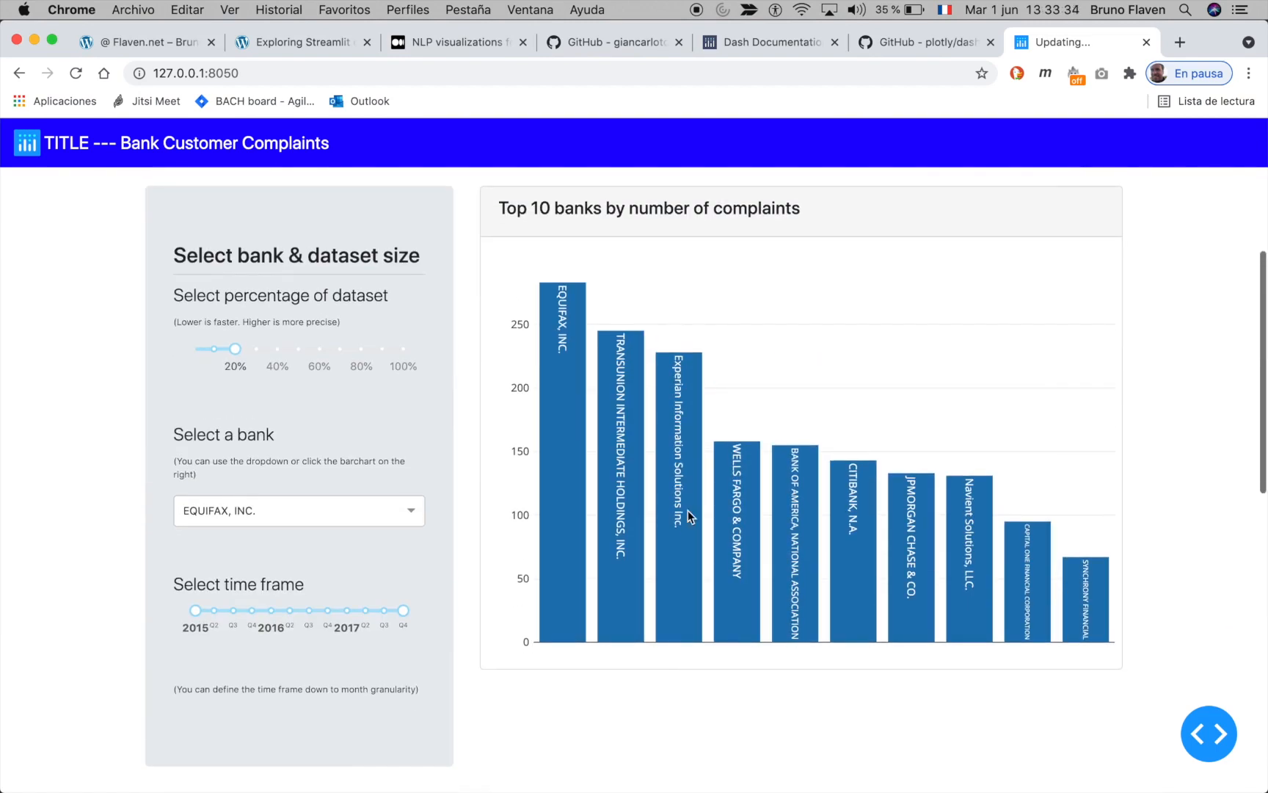
mouse_move(636, 214)
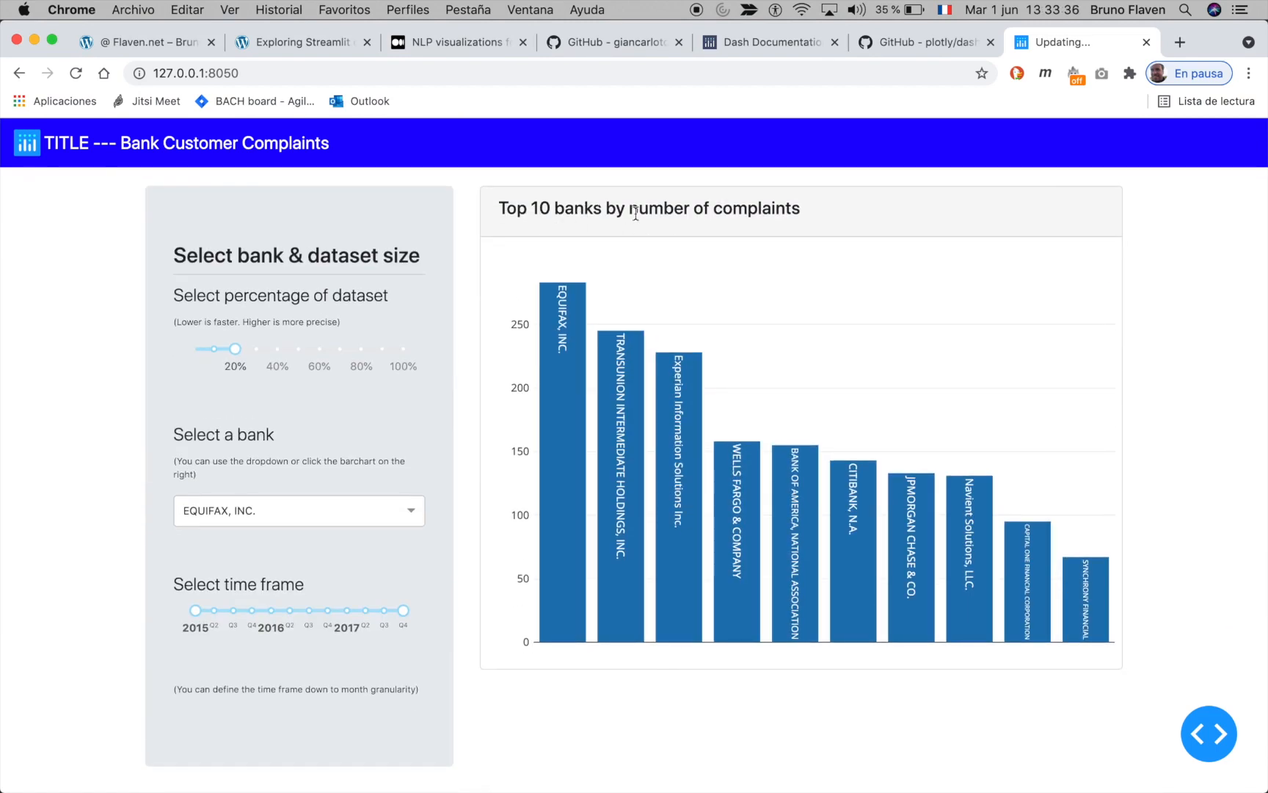
scroll("down", 3)
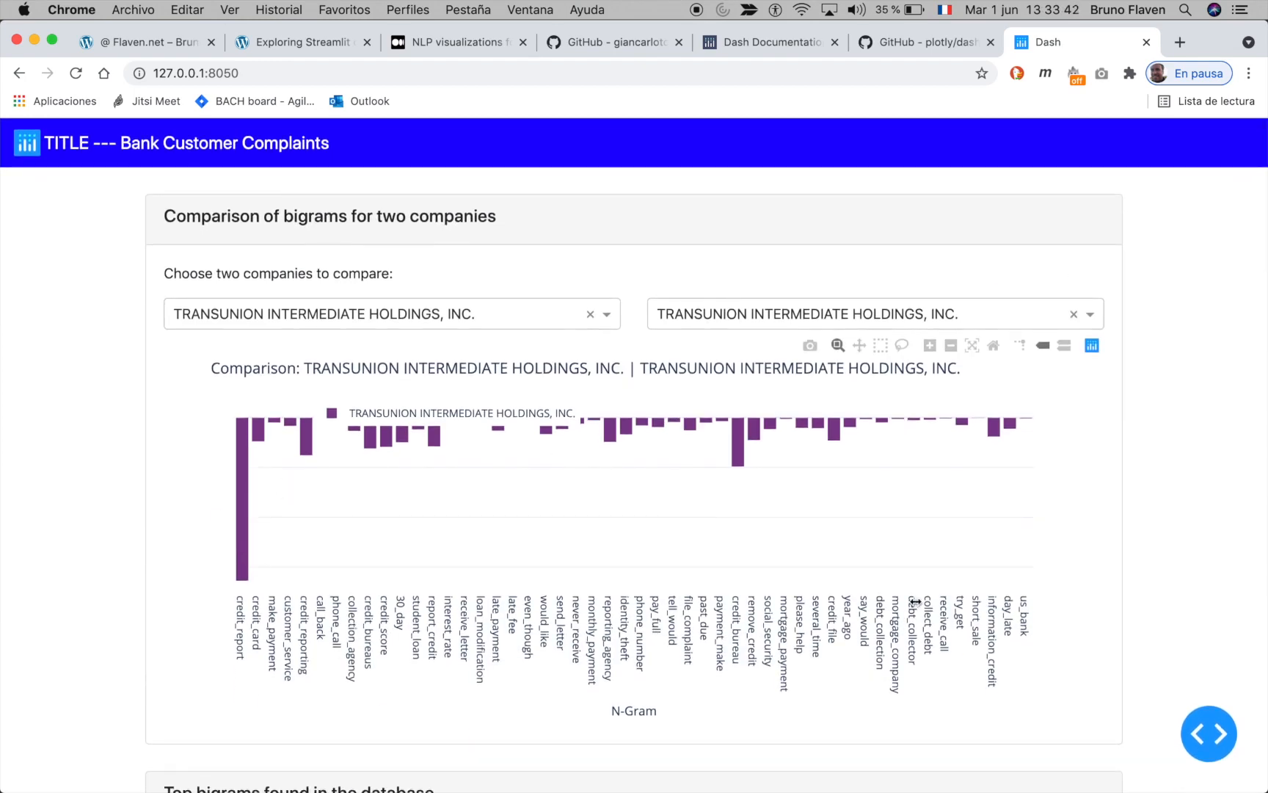
mouse_move(734, 641)
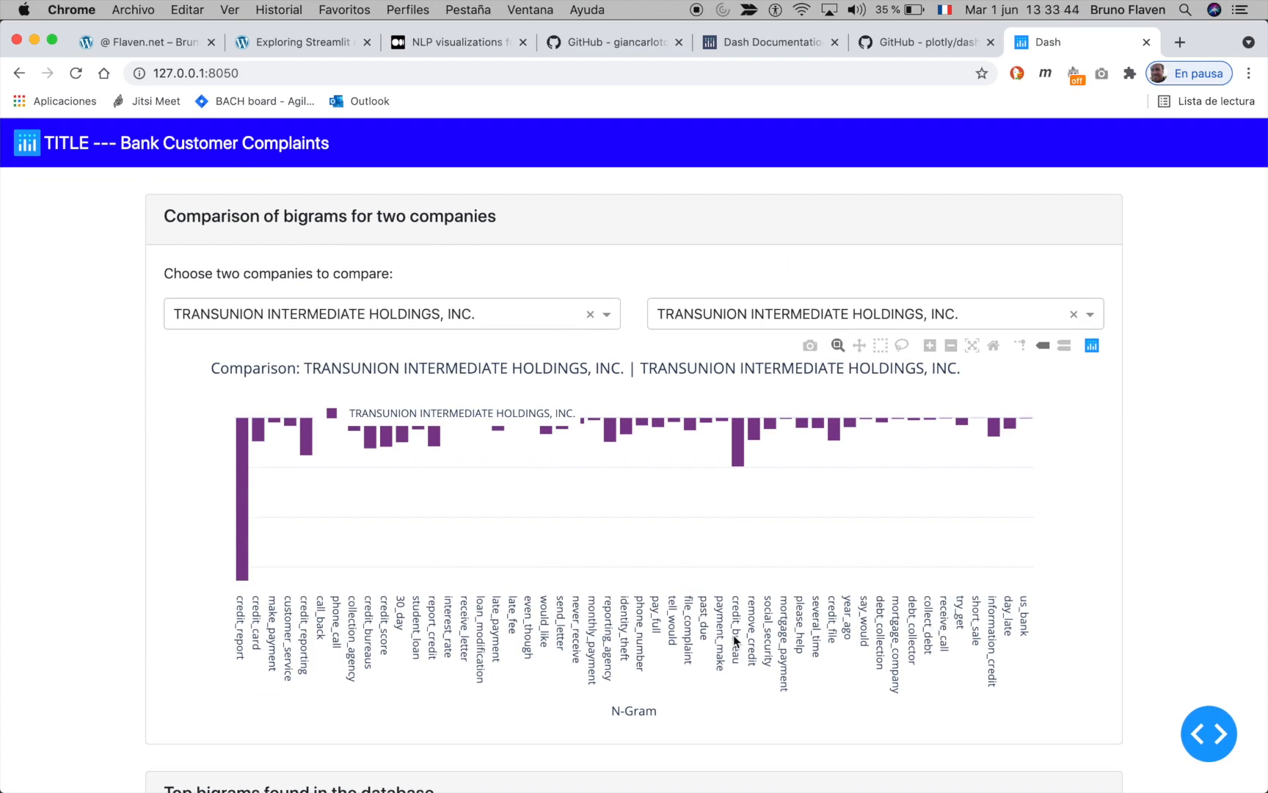
scroll("down", 3)
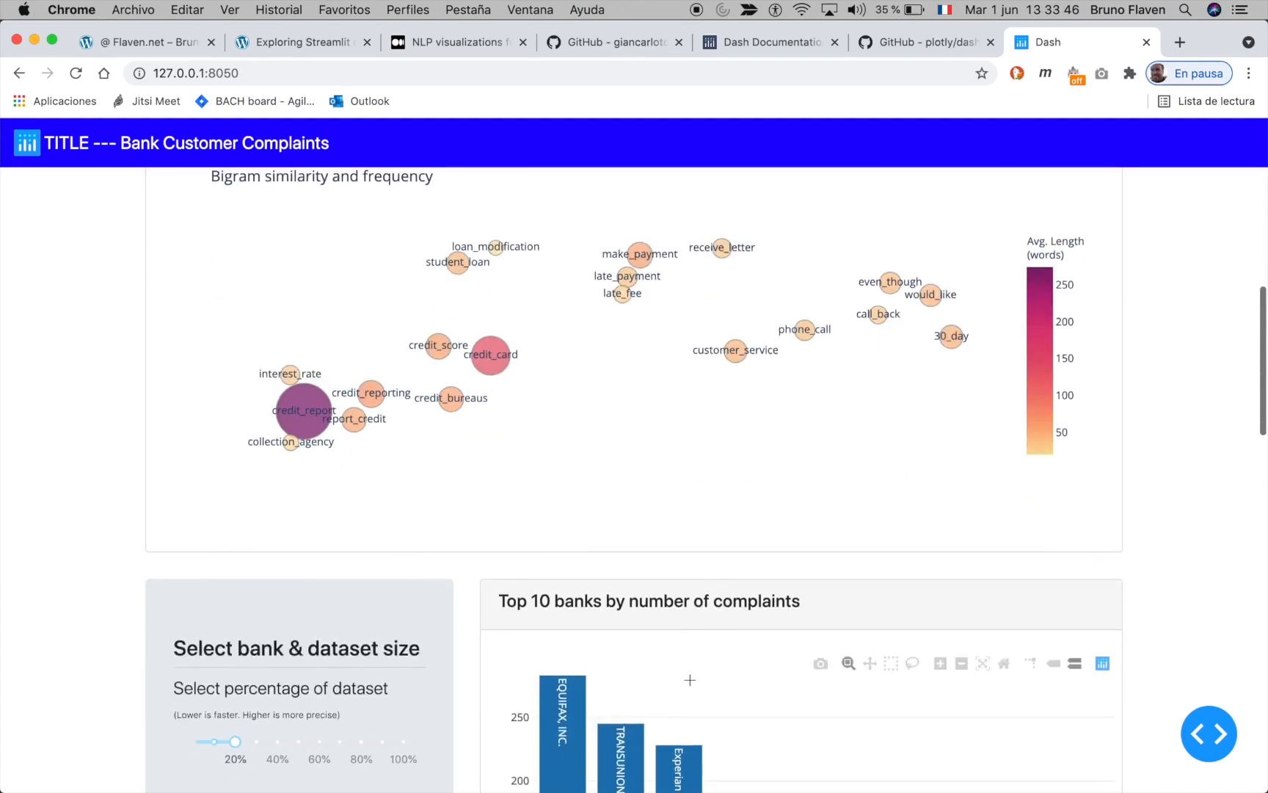
scroll("down", 3)
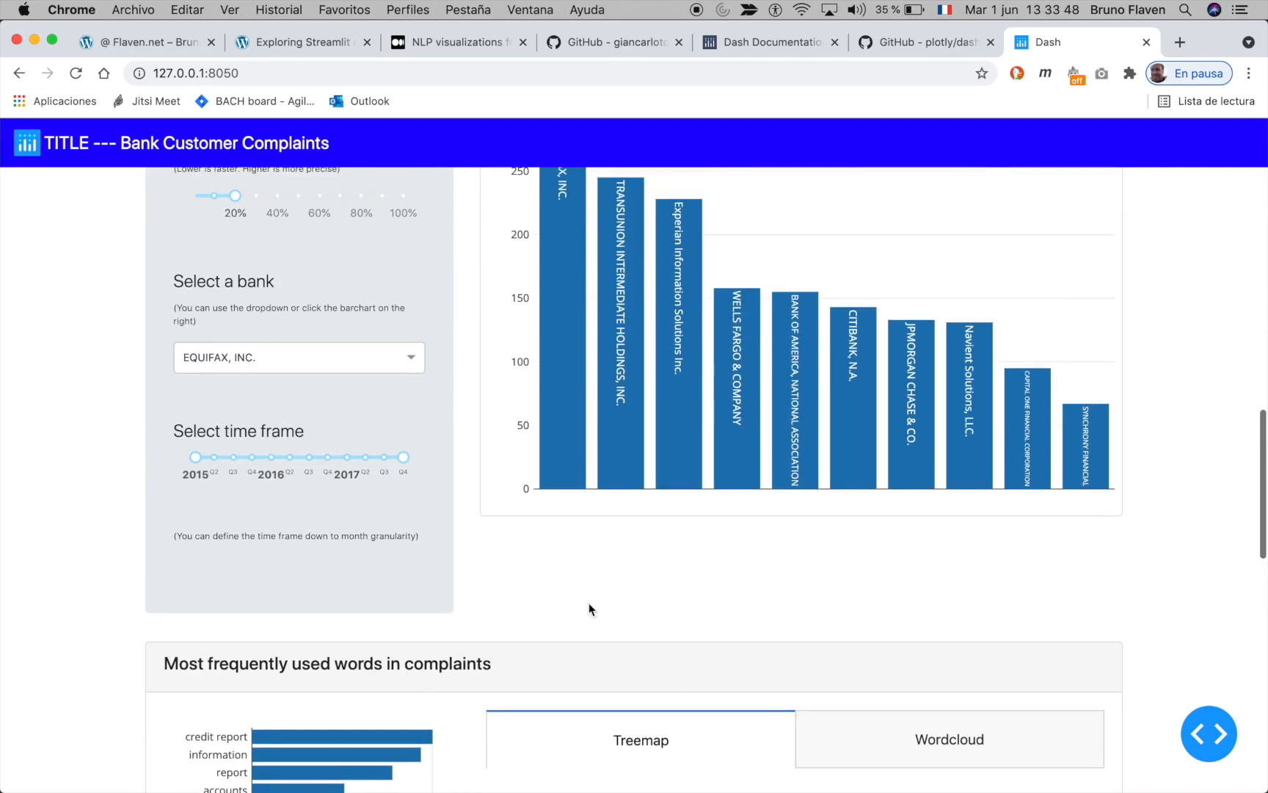
scroll("down", 3)
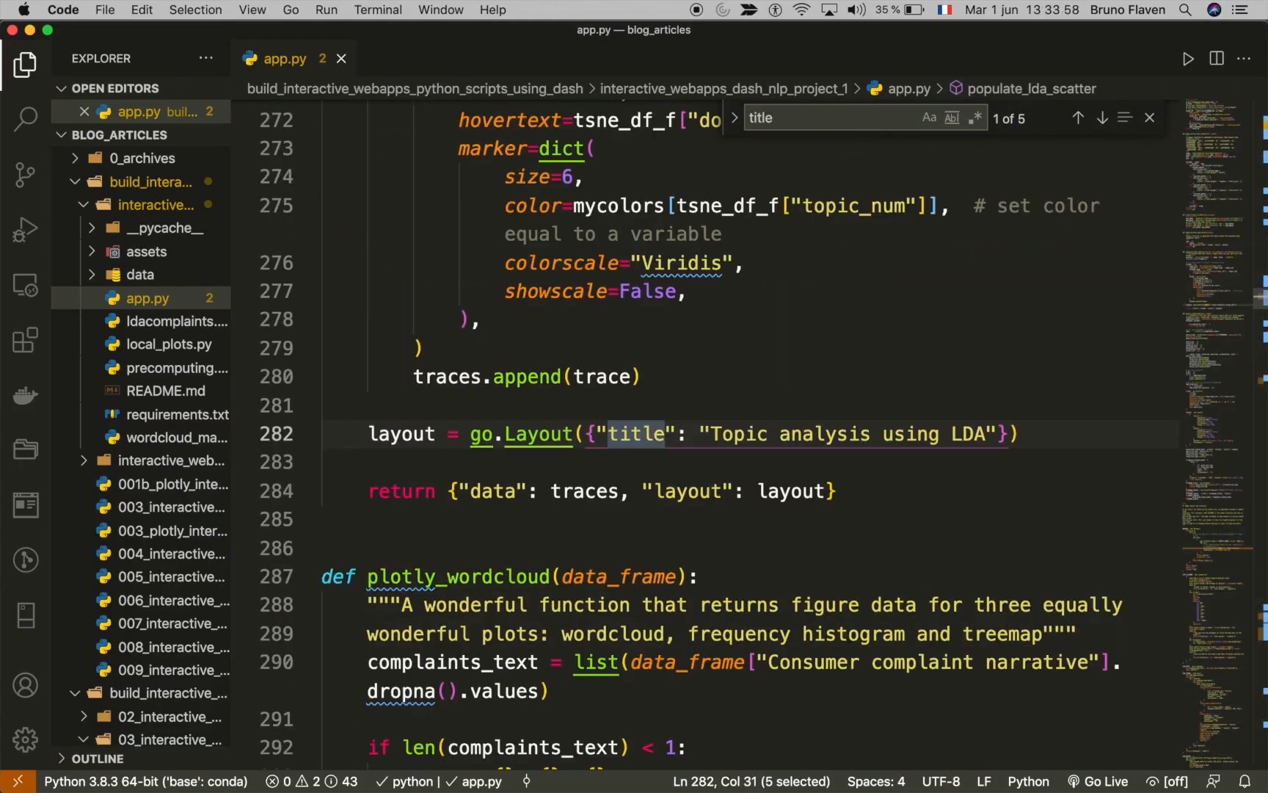
Step: Jump to the next 'title' match in app.py and type 'chnage' into the header title
left_click(1101, 119)
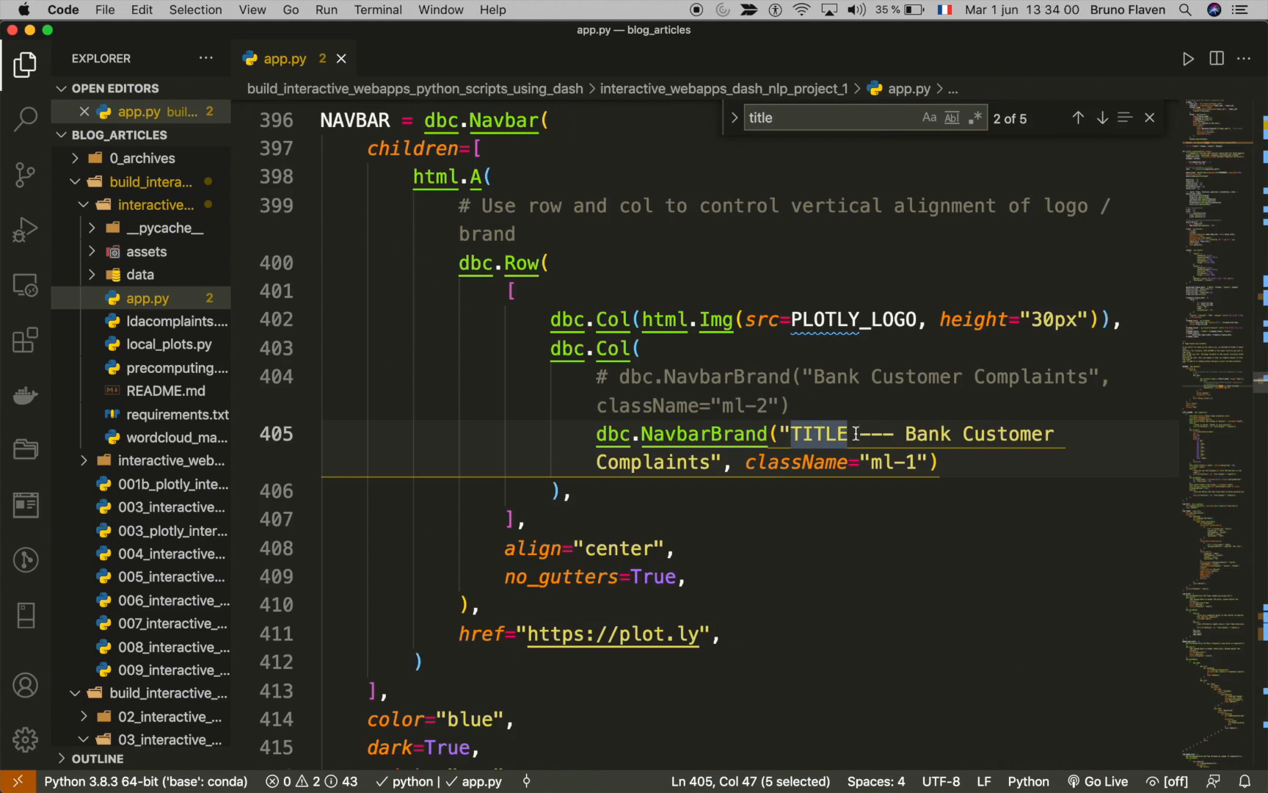
type("chnage")
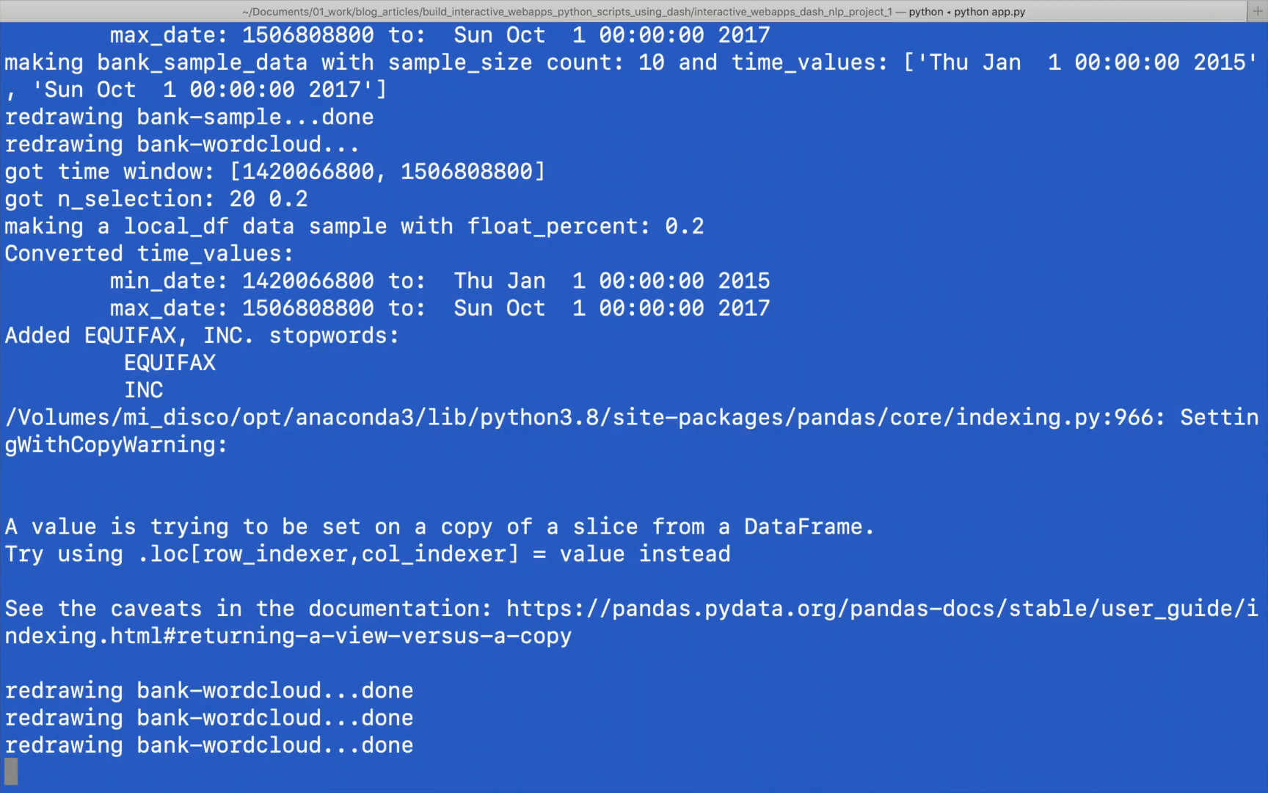
Step: Stop the Dash server, clear the Terminal, and relaunch it with python app.py
key("ctrl+c")
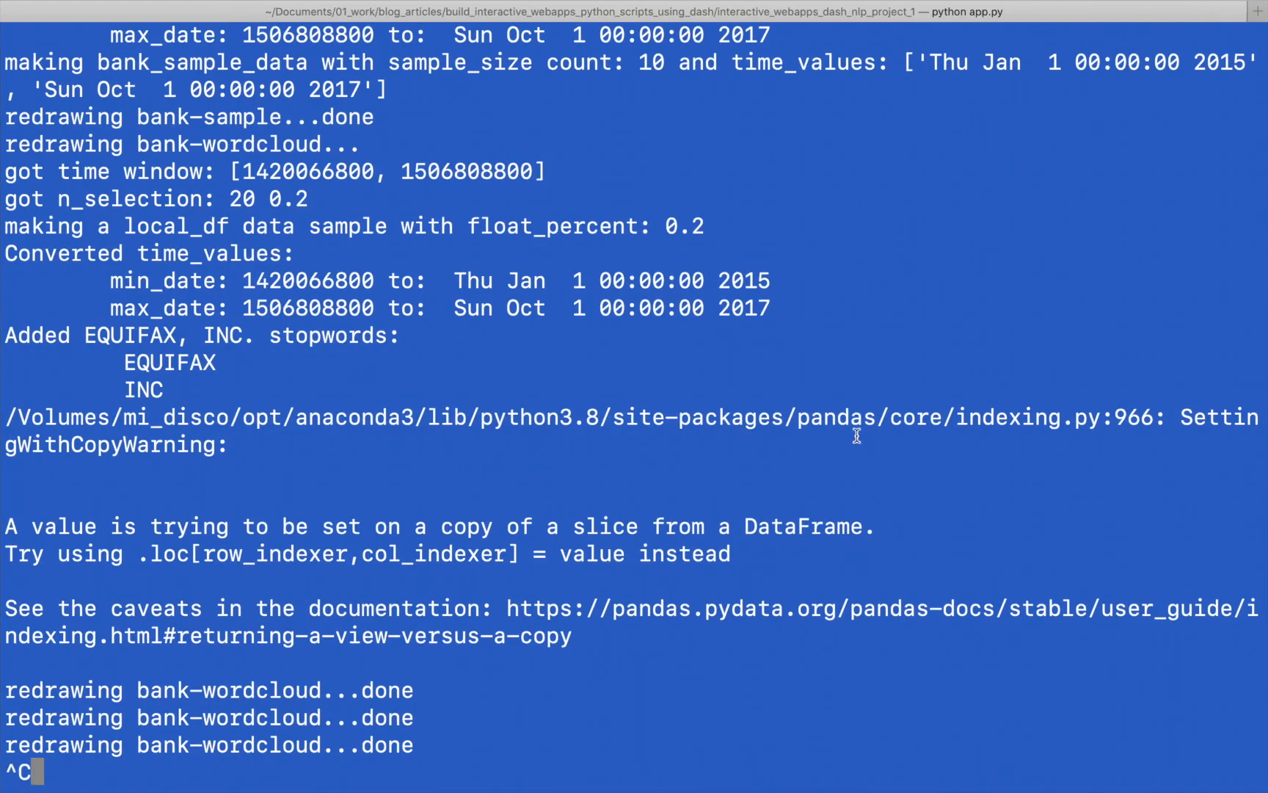
type("clear")
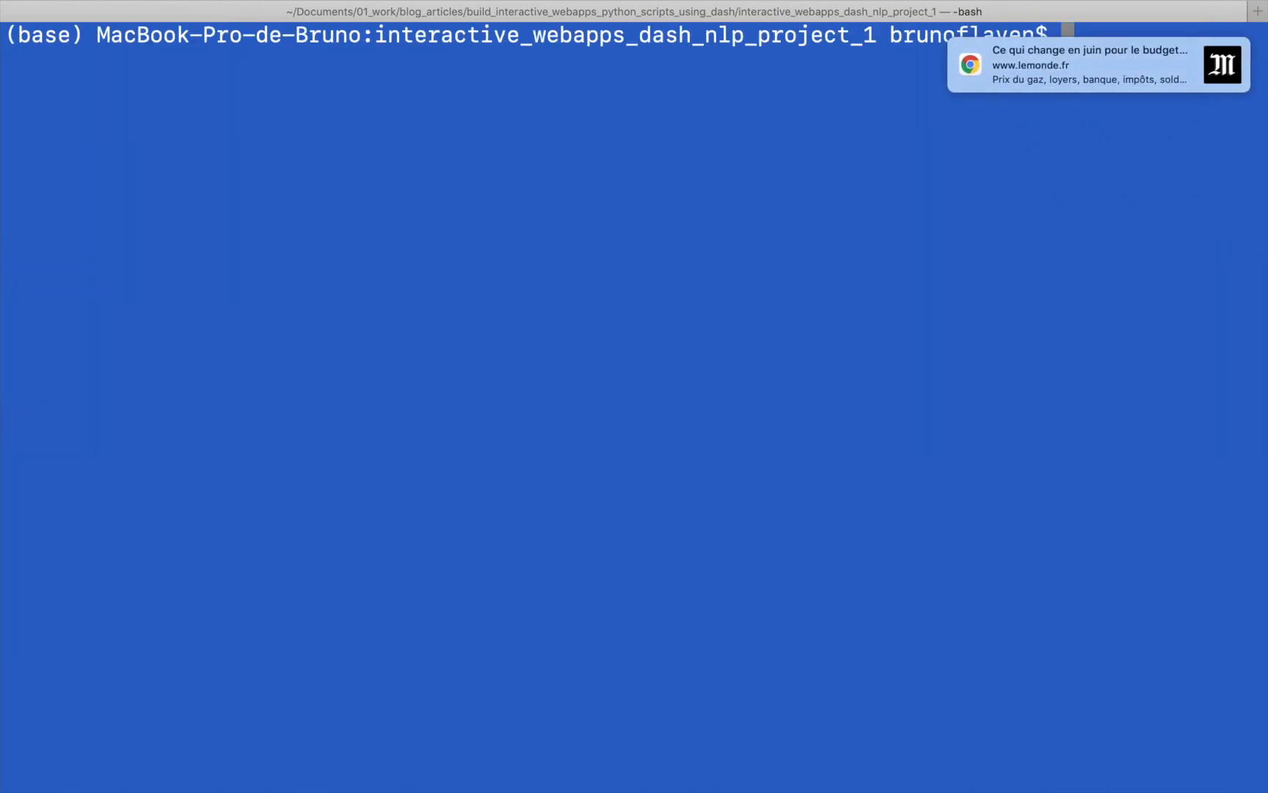
type("clear;")
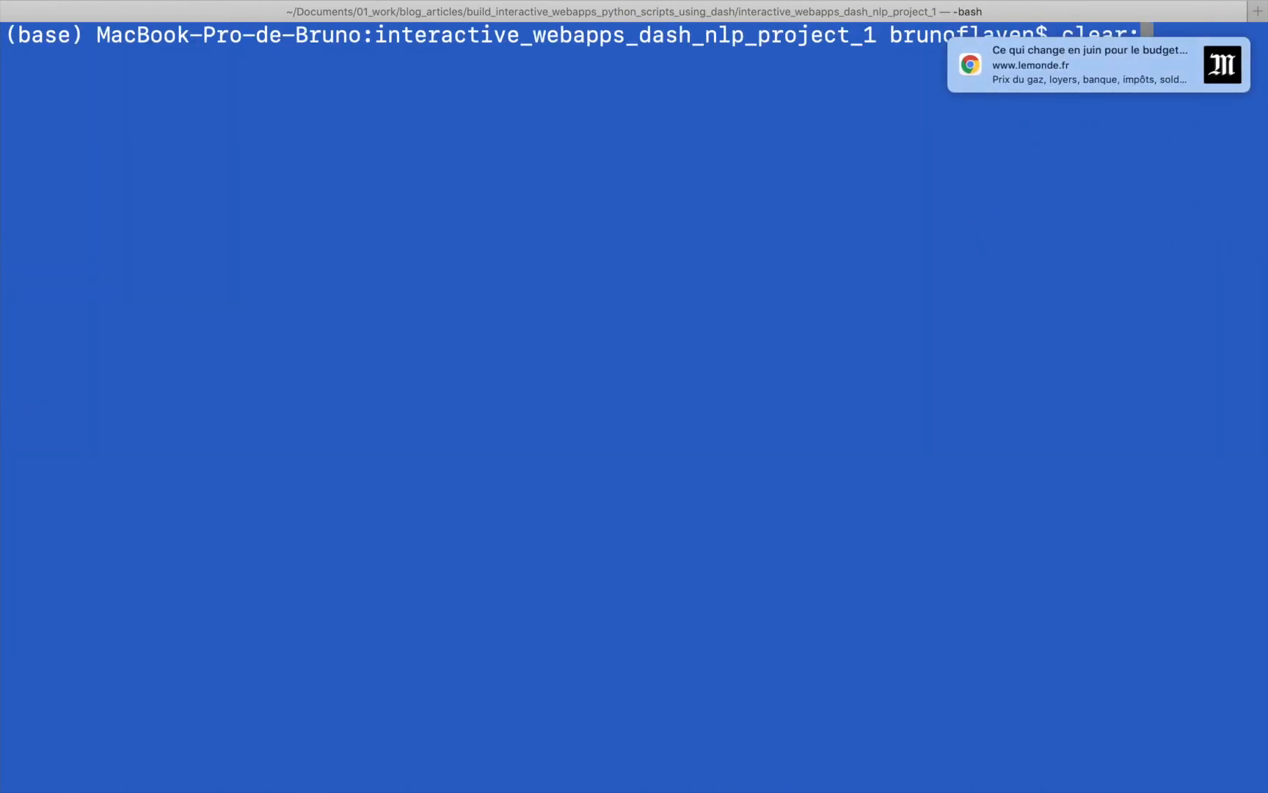
type("python app.py")
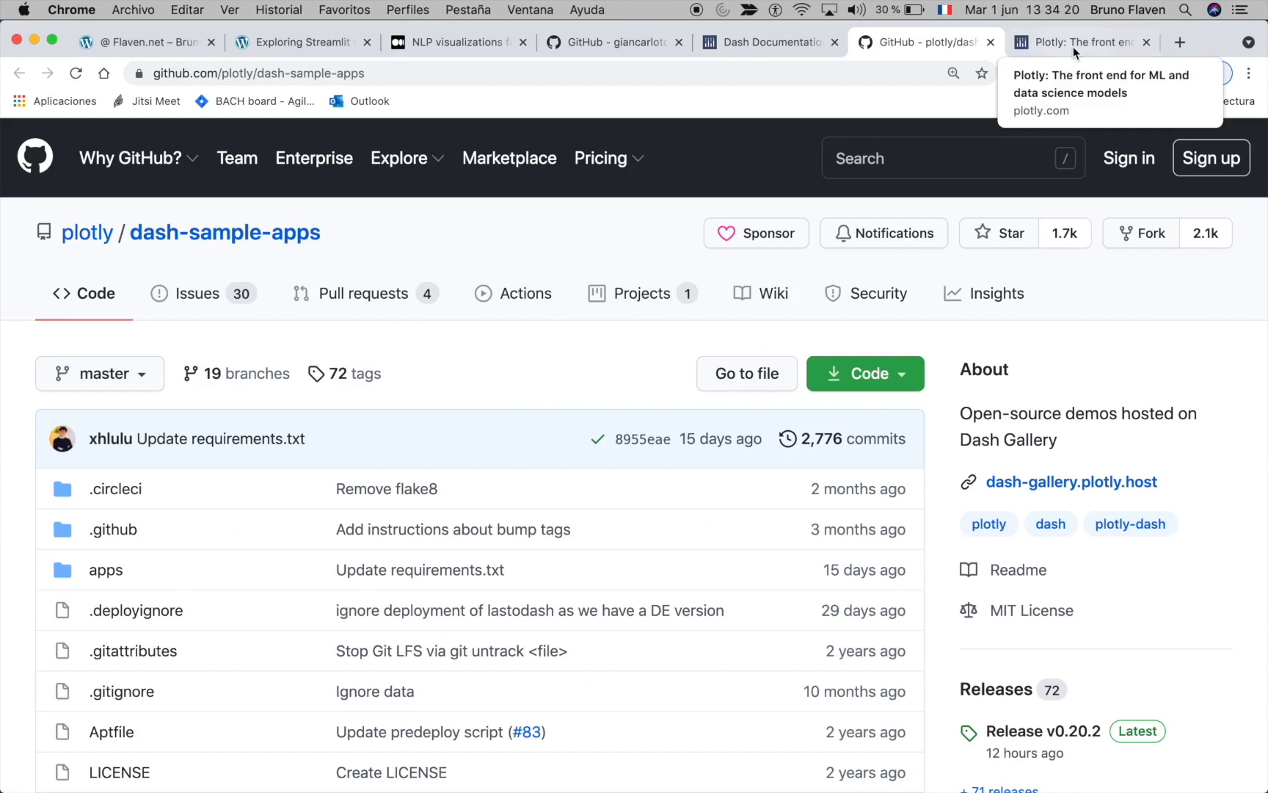
Step: Switch to Chrome's 'Plotly: The front end for ML' tab showing Dash Enterprise
left_click(1076, 42)
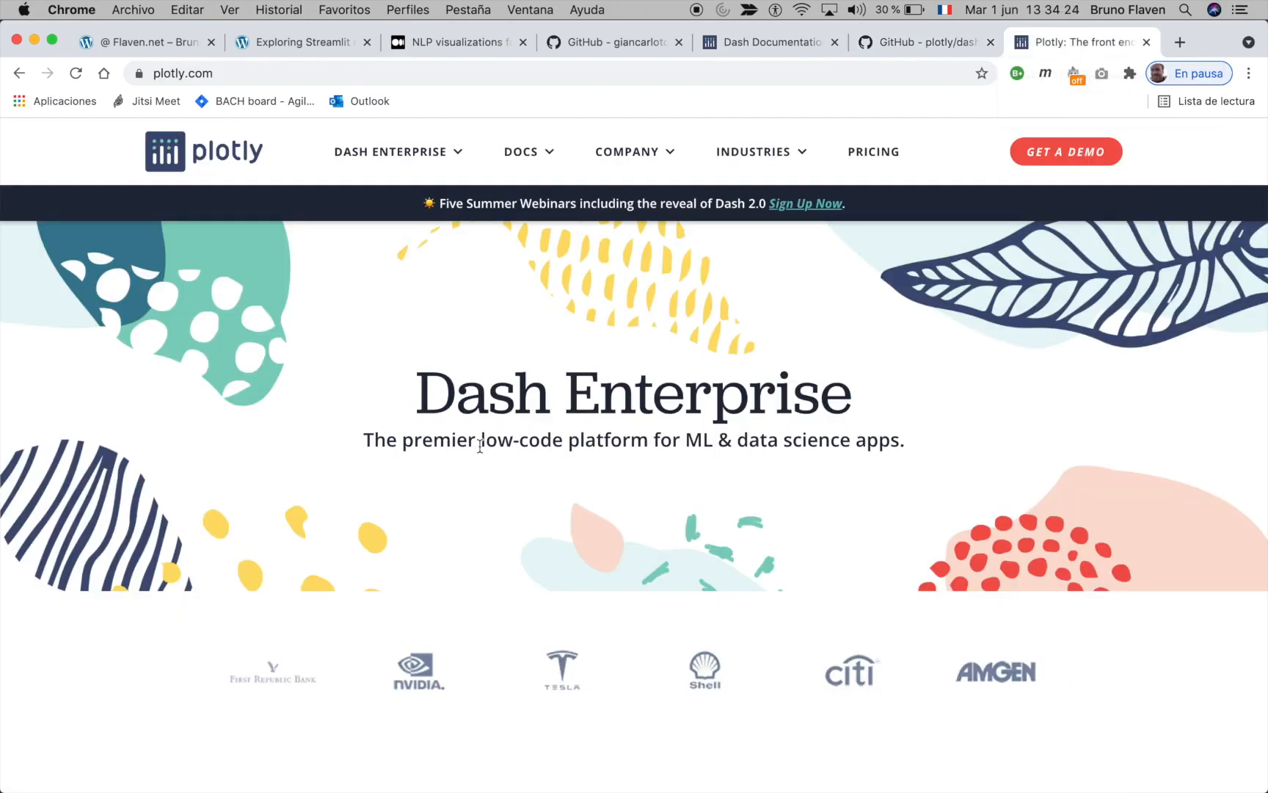
mouse_move(703, 445)
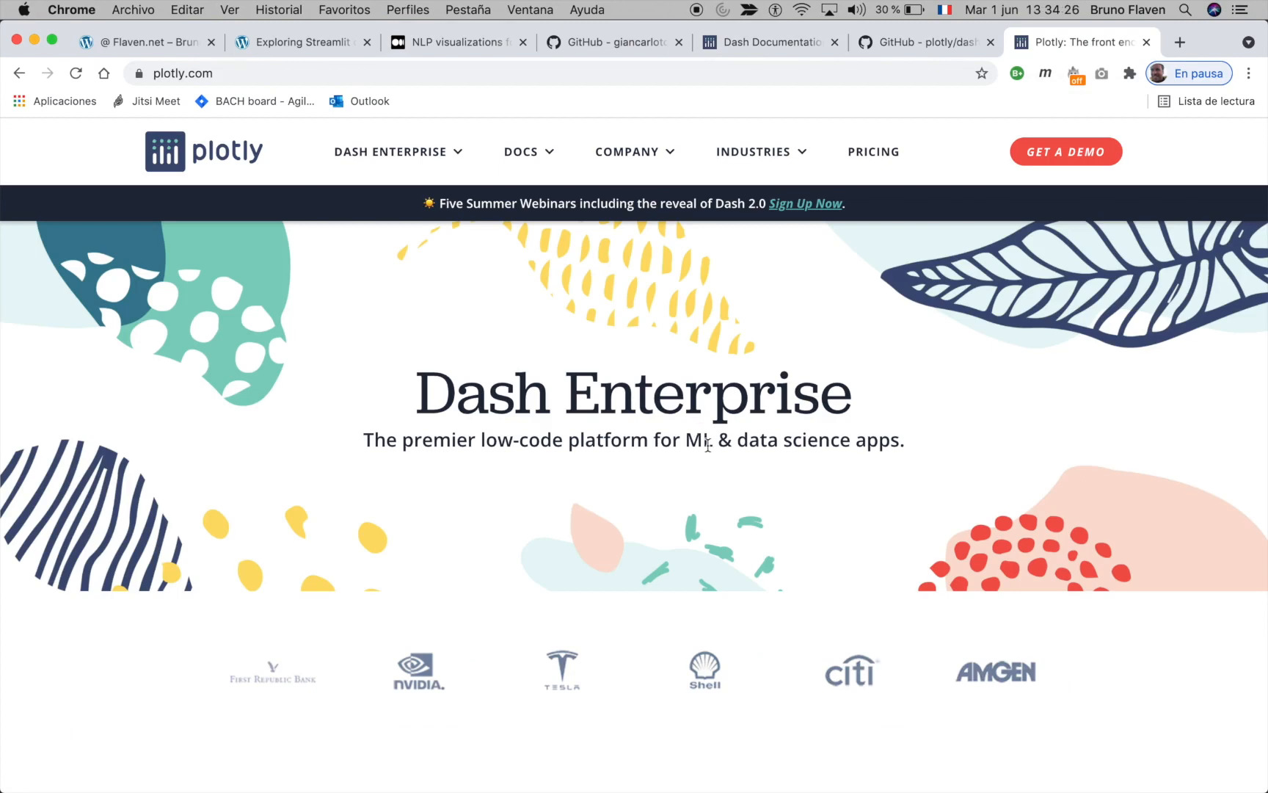
mouse_move(887, 465)
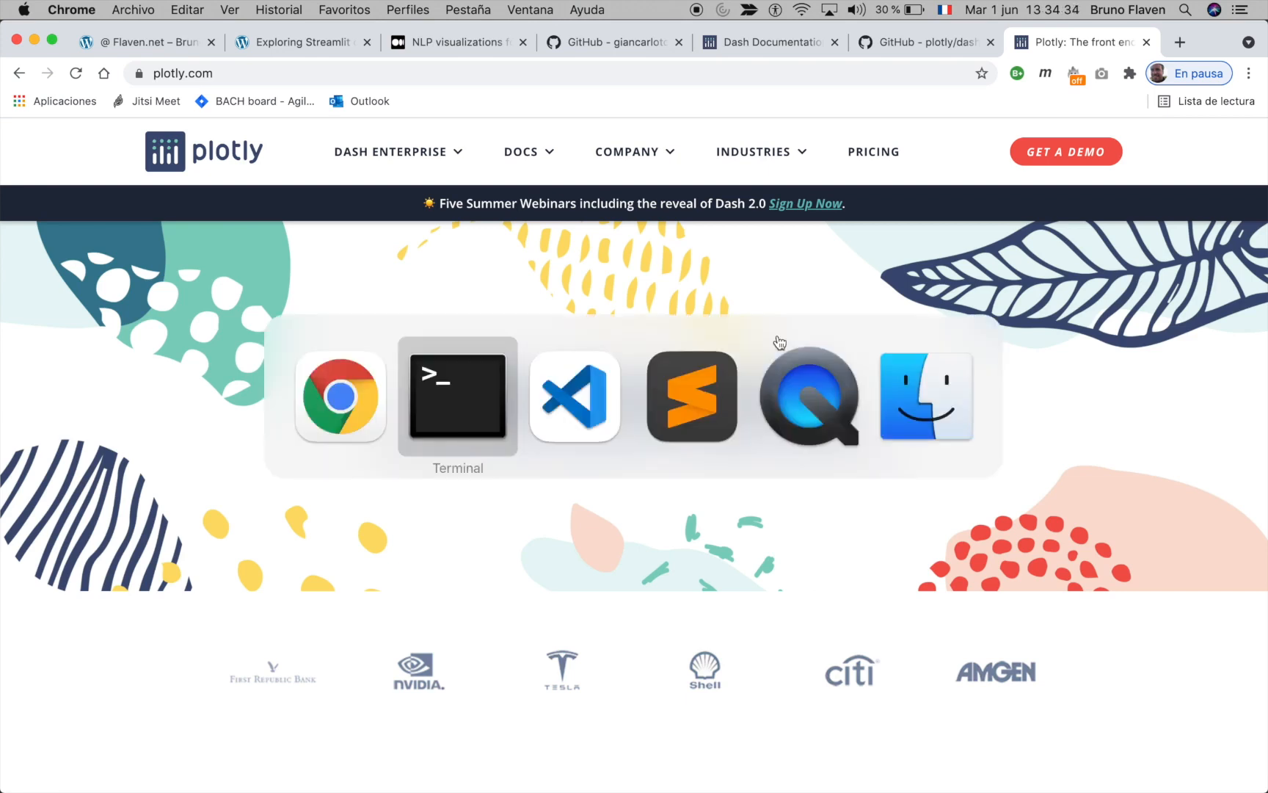
Step: Switch to VS Code to view nlp_project_2's app.py, then switch applications again
left_click(573, 395)
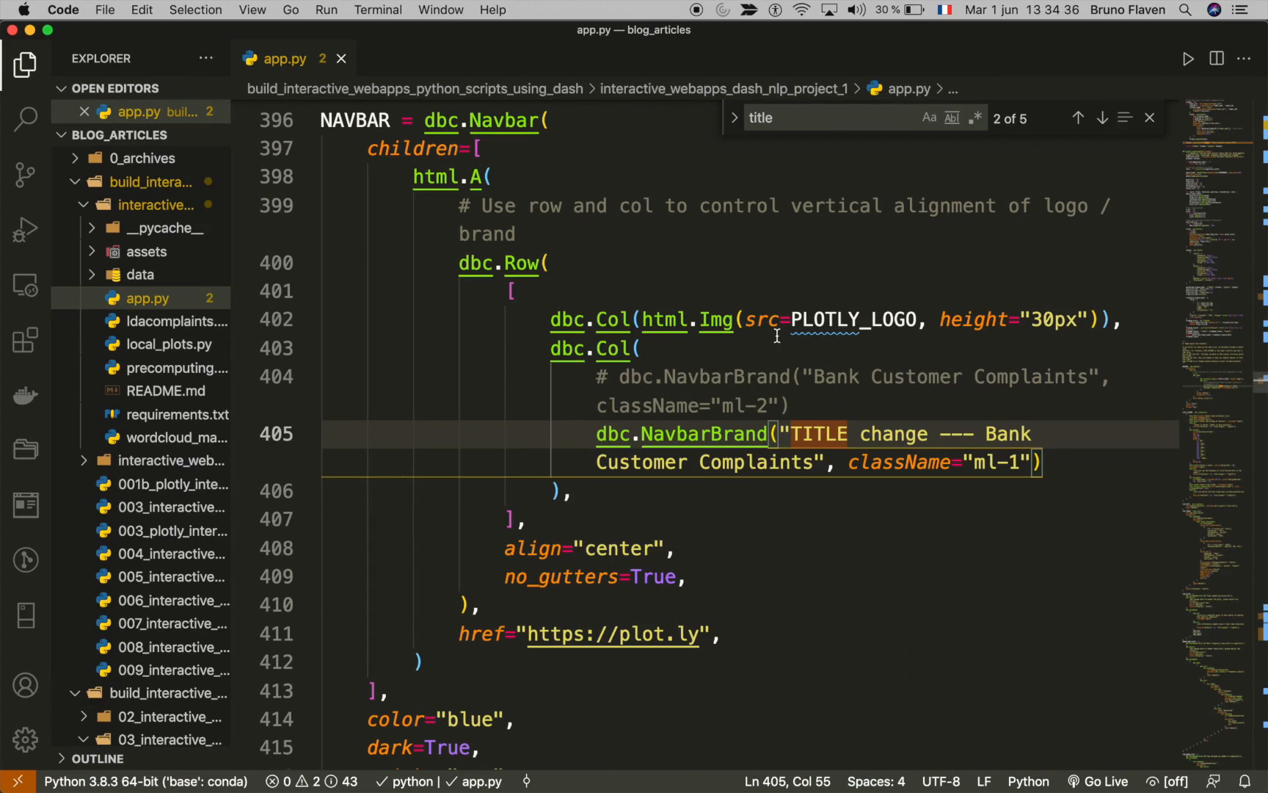
mouse_move(653, 244)
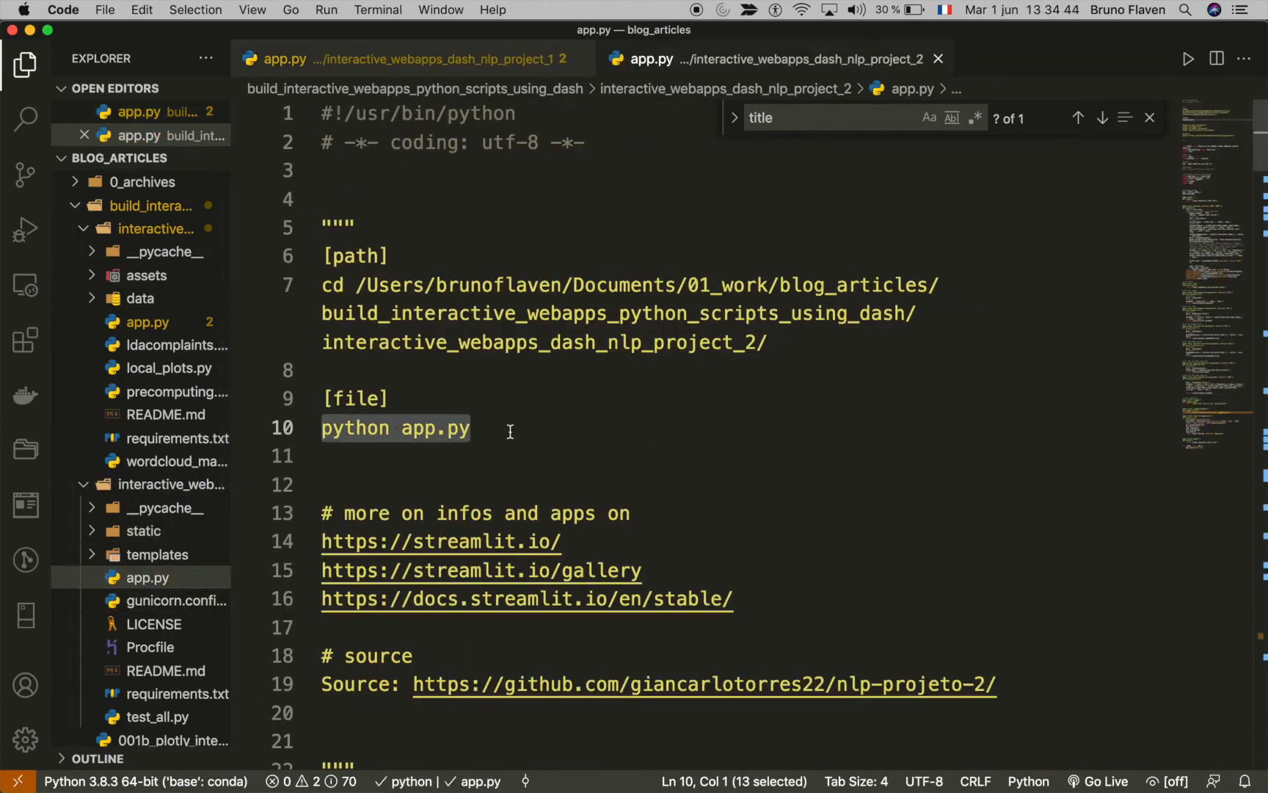
key("cmd+tab")
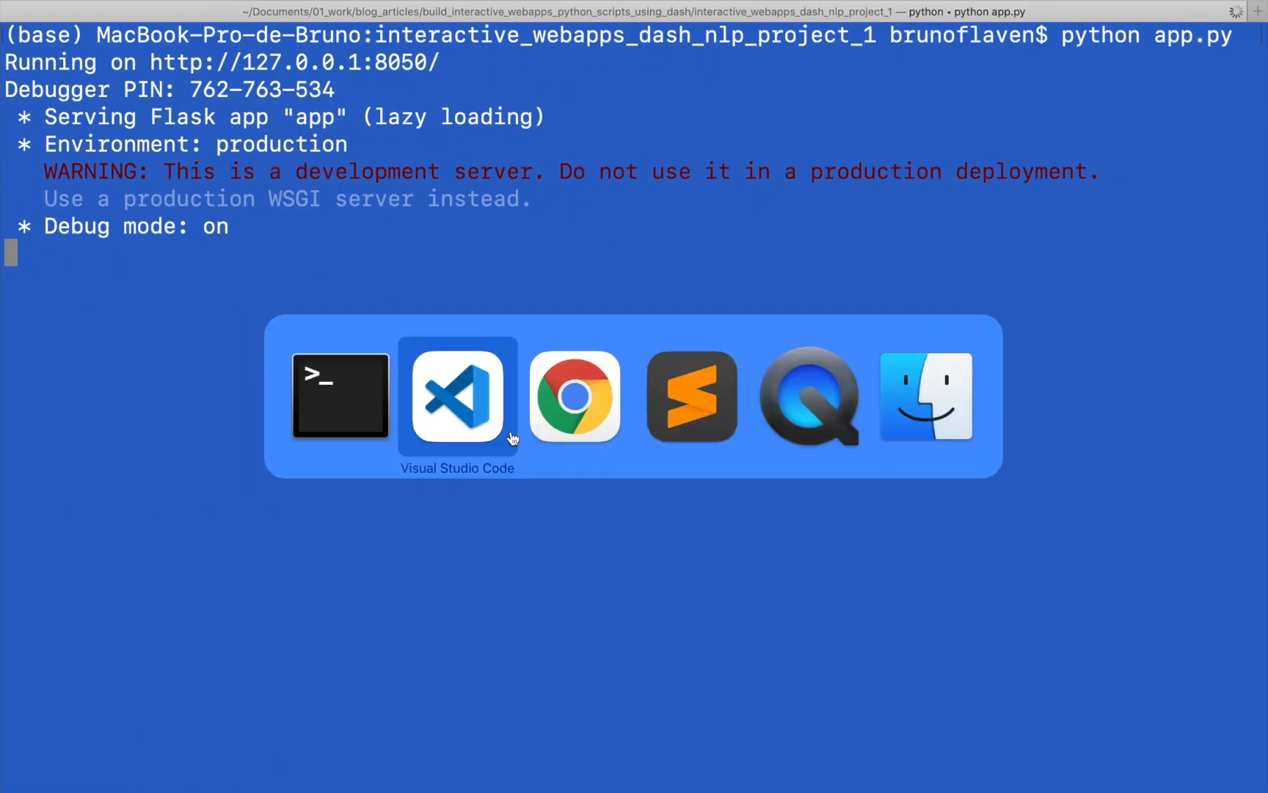
Step: Open the local dashboard at 127.0.0.1:8050 and scroll to see the changed title
left_click(574, 396)
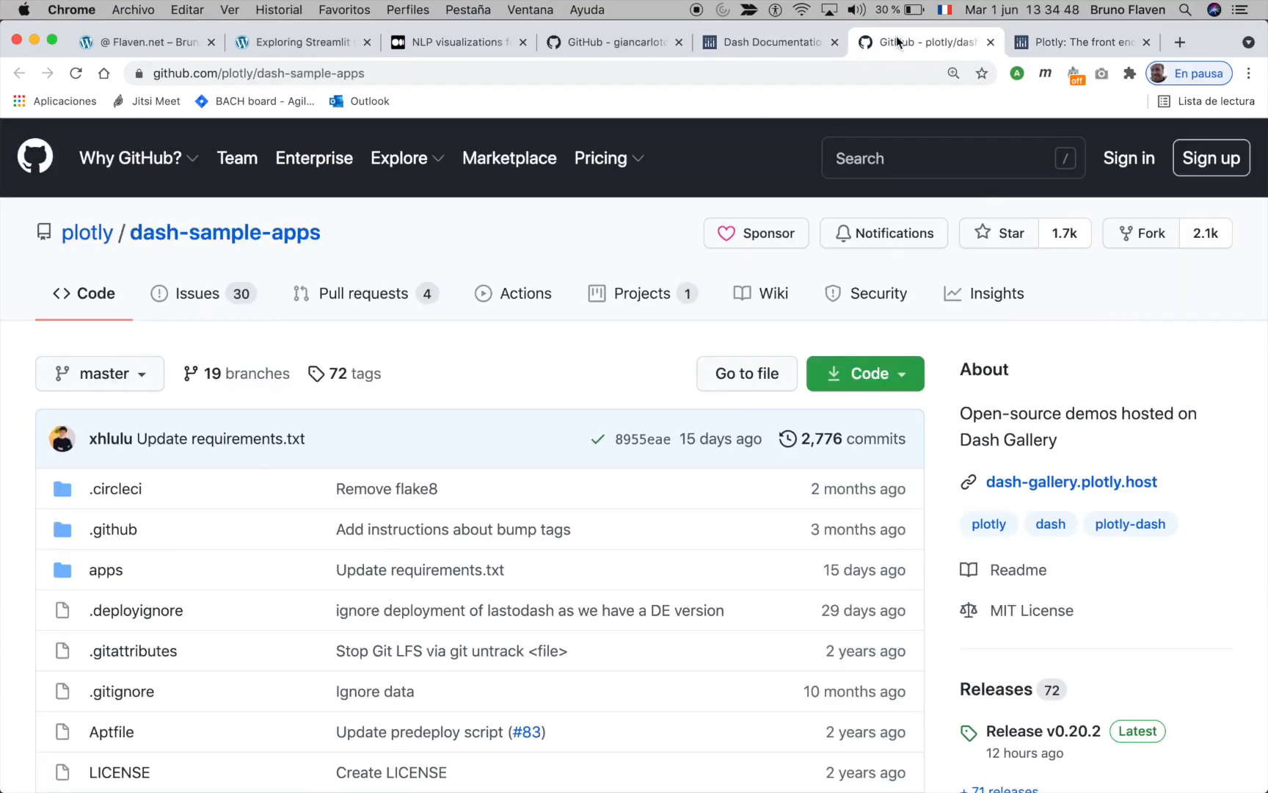
left_click(764, 42)
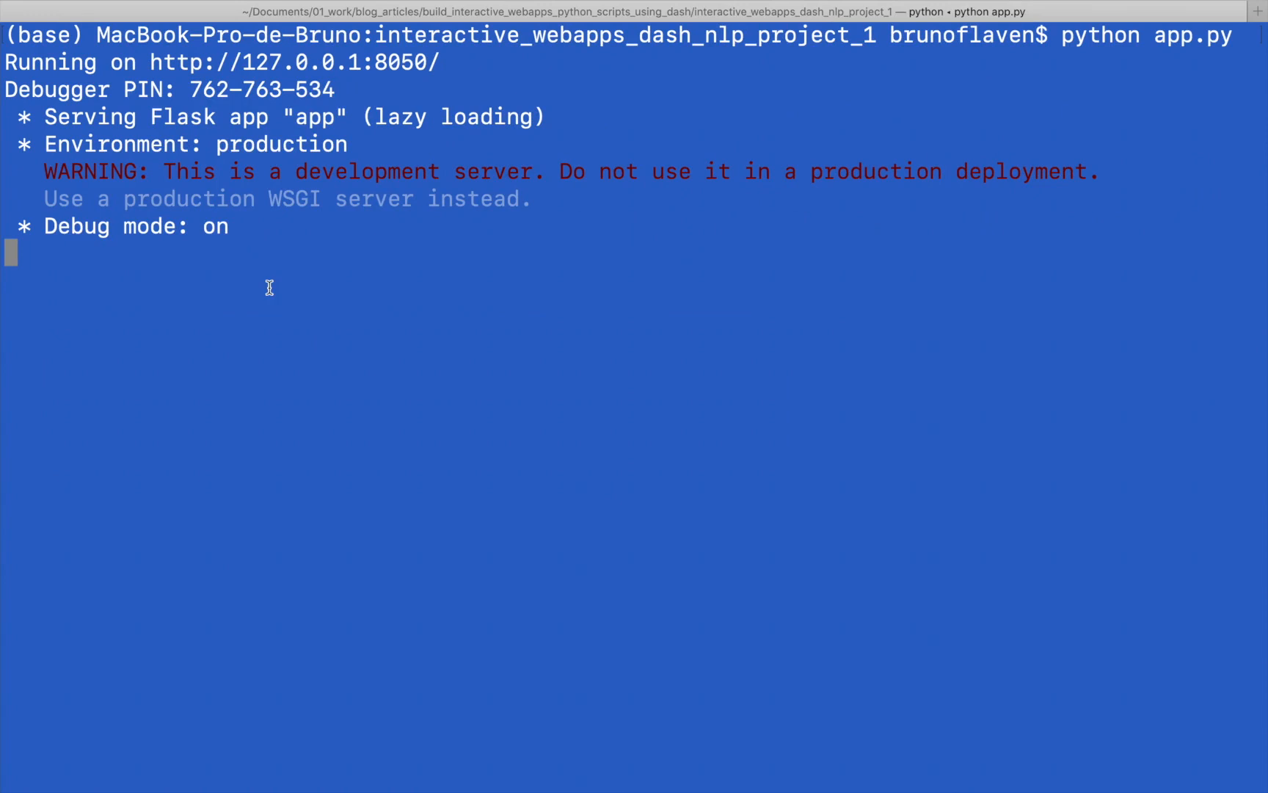
double_click(291, 62)
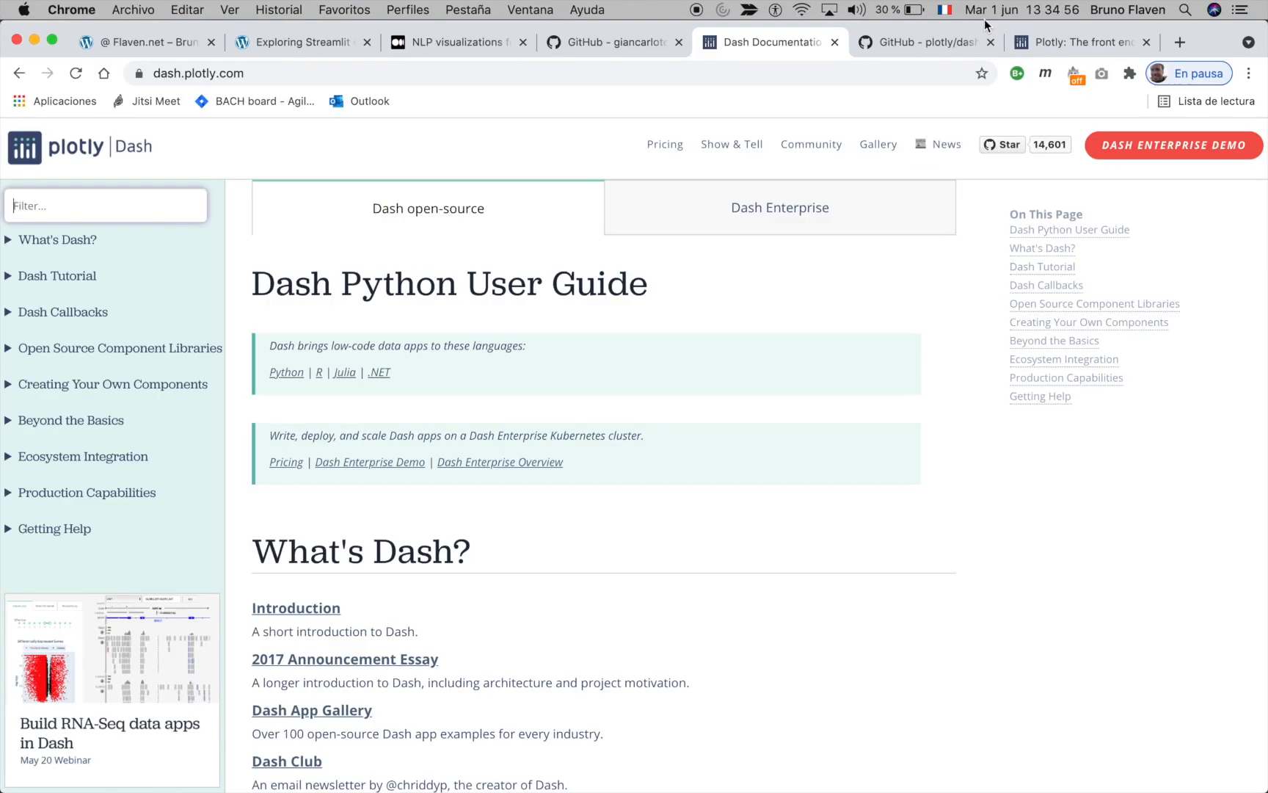
left_click(1179, 42)
type("127.0.0.1:8050")
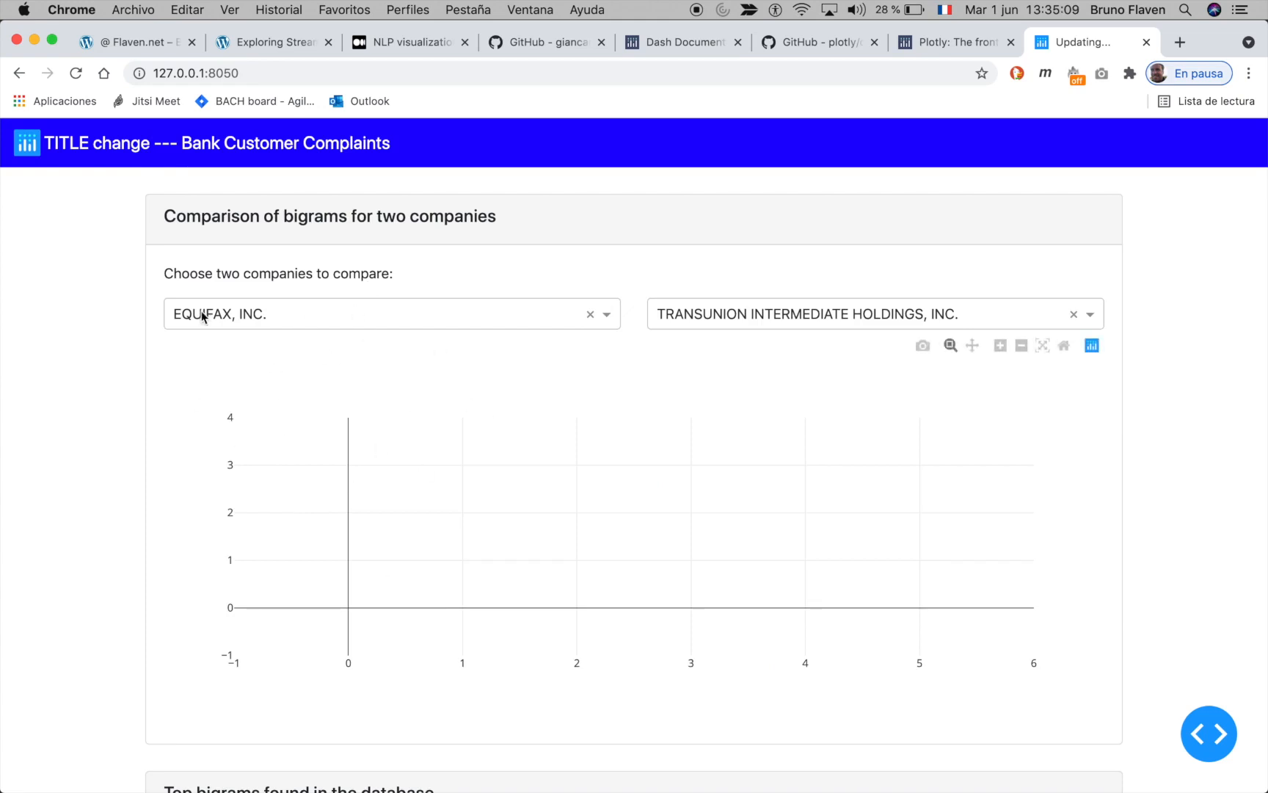
scroll("down", 3)
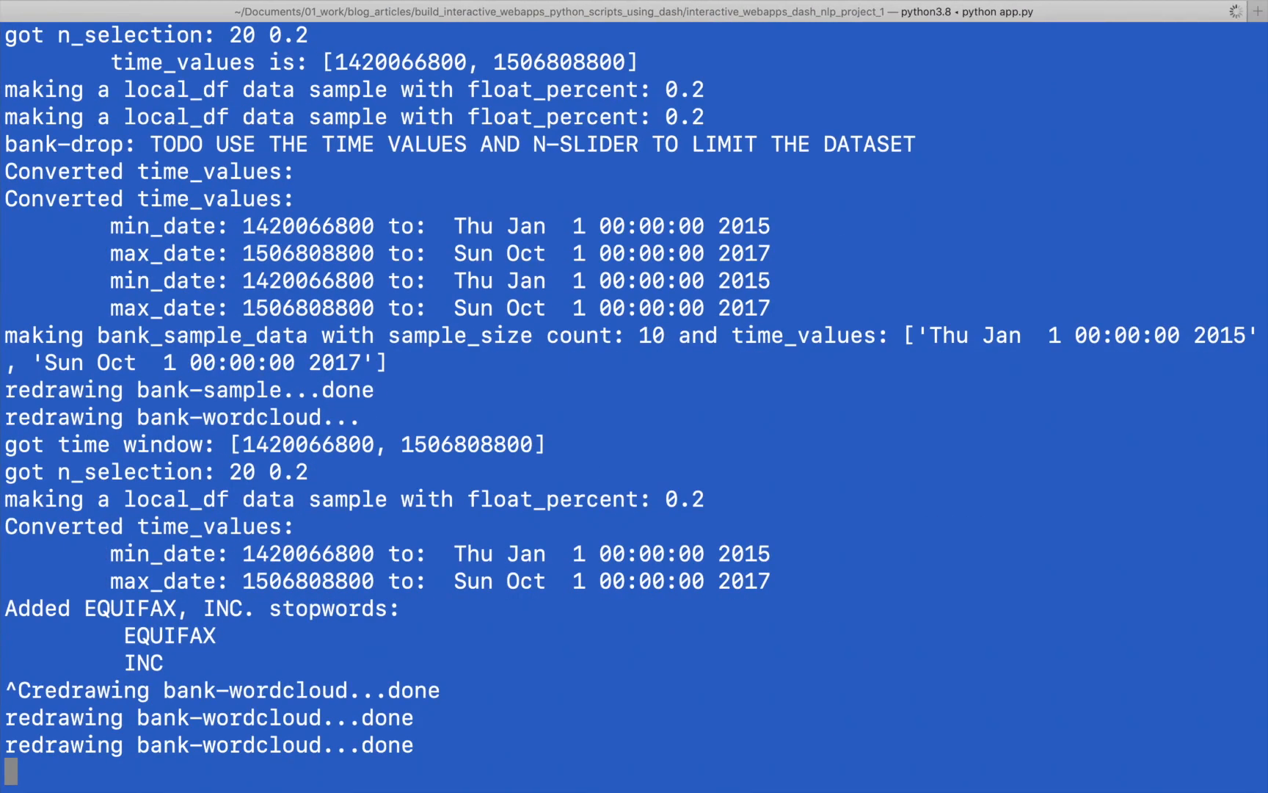
Step: Clear the Terminal and cd into the interactive_webapps_dash_nlp_project_2 folder
type("clear")
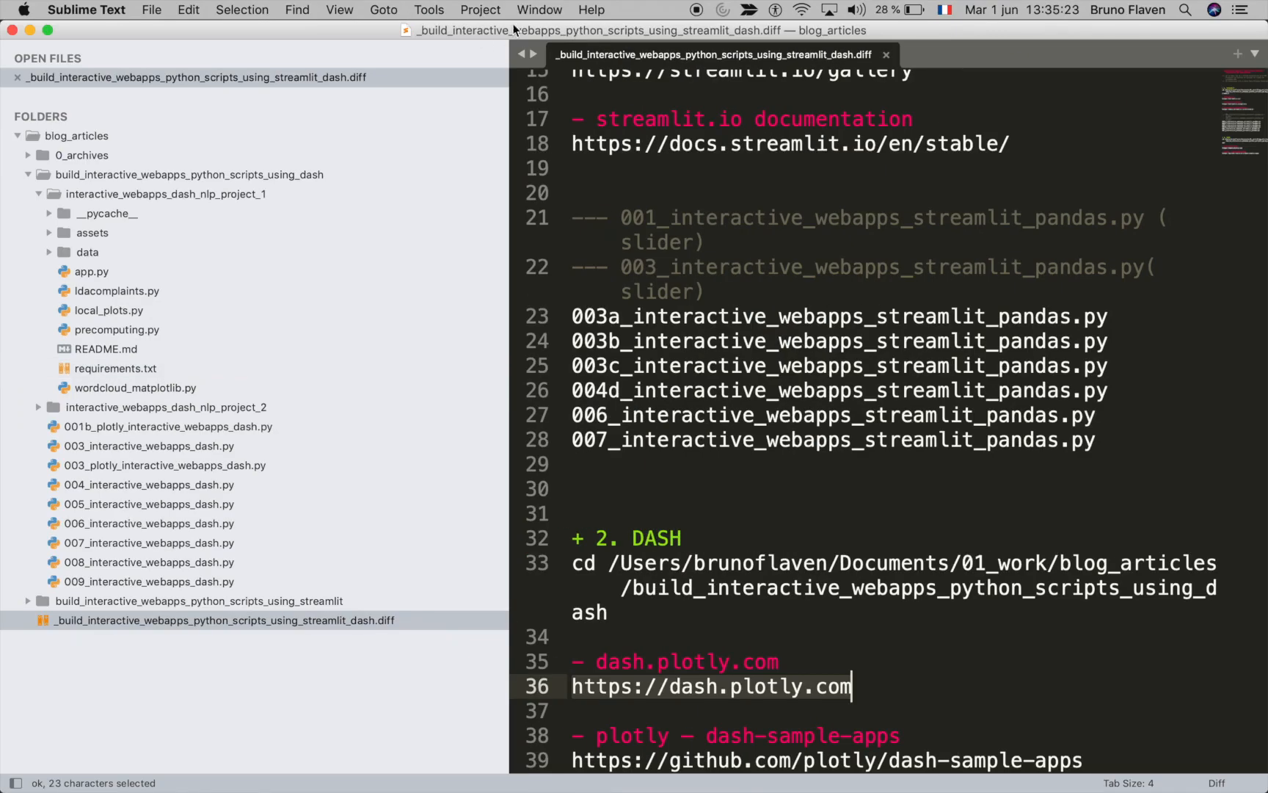
right_click(229, 407)
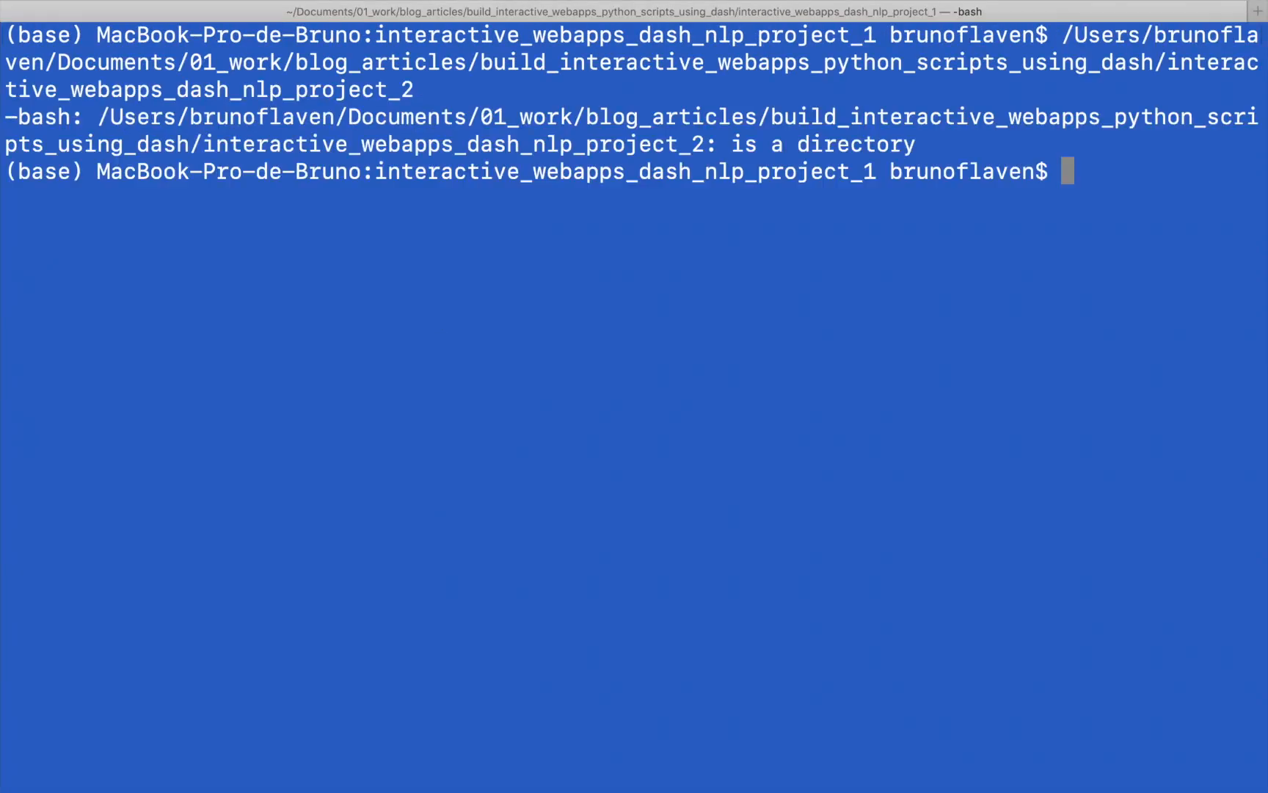
type("cd")
type("ls -l")
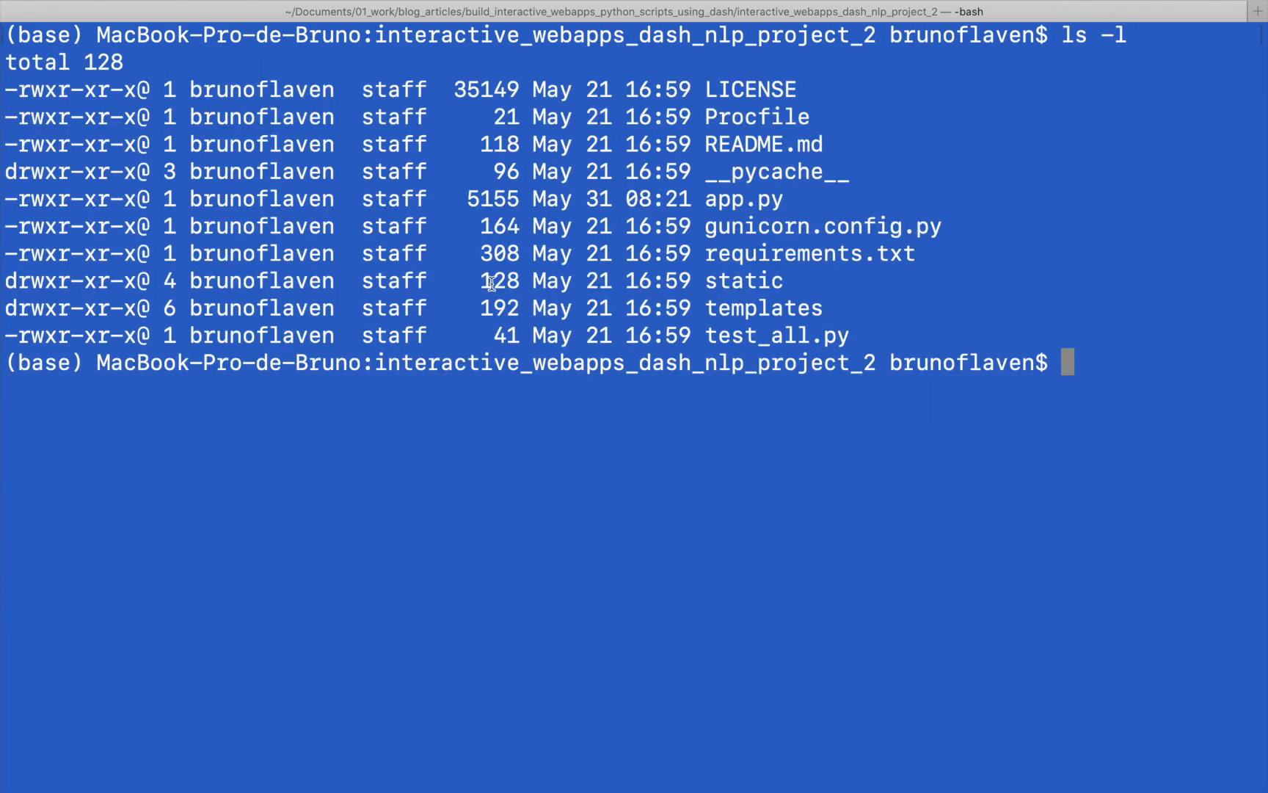
Step: Run python app.py to launch the nlp_project_2 Flask app, then switch windows
double_click(742, 199)
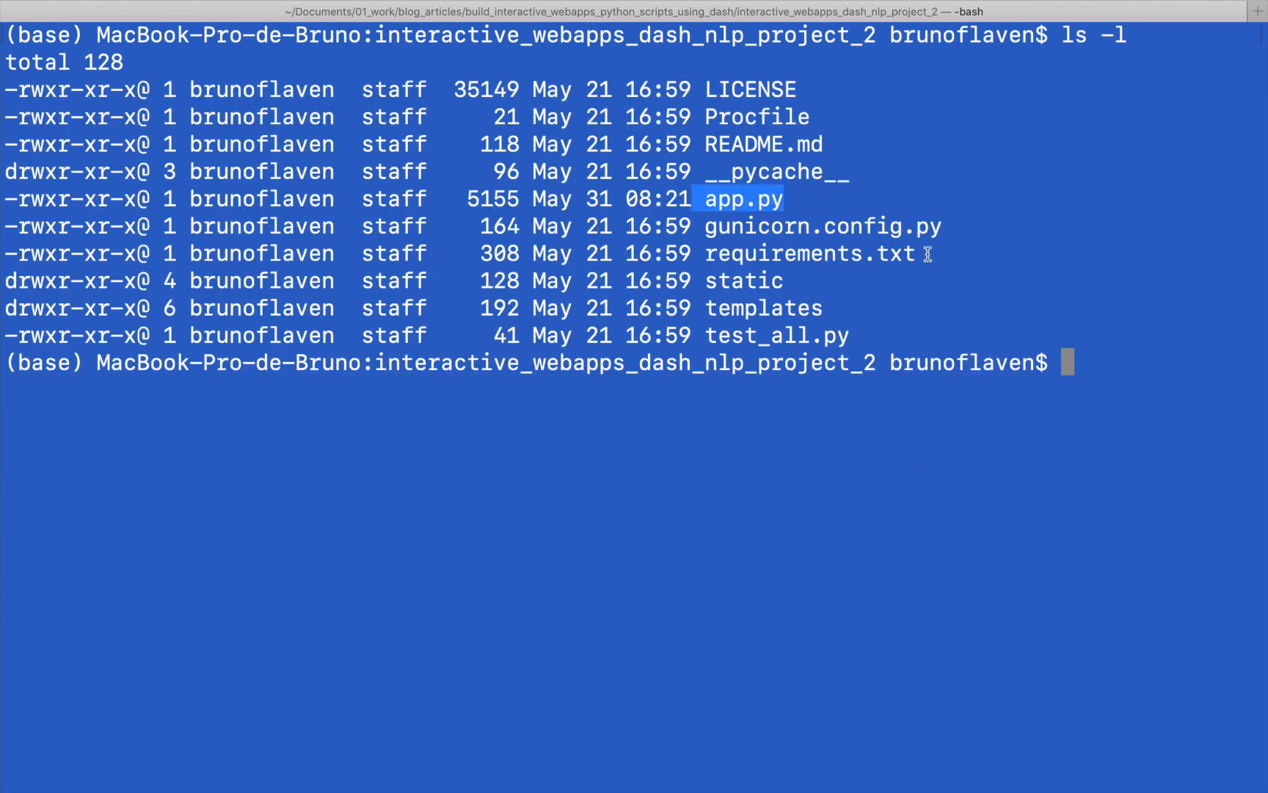
type("python  app.py")
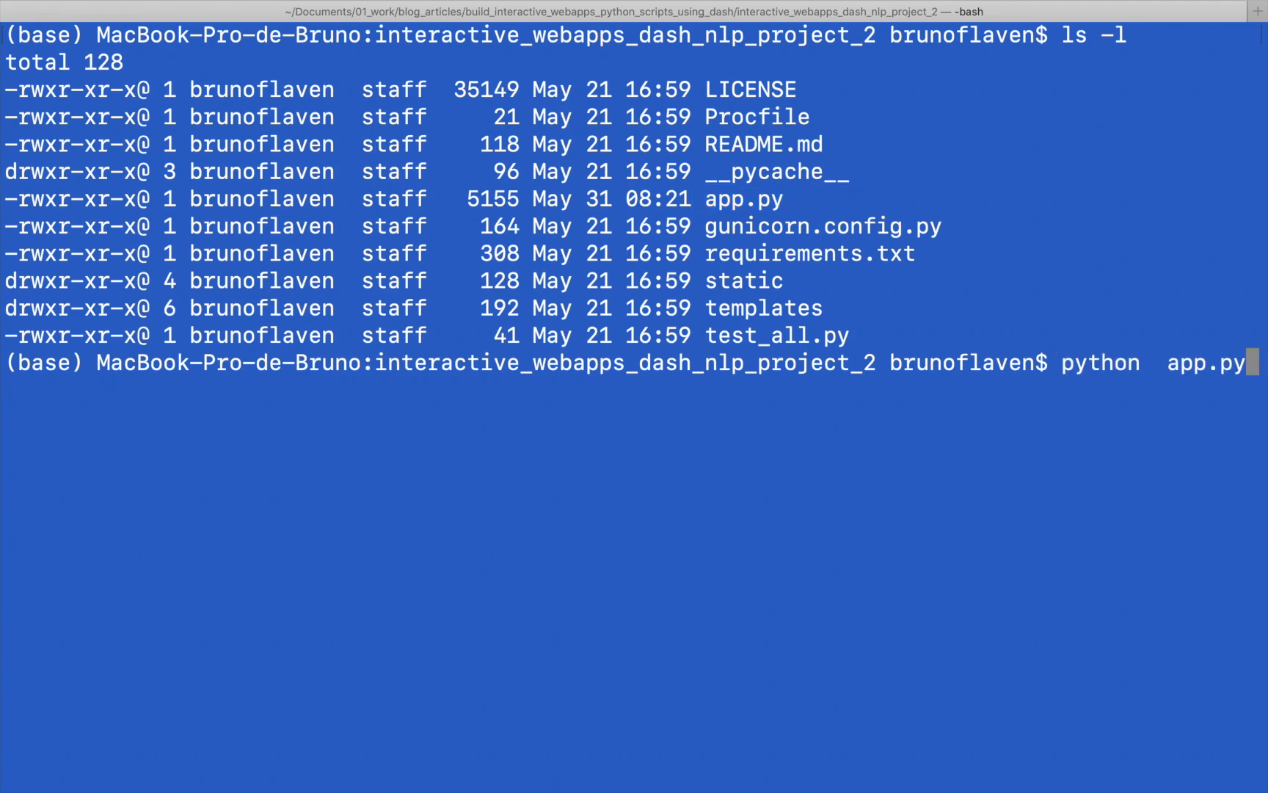
key("enter")
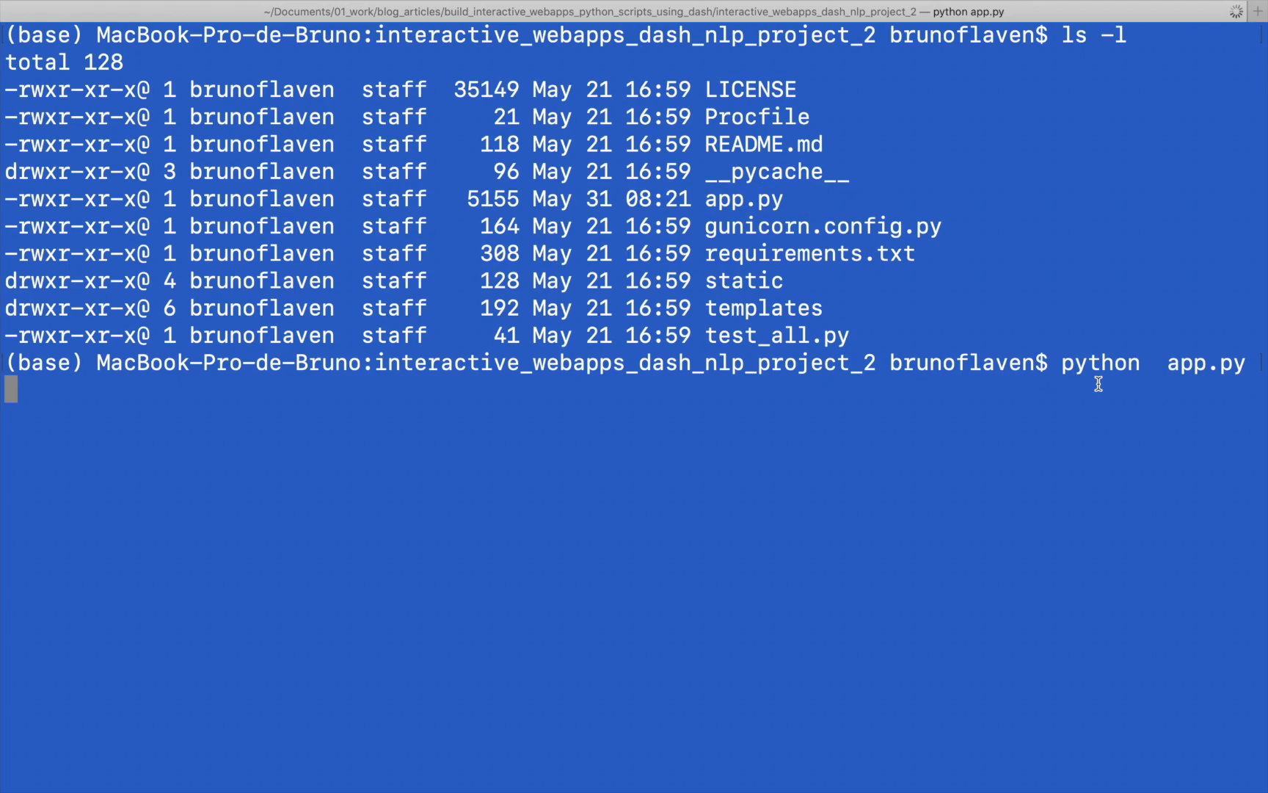
key("Cmd+Tab")
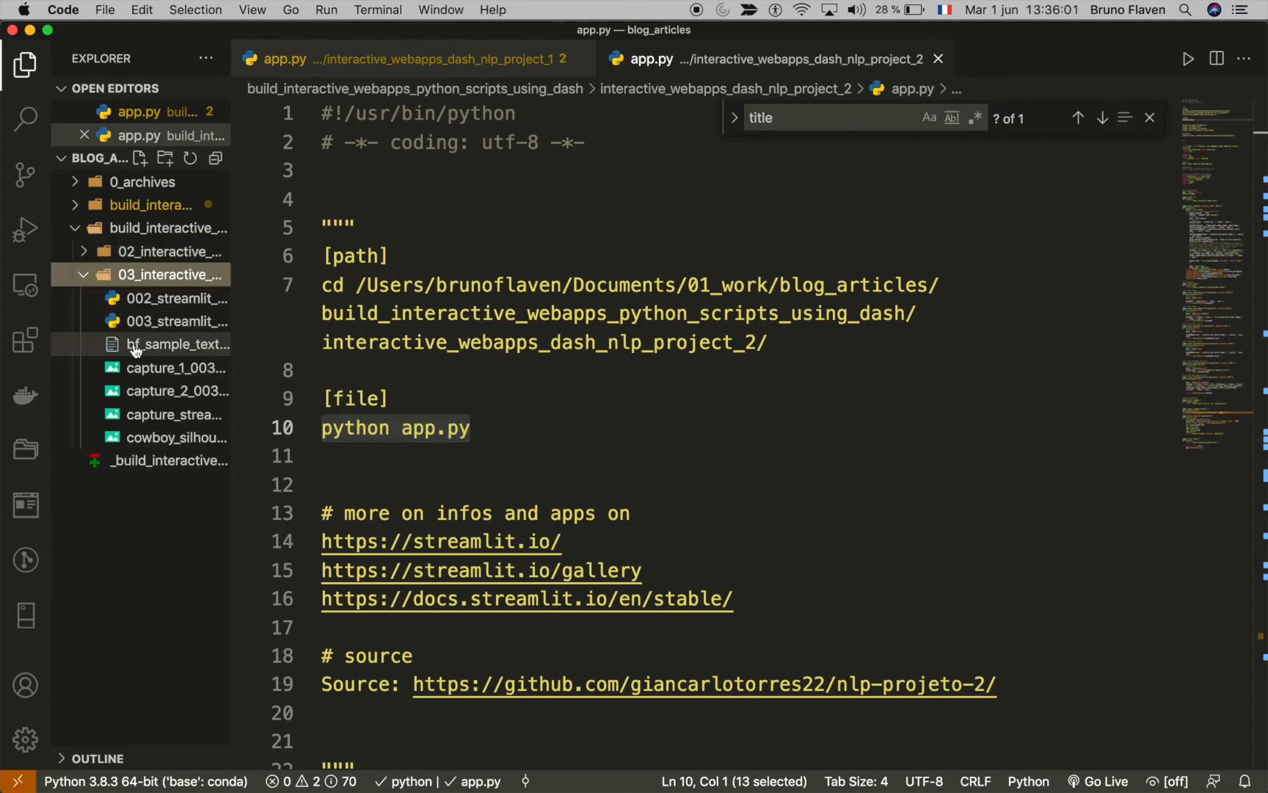
Step: Open bf_sample_text_1.txt, then return to nlp_project_2's app.py and scroll its code
left_click(176, 344)
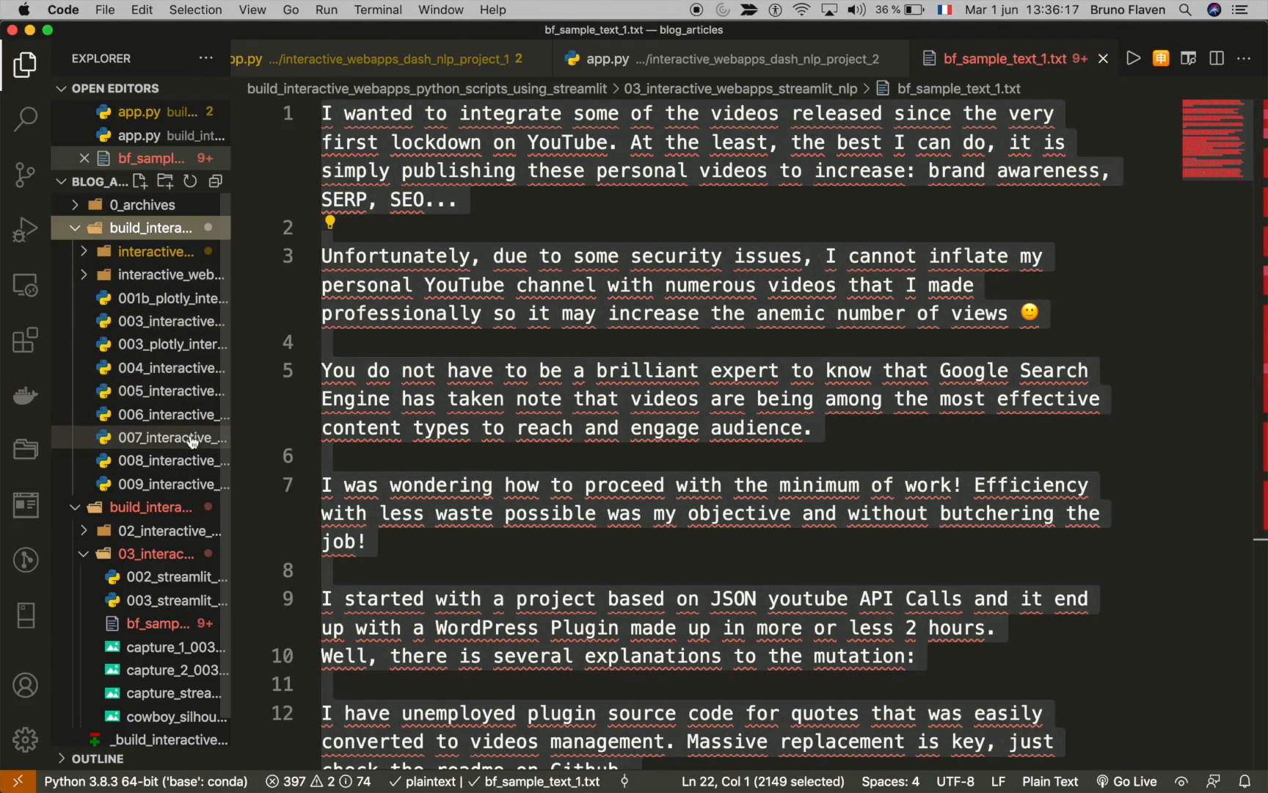
left_click(160, 275)
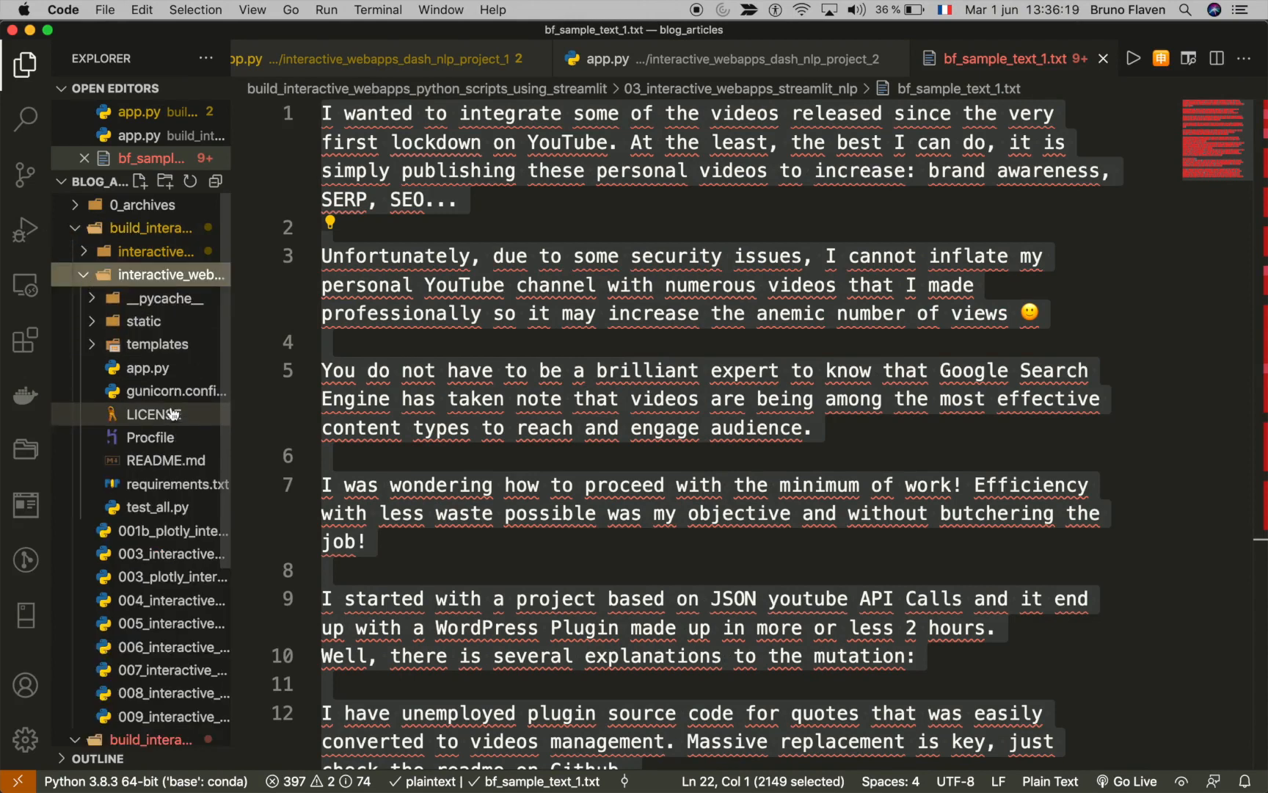
left_click(756, 58)
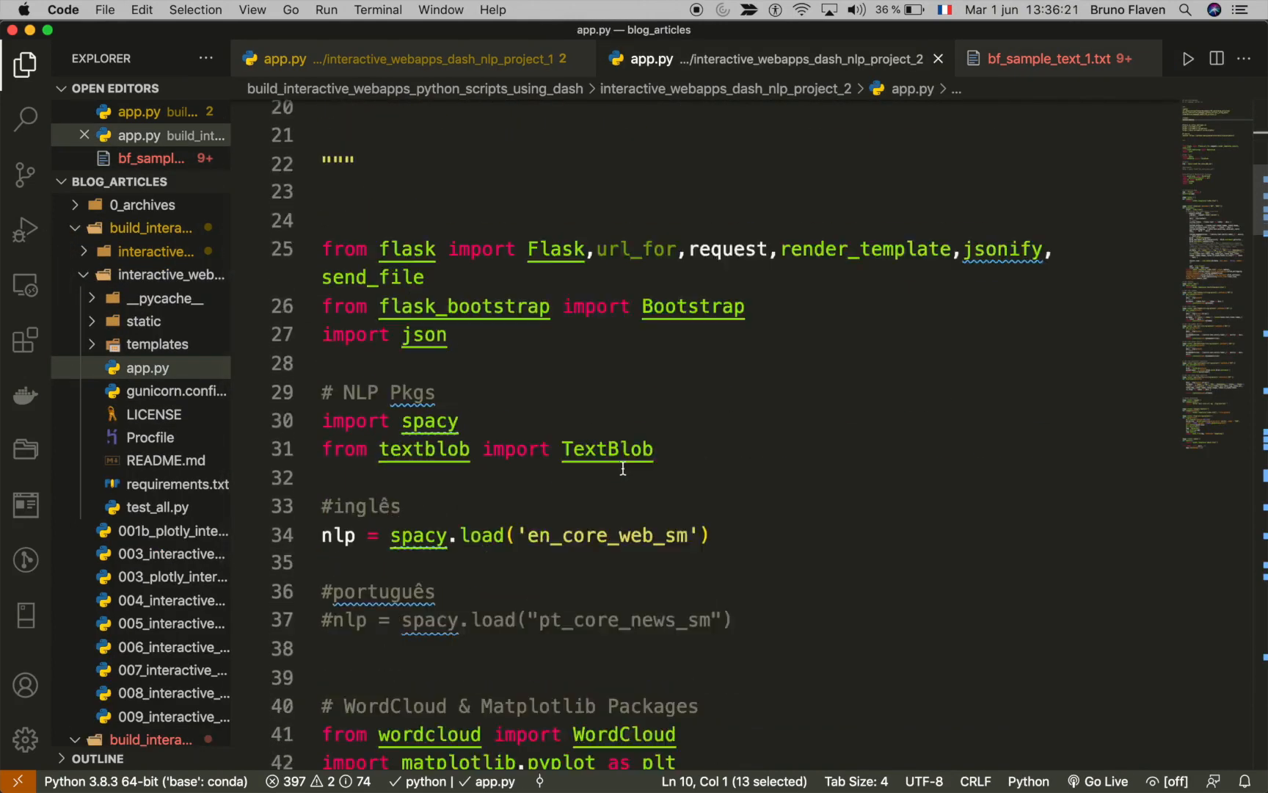
scroll("down", 3)
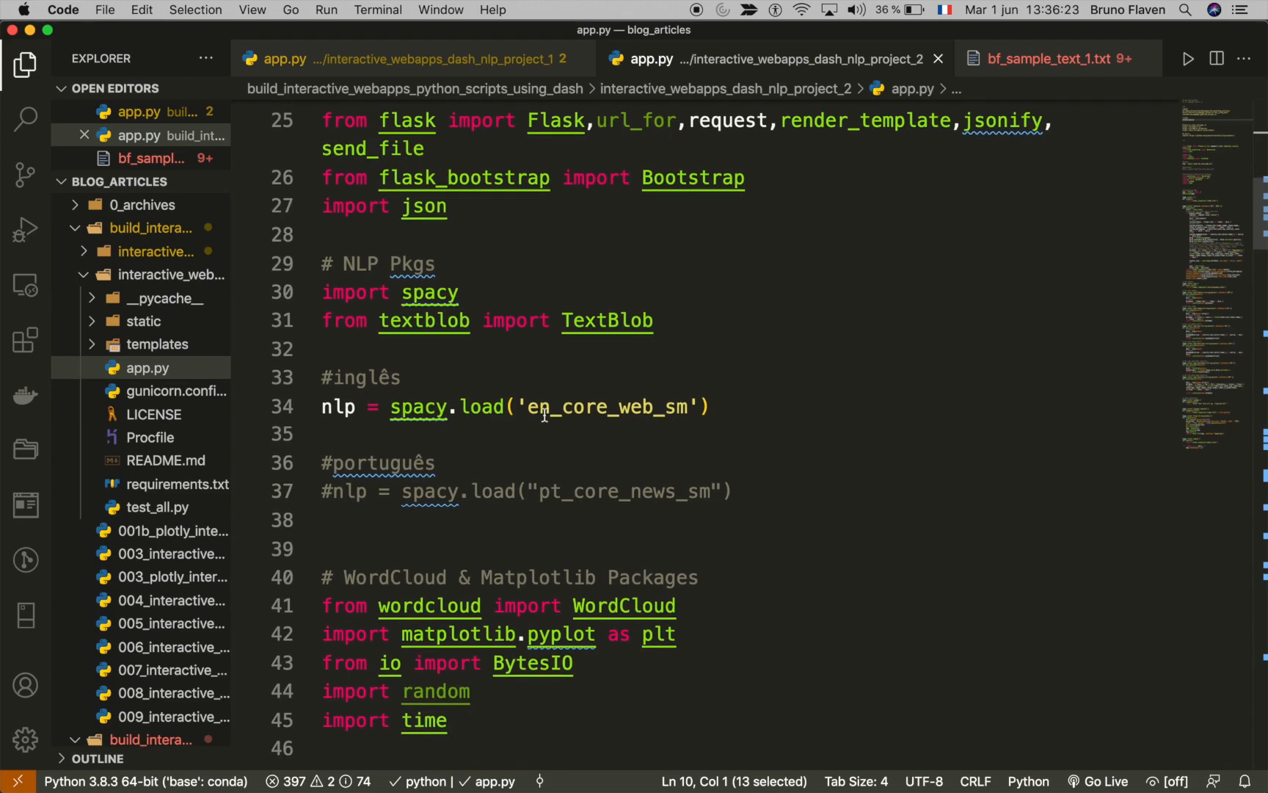
mouse_move(570, 495)
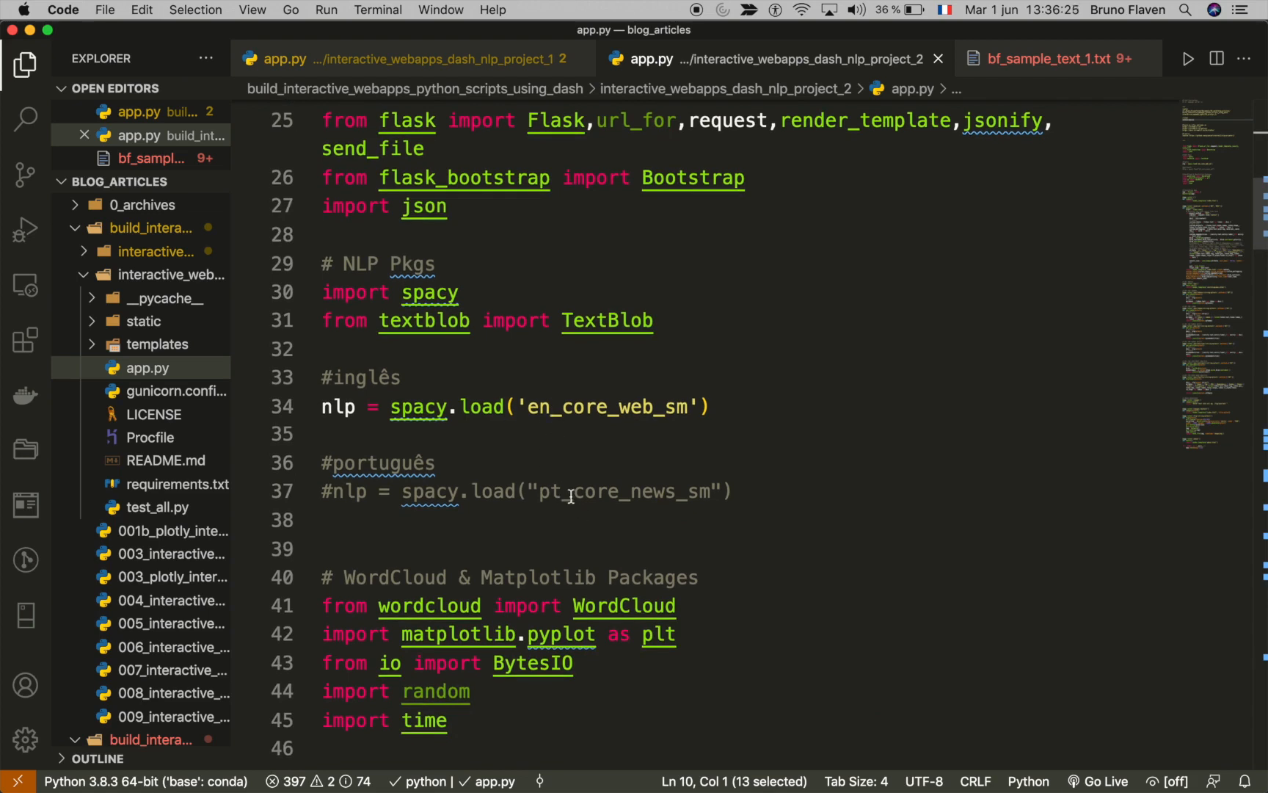
Step: Visit Chrome's Plotly homepage tab, then switch to the Terminal running the server
left_click(1052, 58)
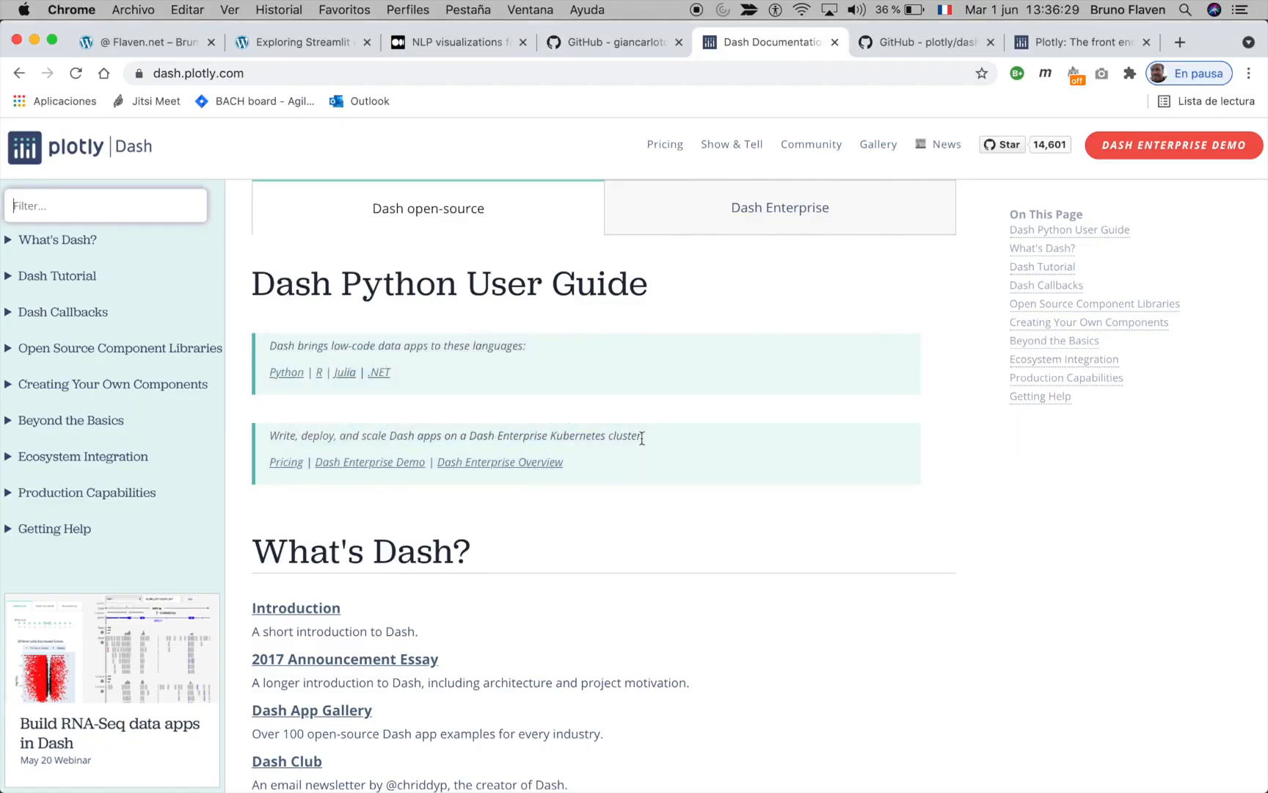
left_click(1076, 41)
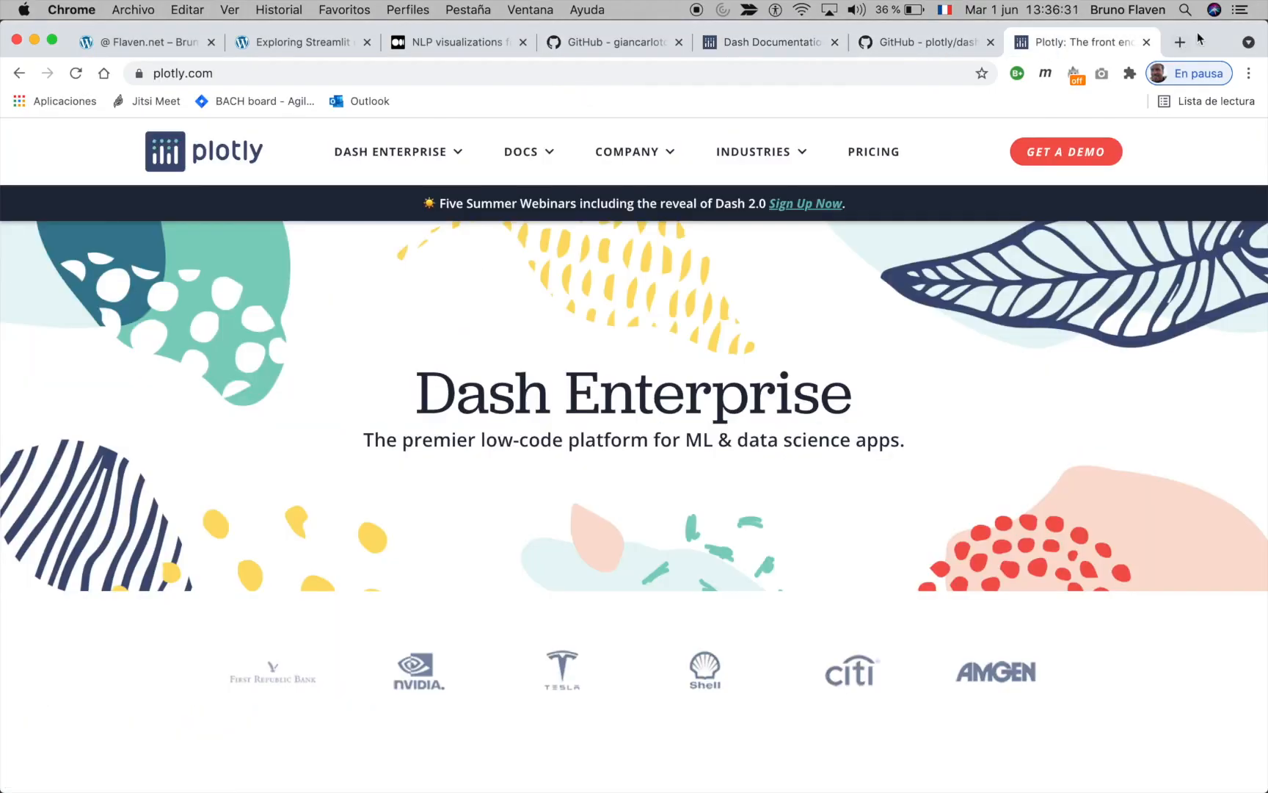
key("cmd+tab")
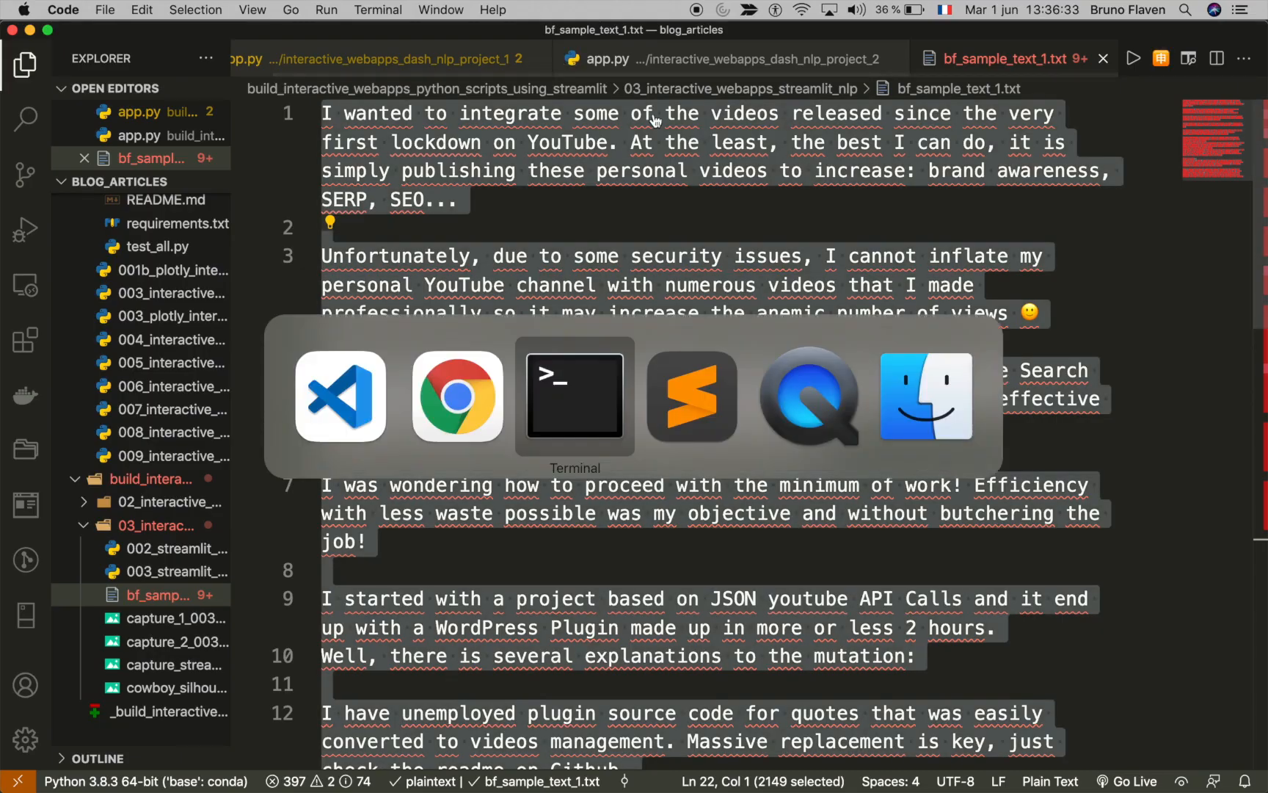
left_click(573, 396)
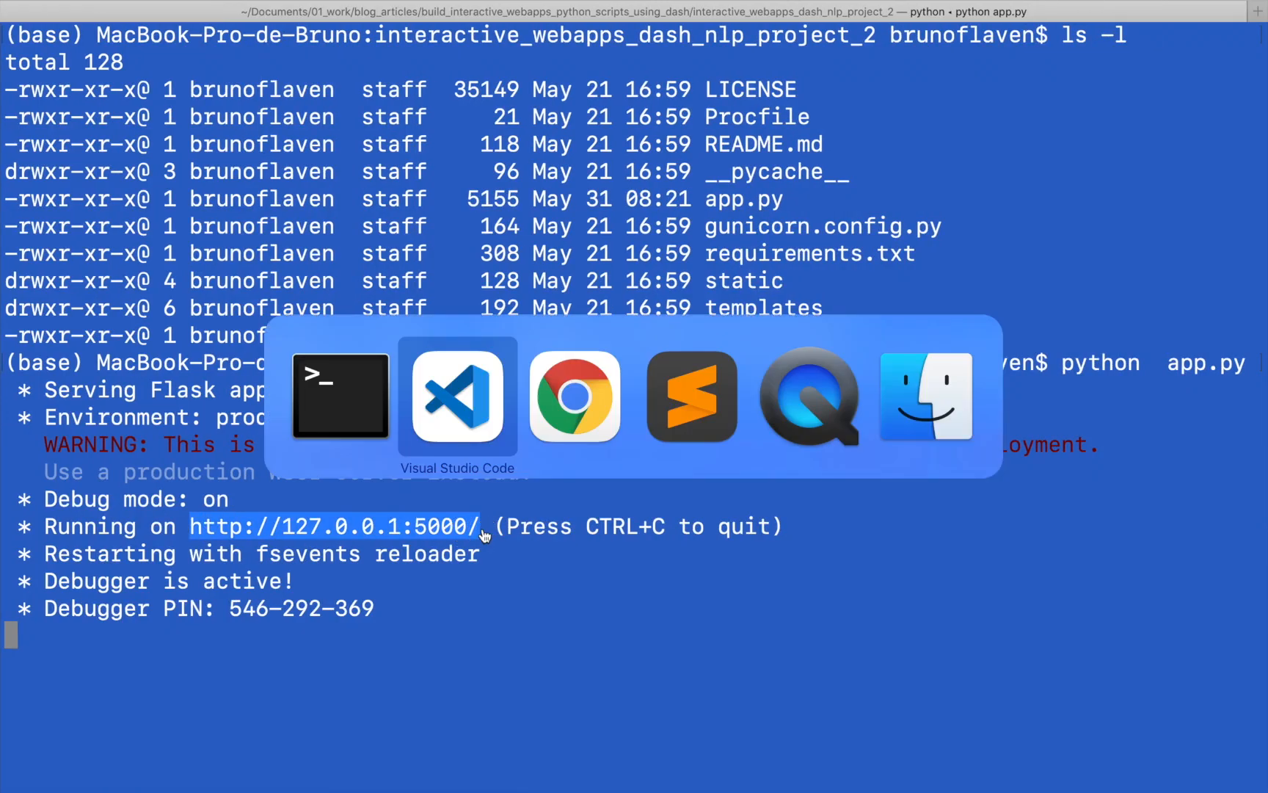
left_click(574, 396)
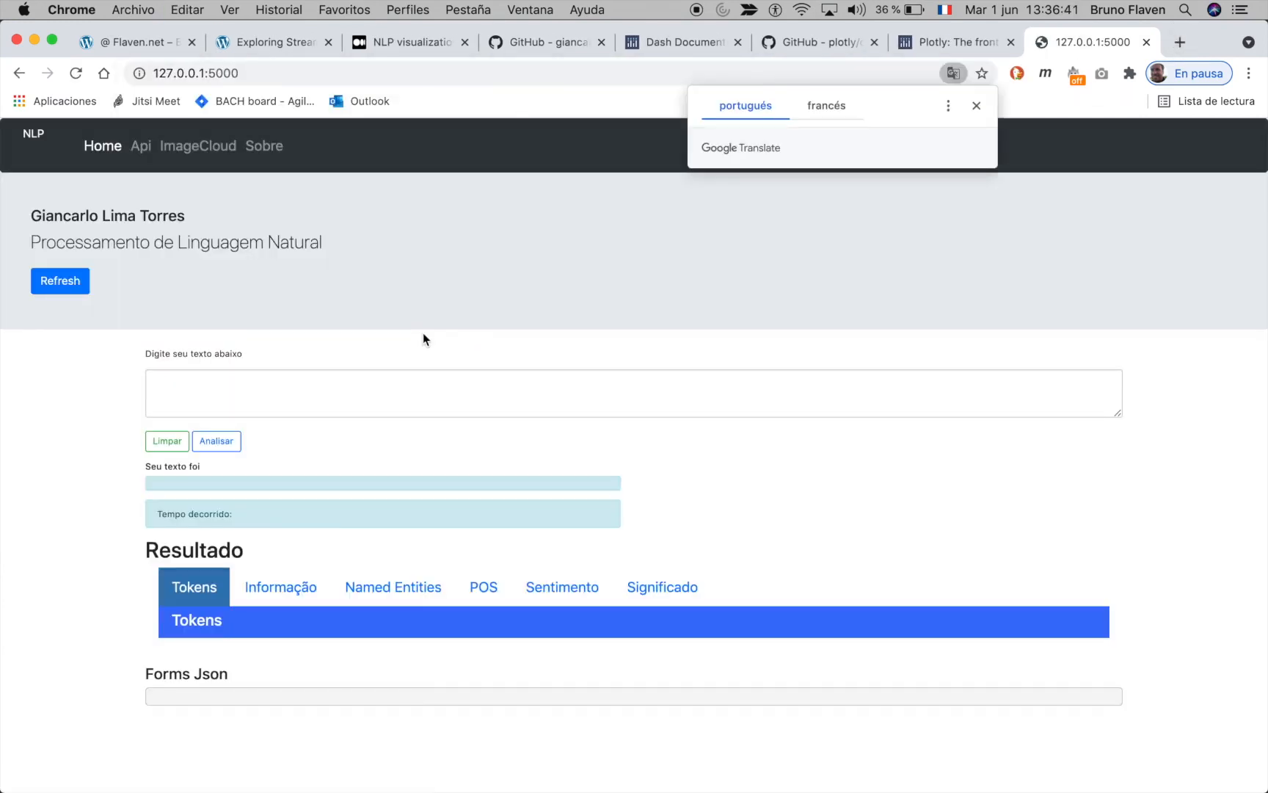
mouse_move(479, 450)
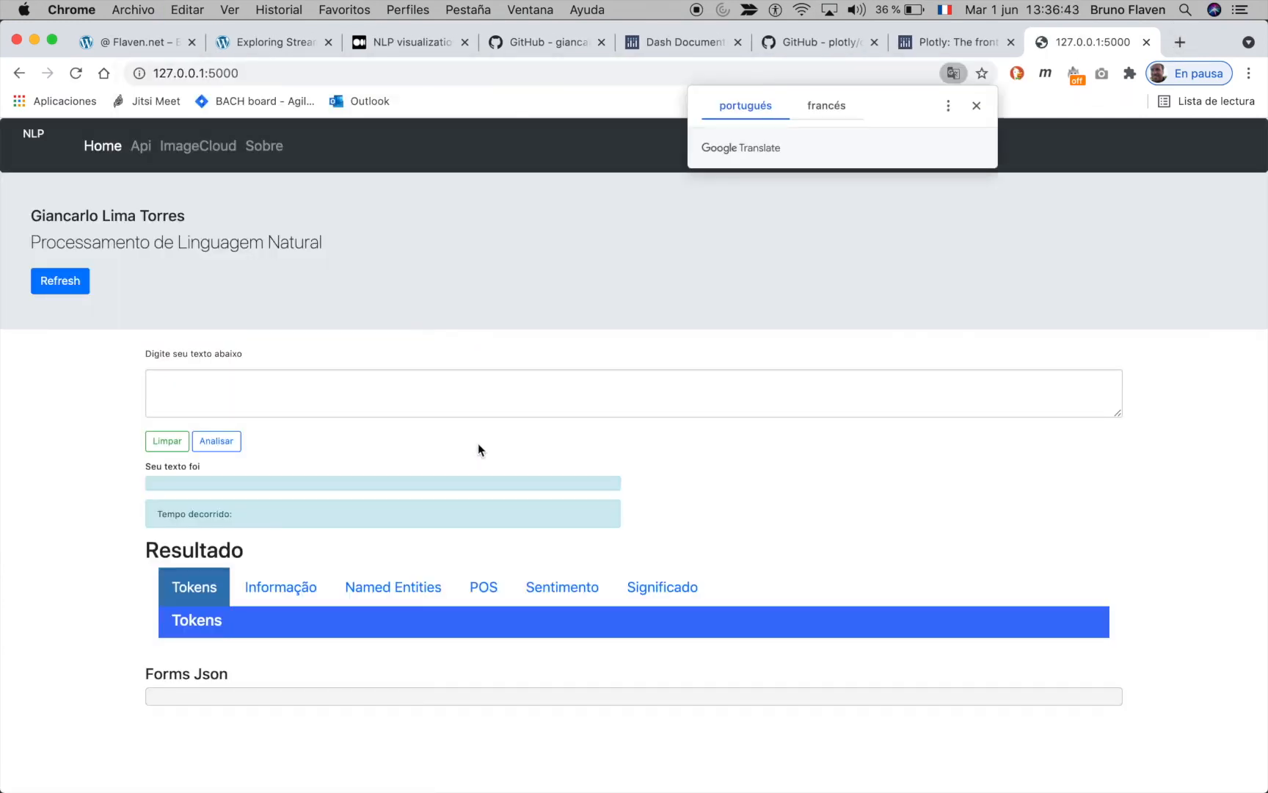
left_click(976, 105)
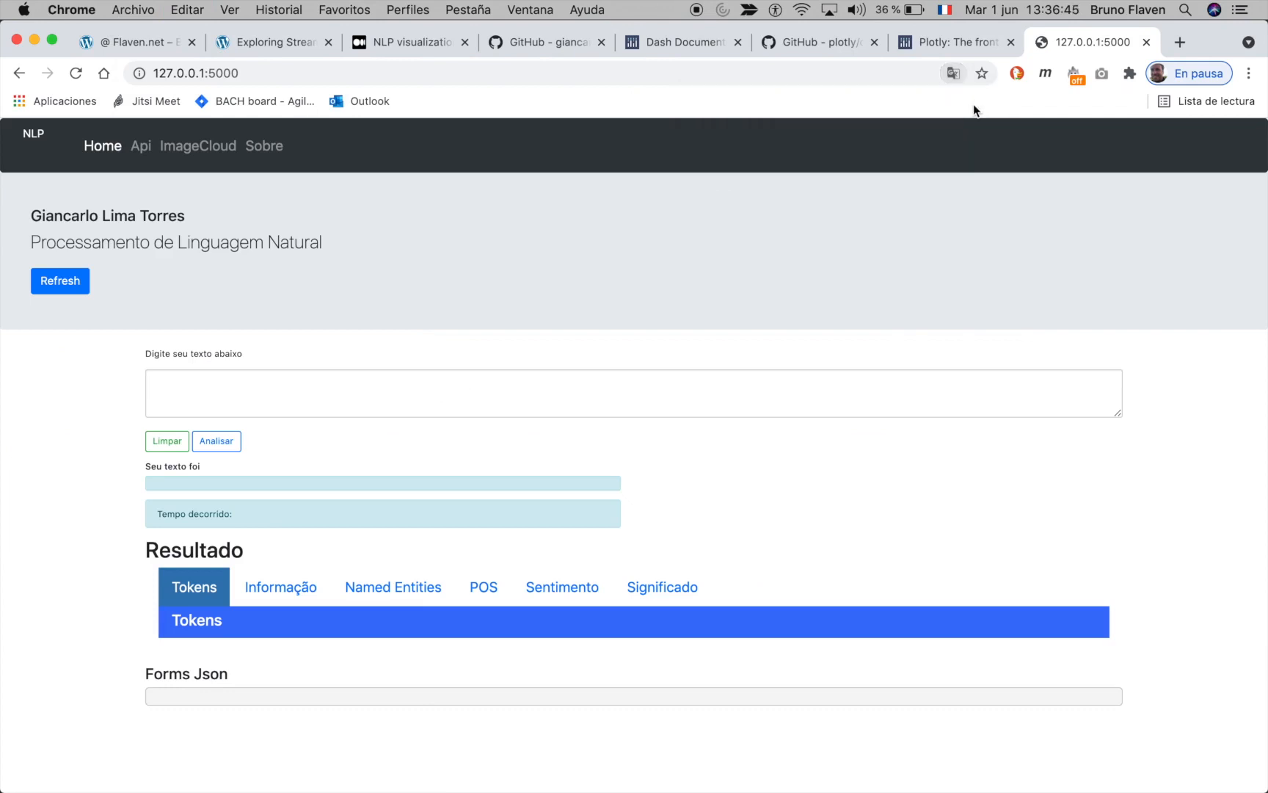
key("cmd+tab")
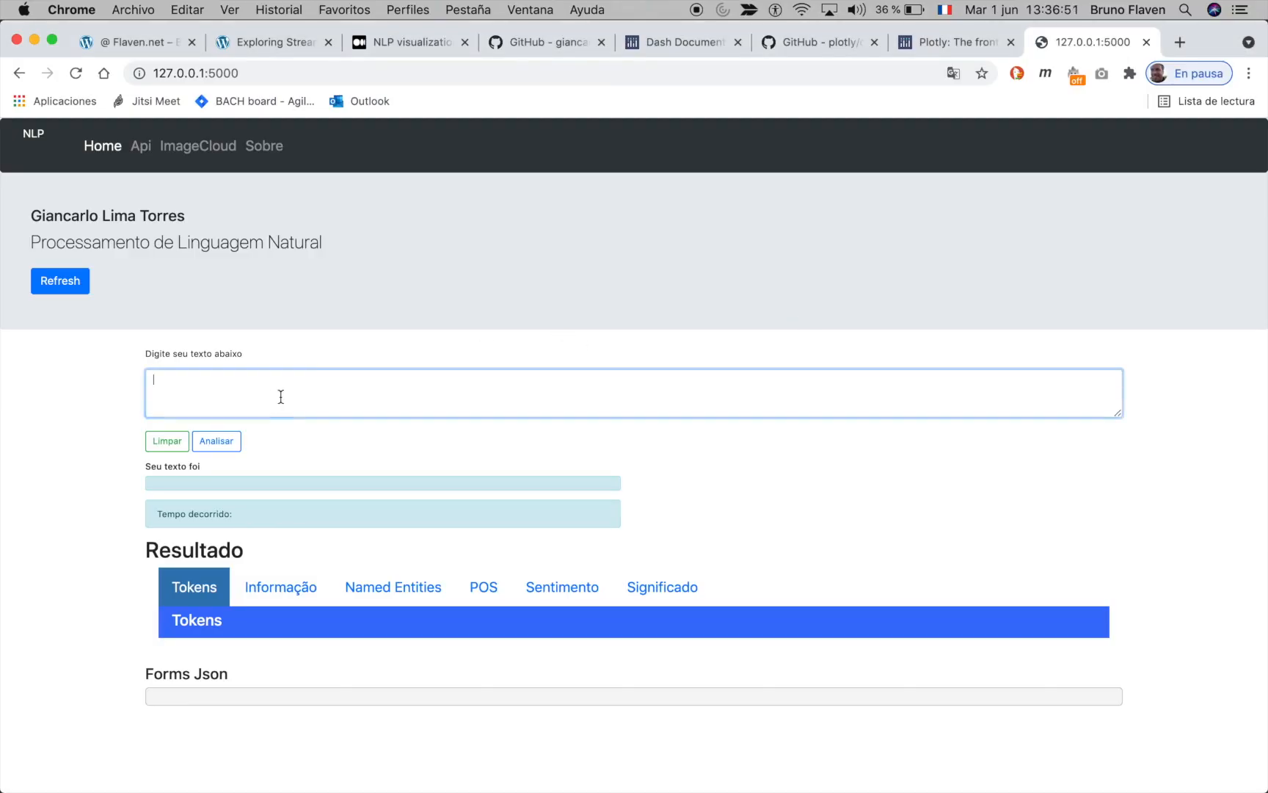
left_click(215, 441)
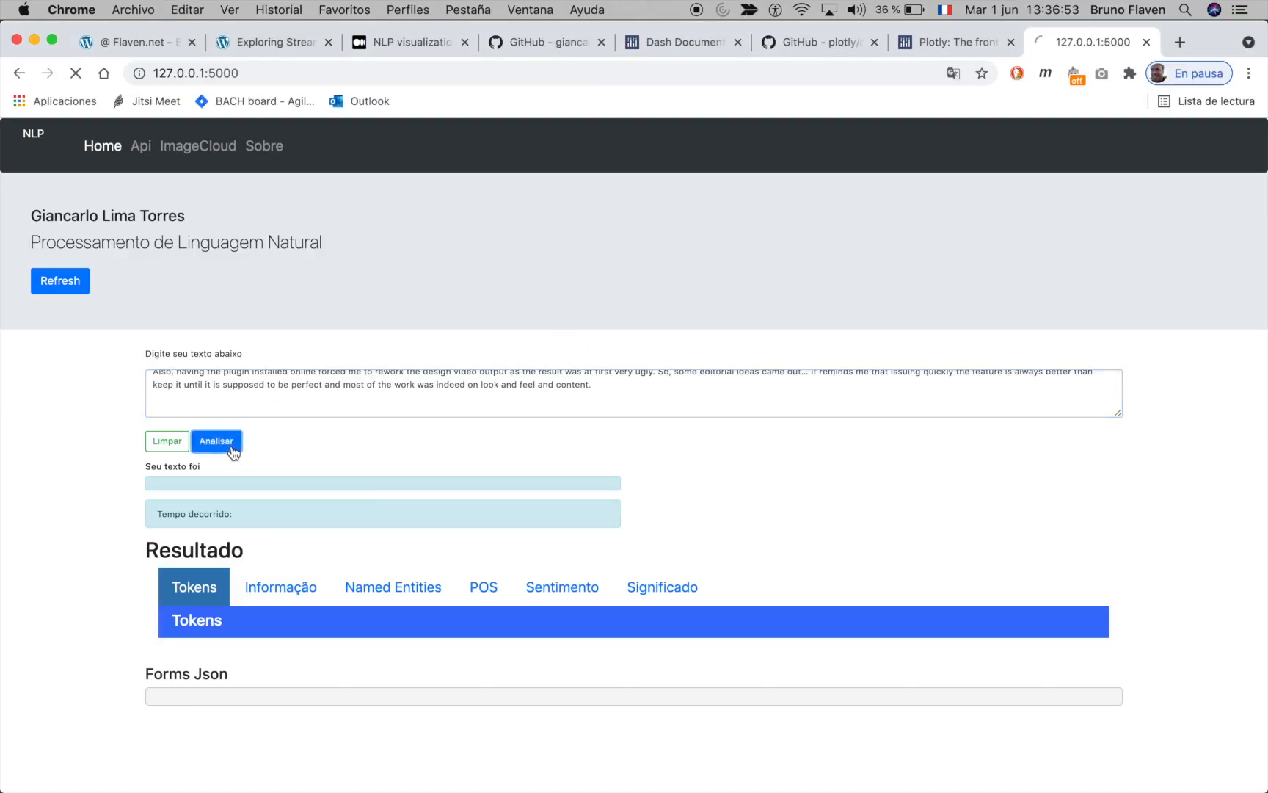
Step: Scroll to Resultado and view the Tokens and Informação token details tabs
left_click(216, 441)
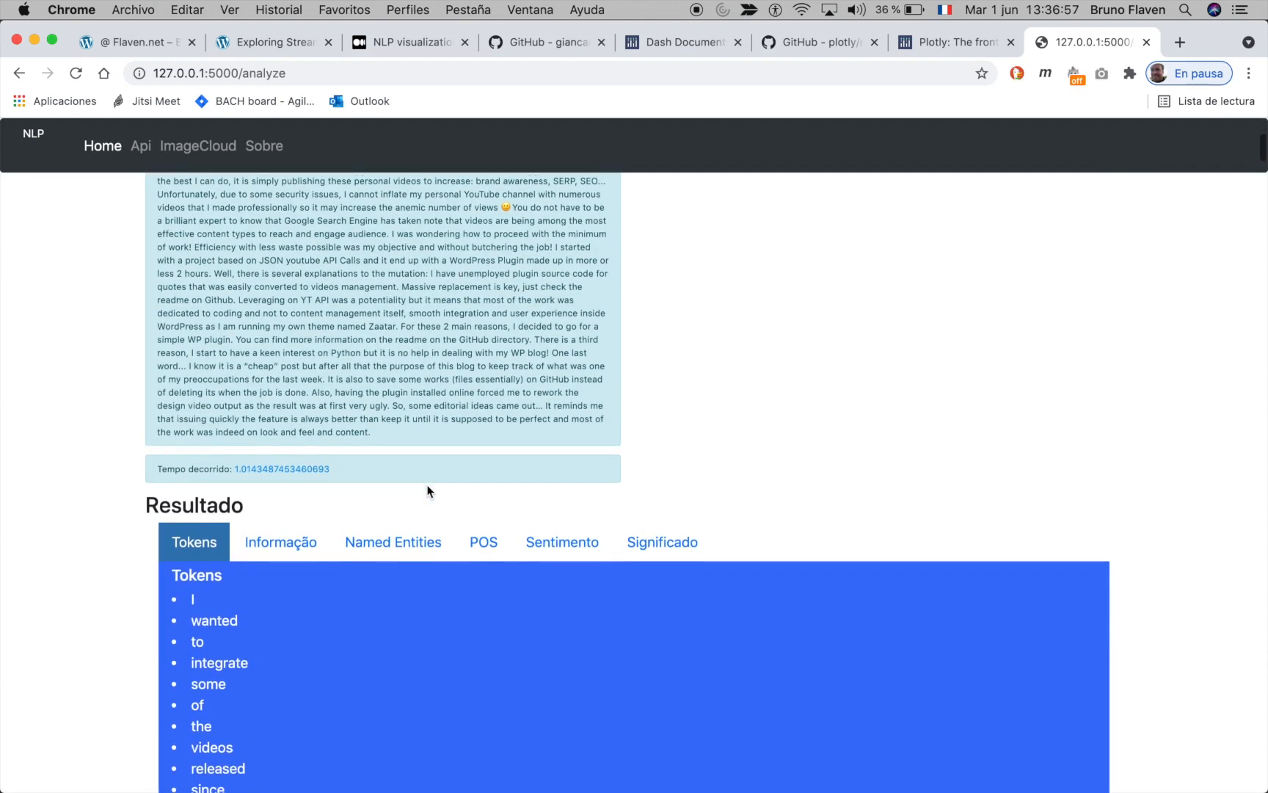
scroll("down", 3)
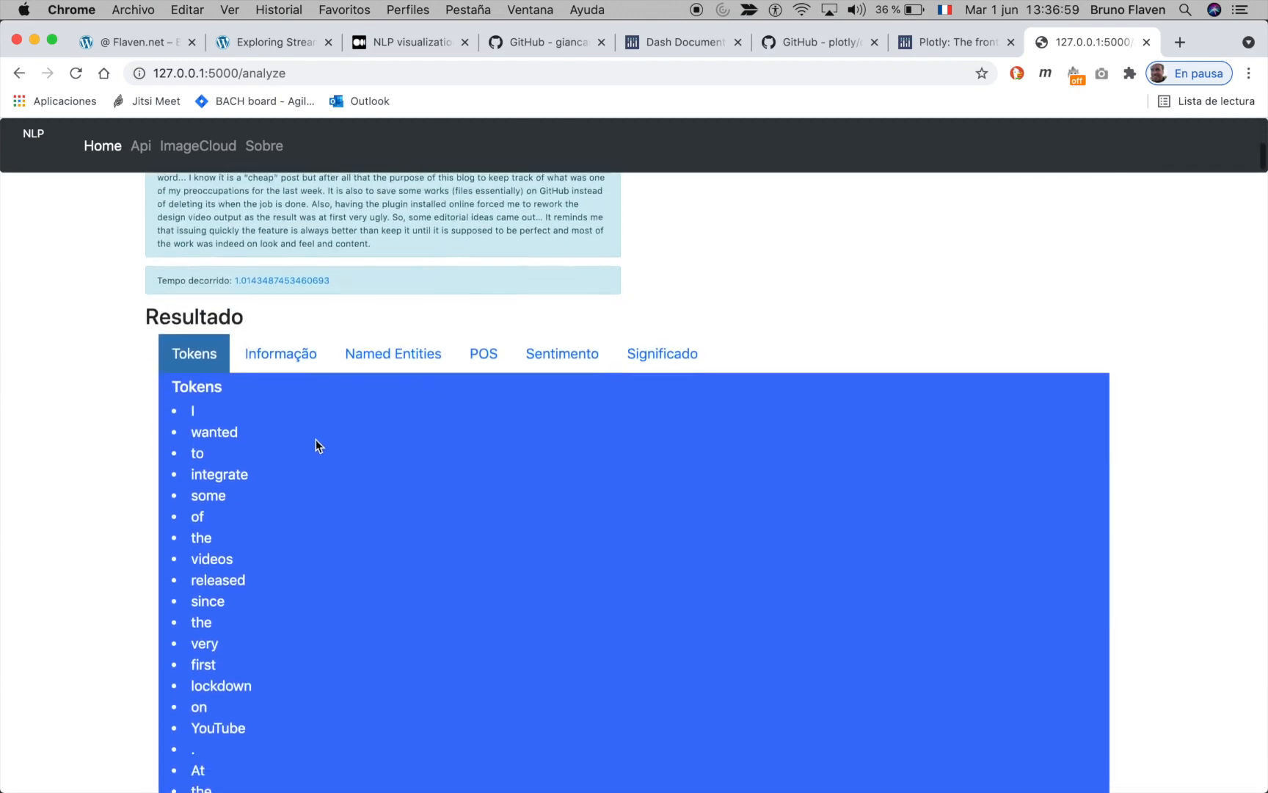
scroll("down", 3)
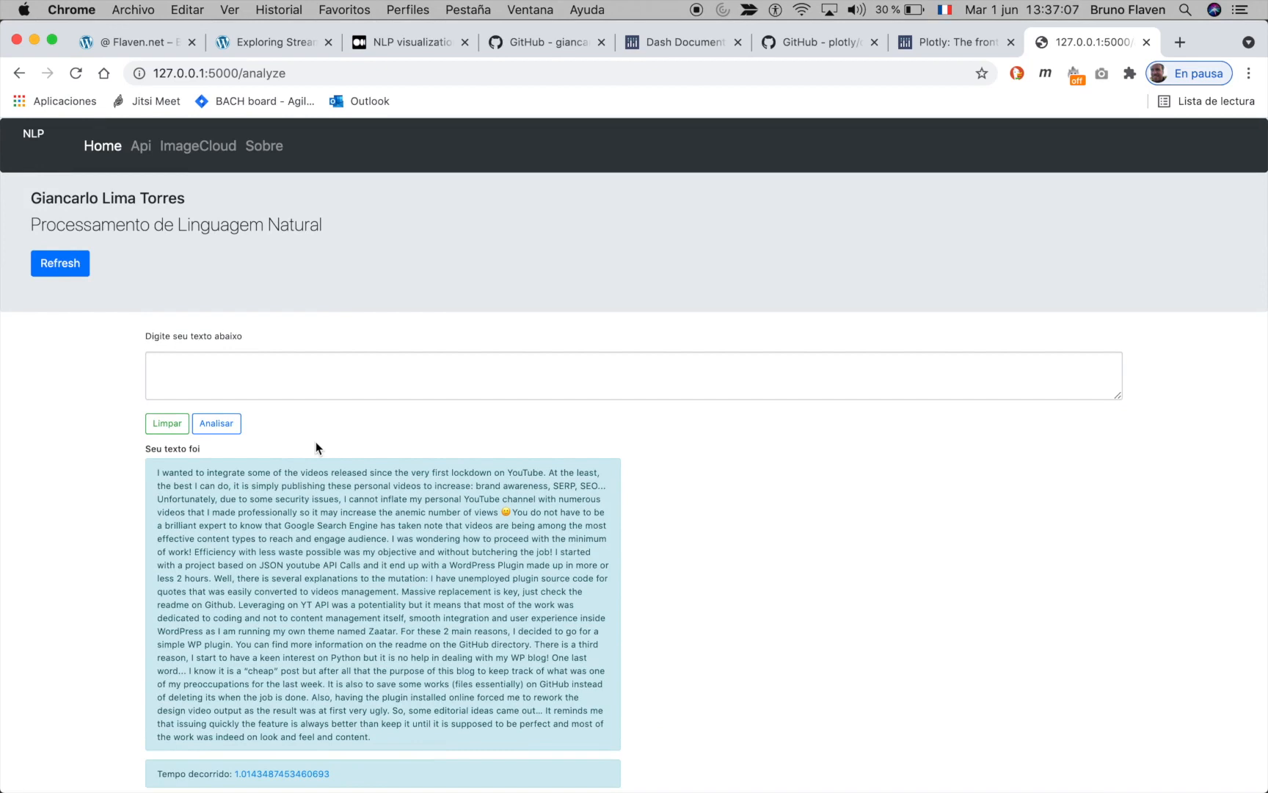
left_click(216, 423)
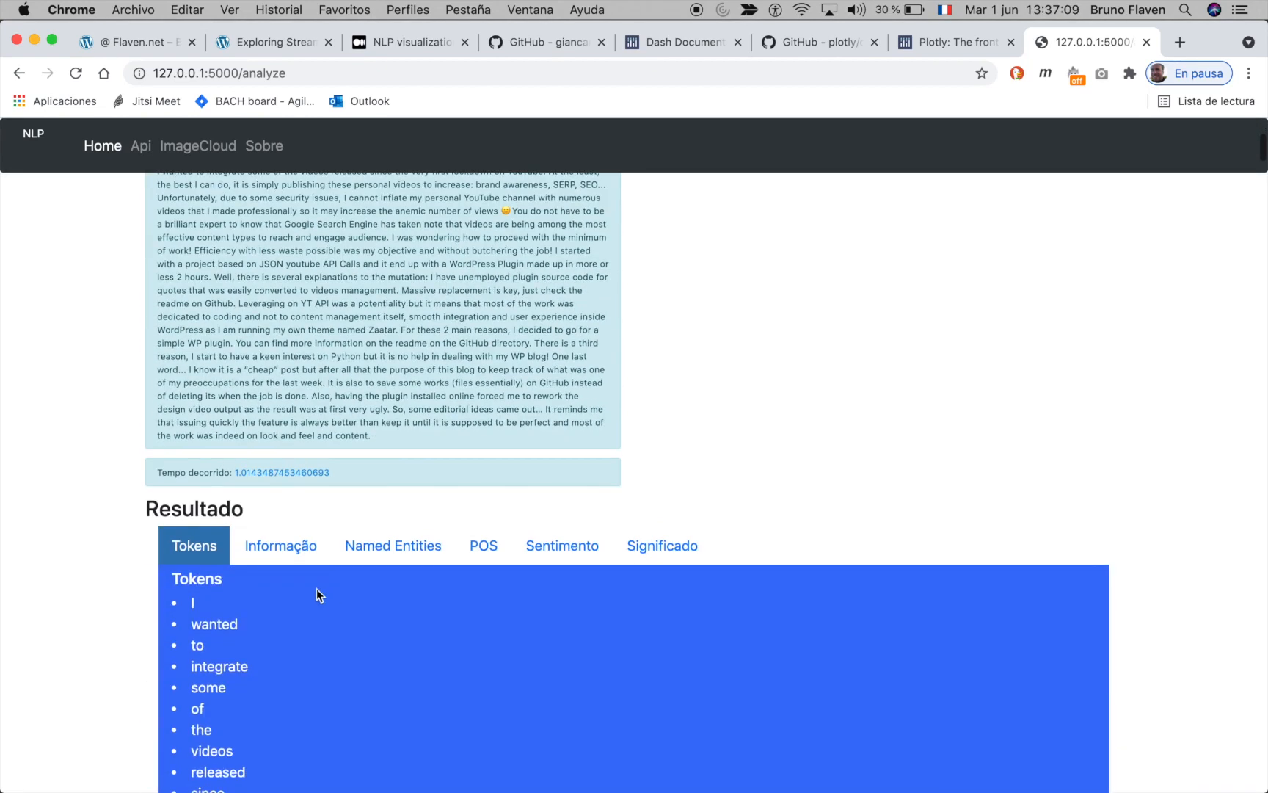
left_click(280, 384)
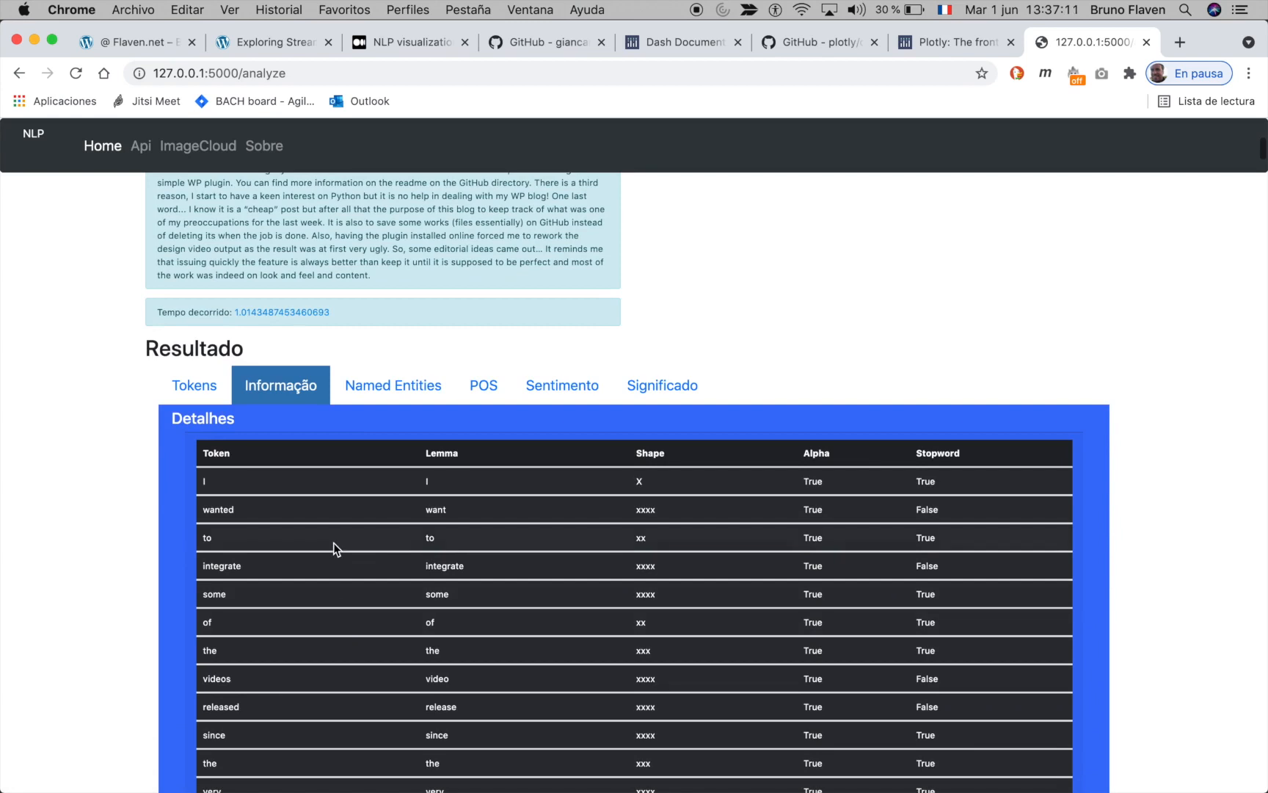
Step: View the Named Entities, POS, Sentimento and Significado result tabs
left_click(391, 385)
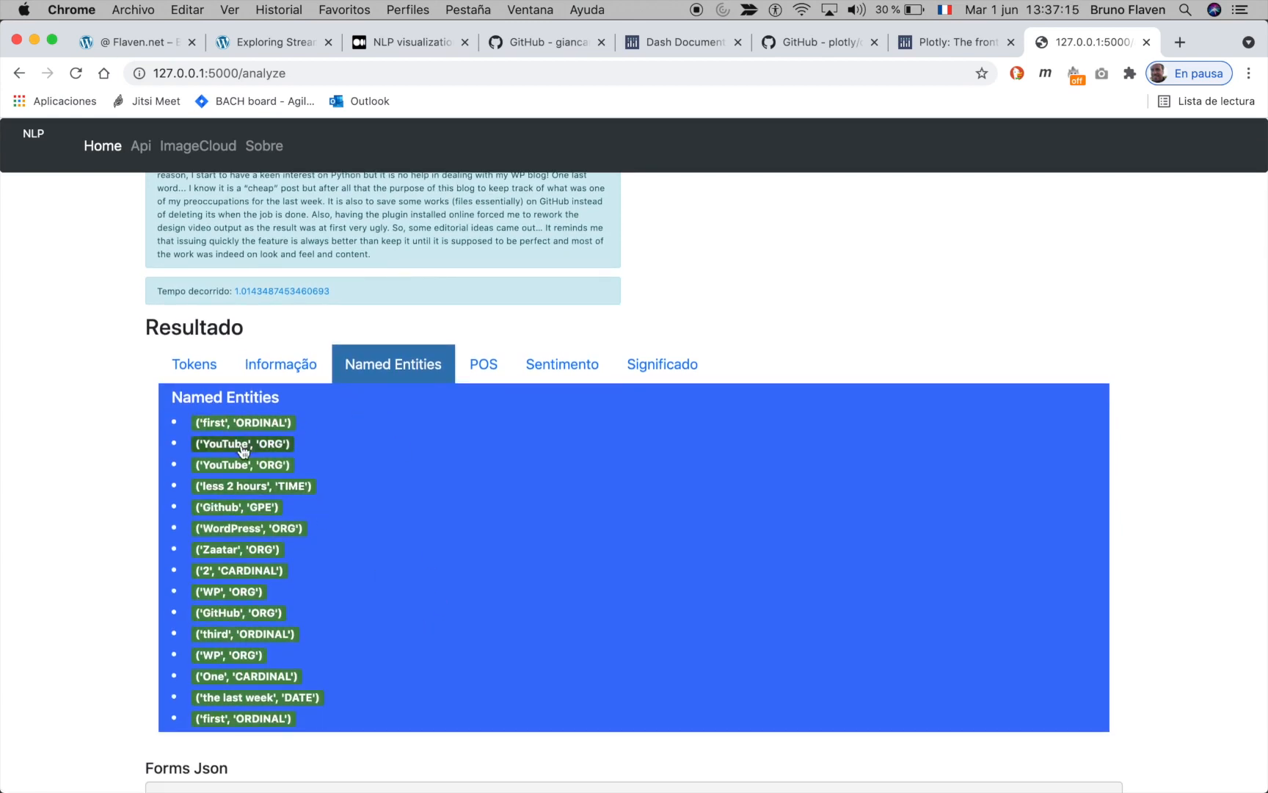
mouse_move(286, 569)
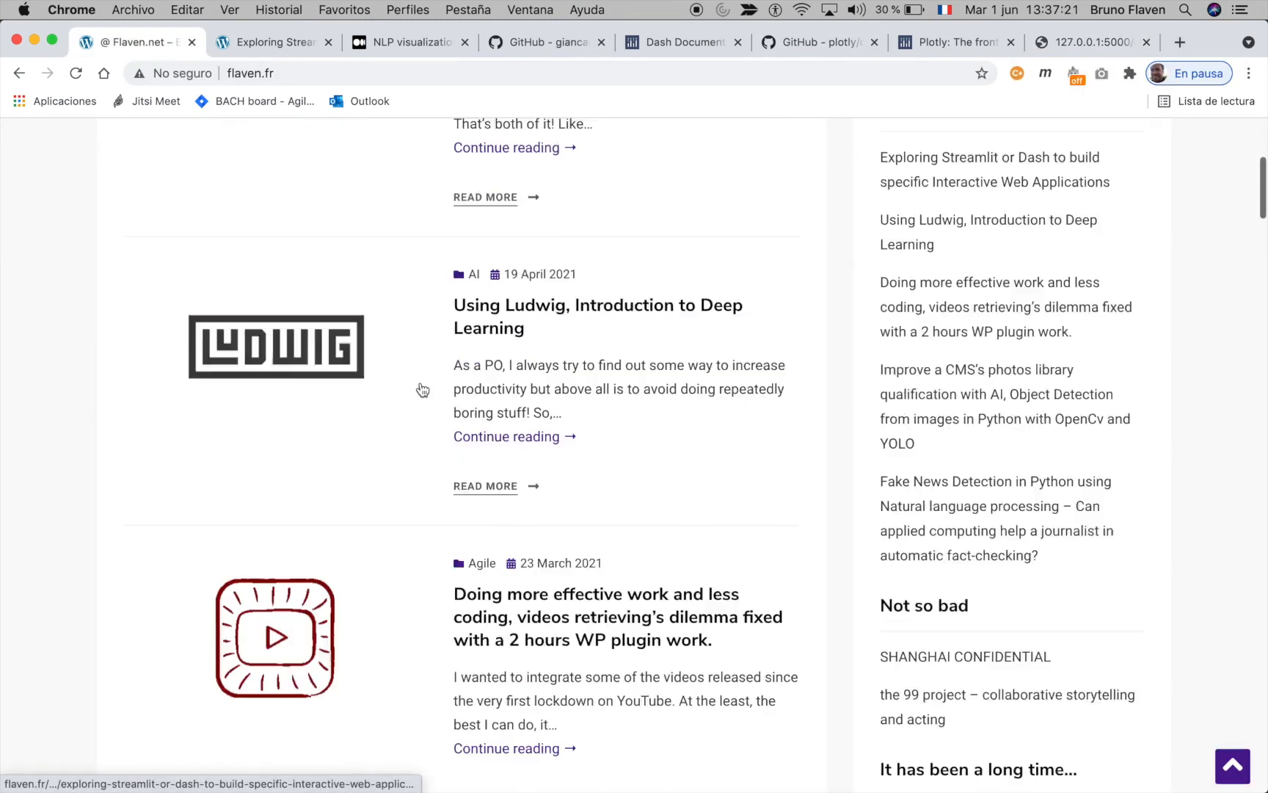
scroll("down", 3)
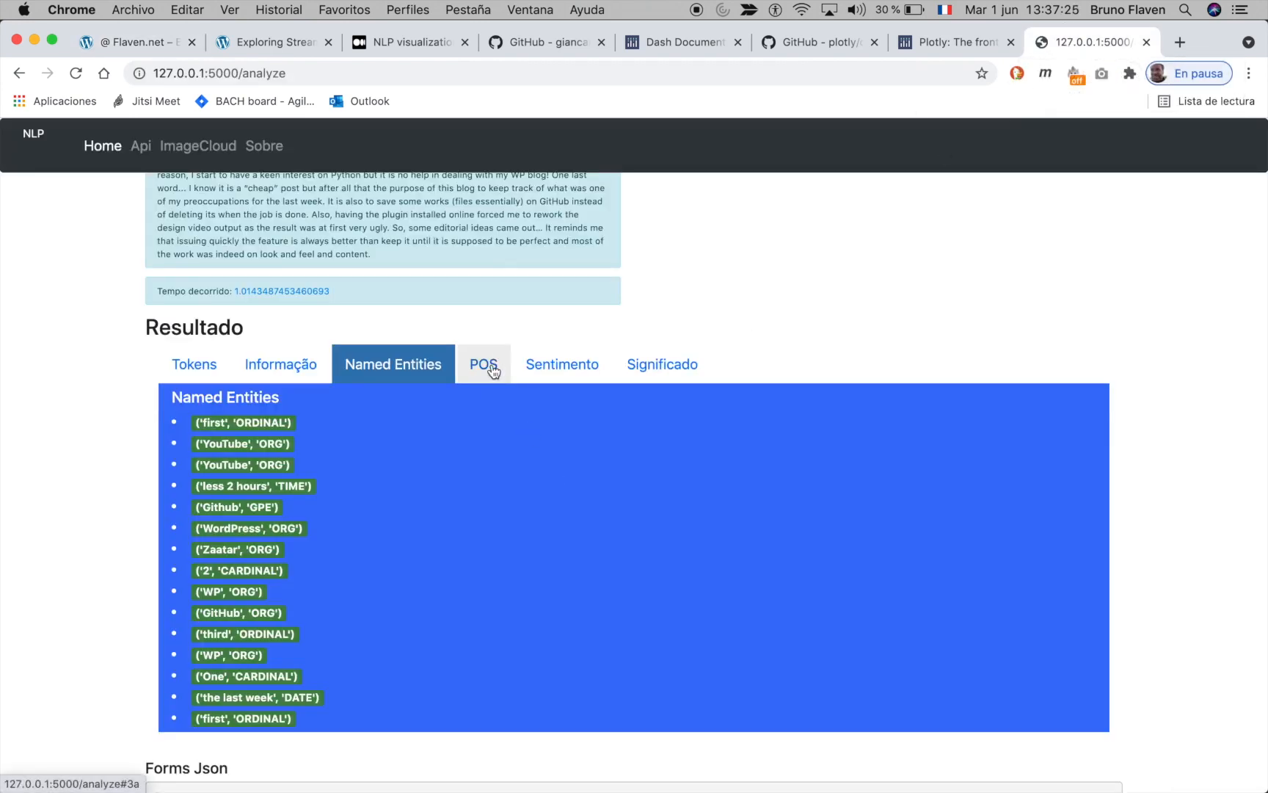
left_click(483, 364)
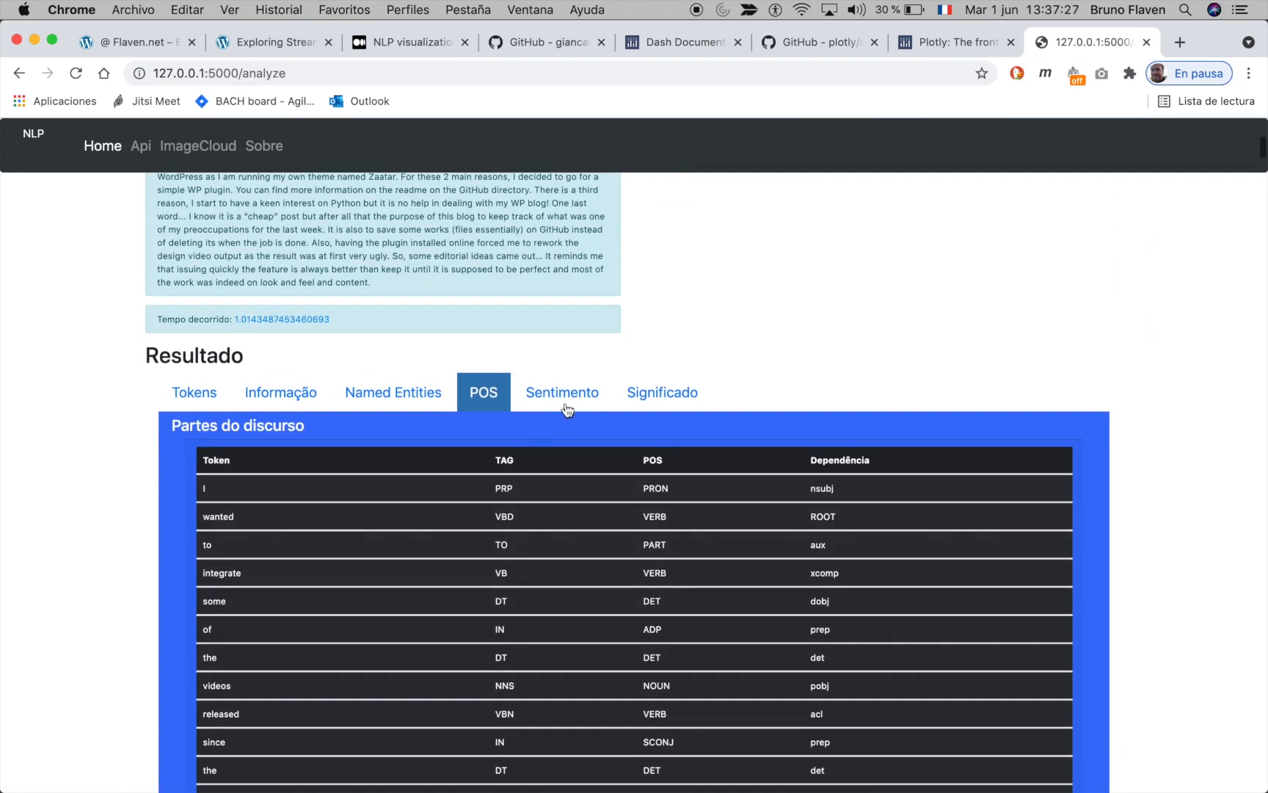
left_click(562, 391)
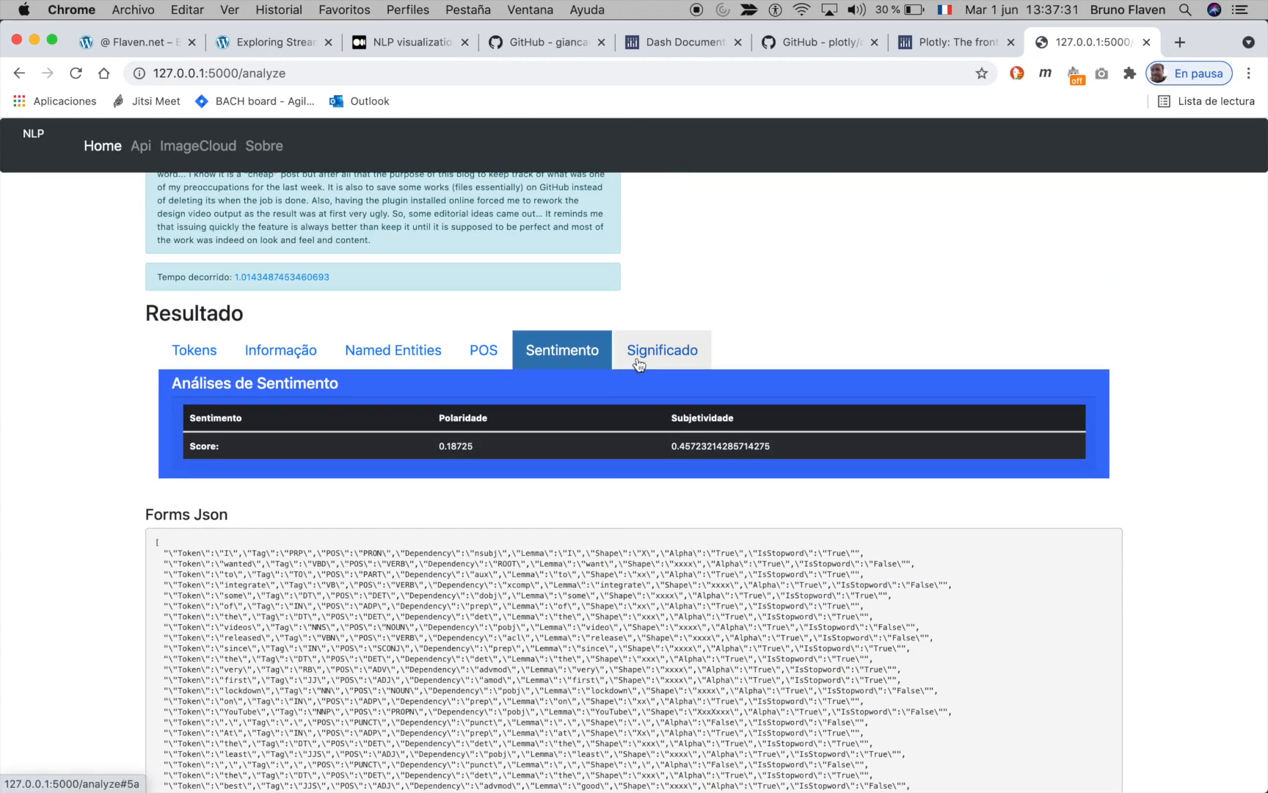
left_click(661, 350)
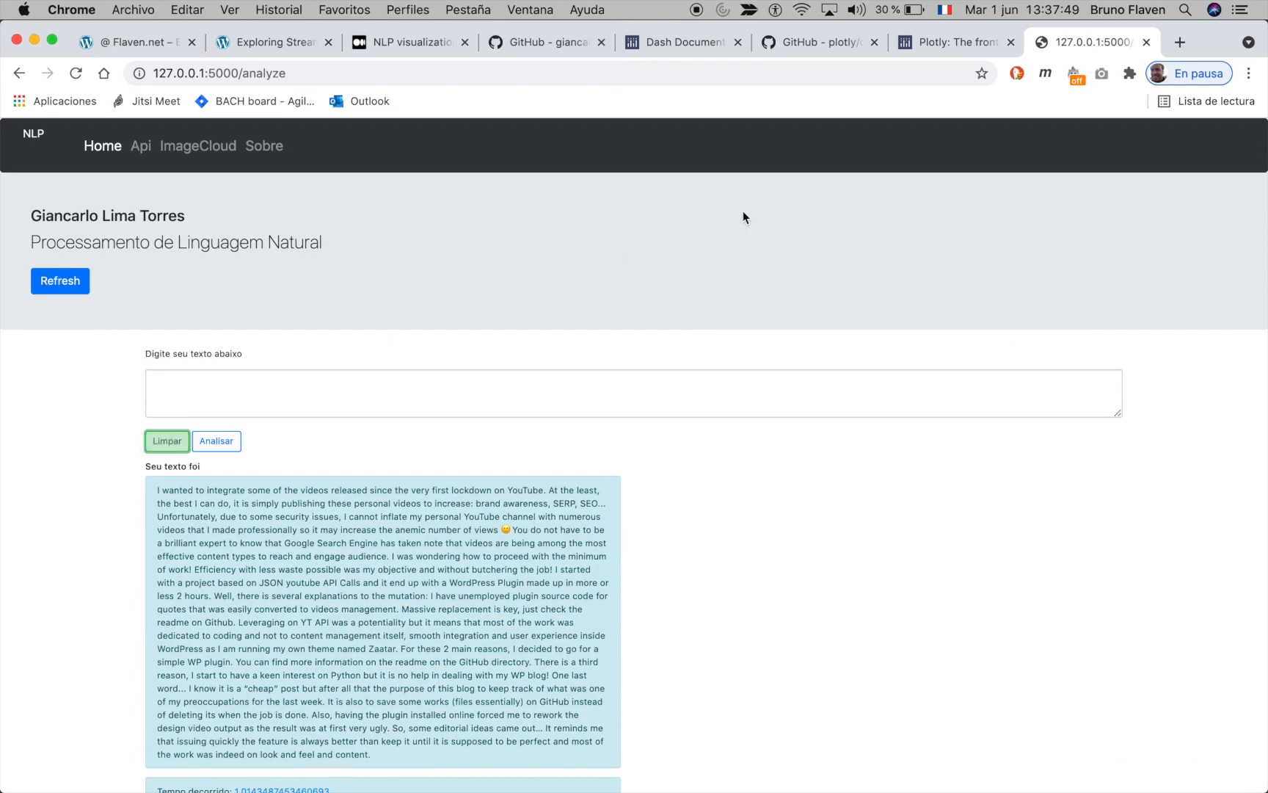
Step: Clear the NLP form with Limpar, then clear the Terminal running the server
left_click(76, 72)
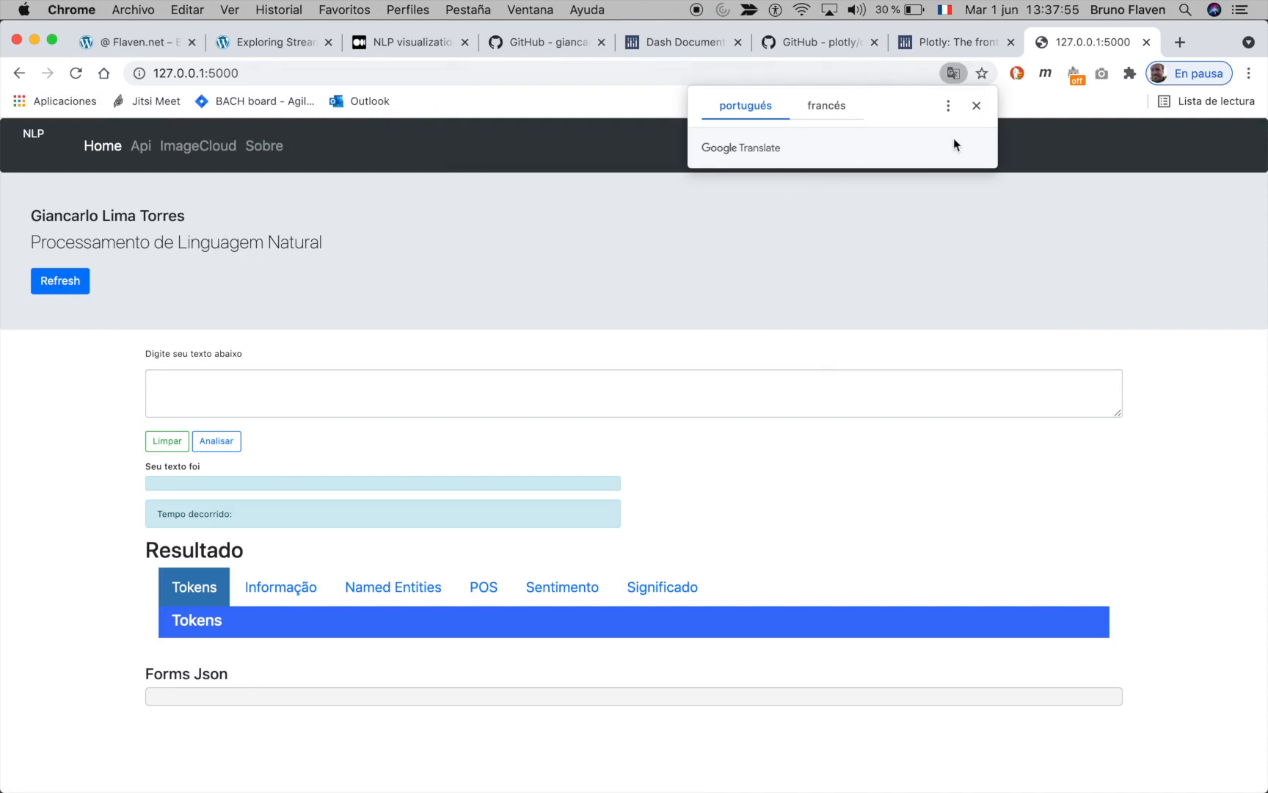
left_click(954, 41)
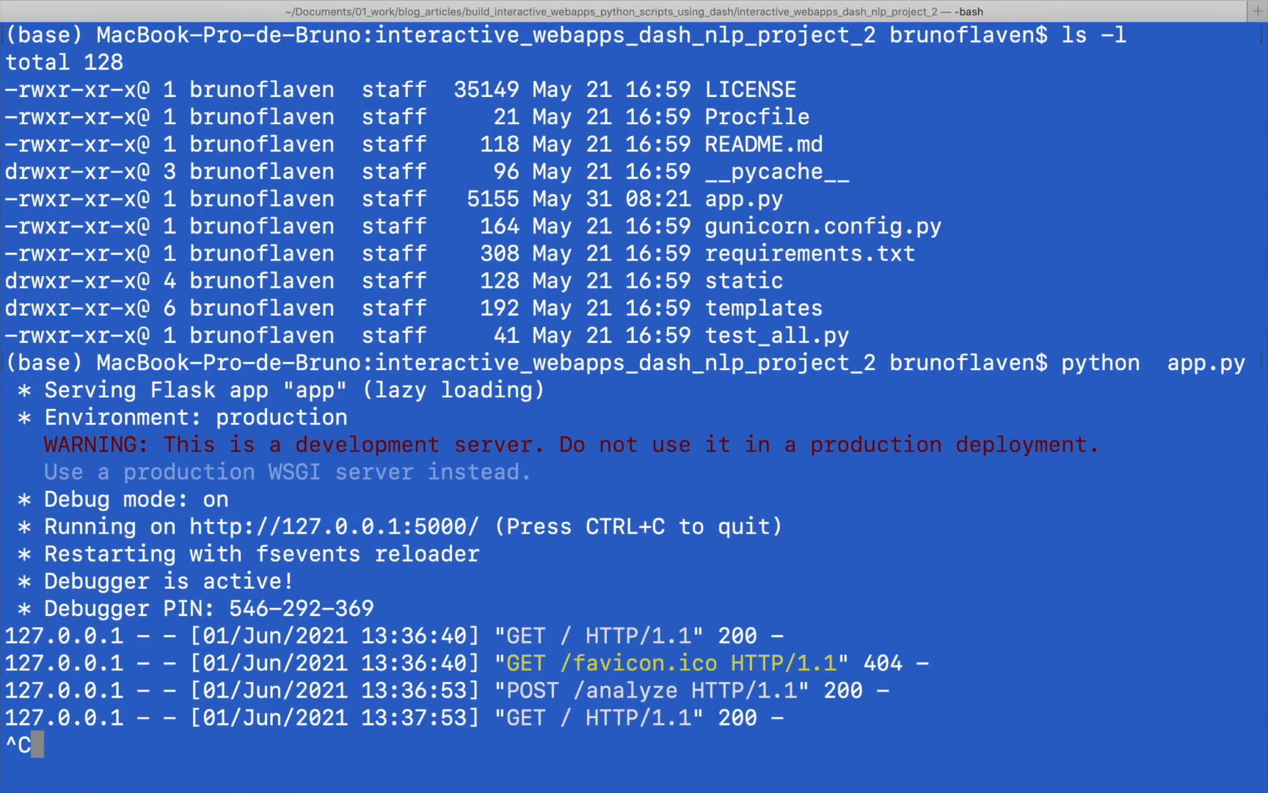
type("clear")
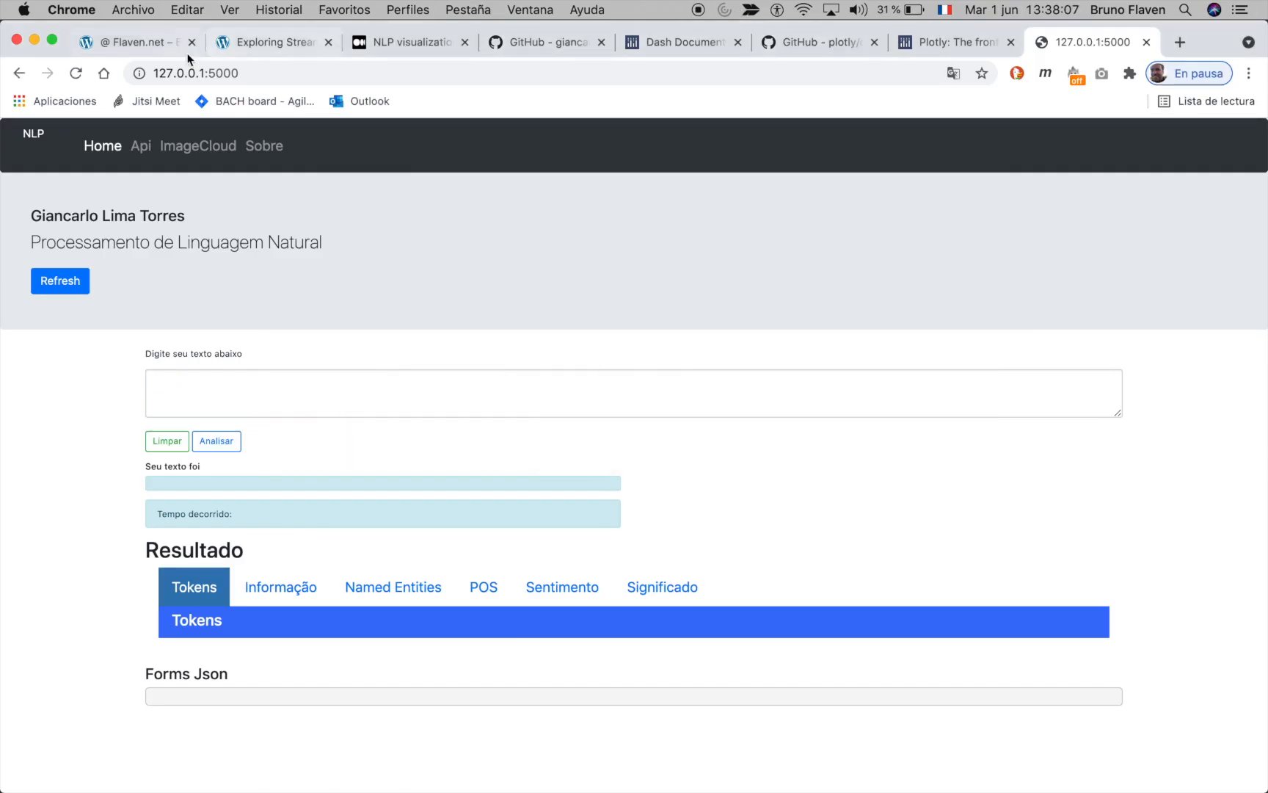
Step: Return to the Exploring Streamlit or Dash article and scroll through it
left_click(271, 42)
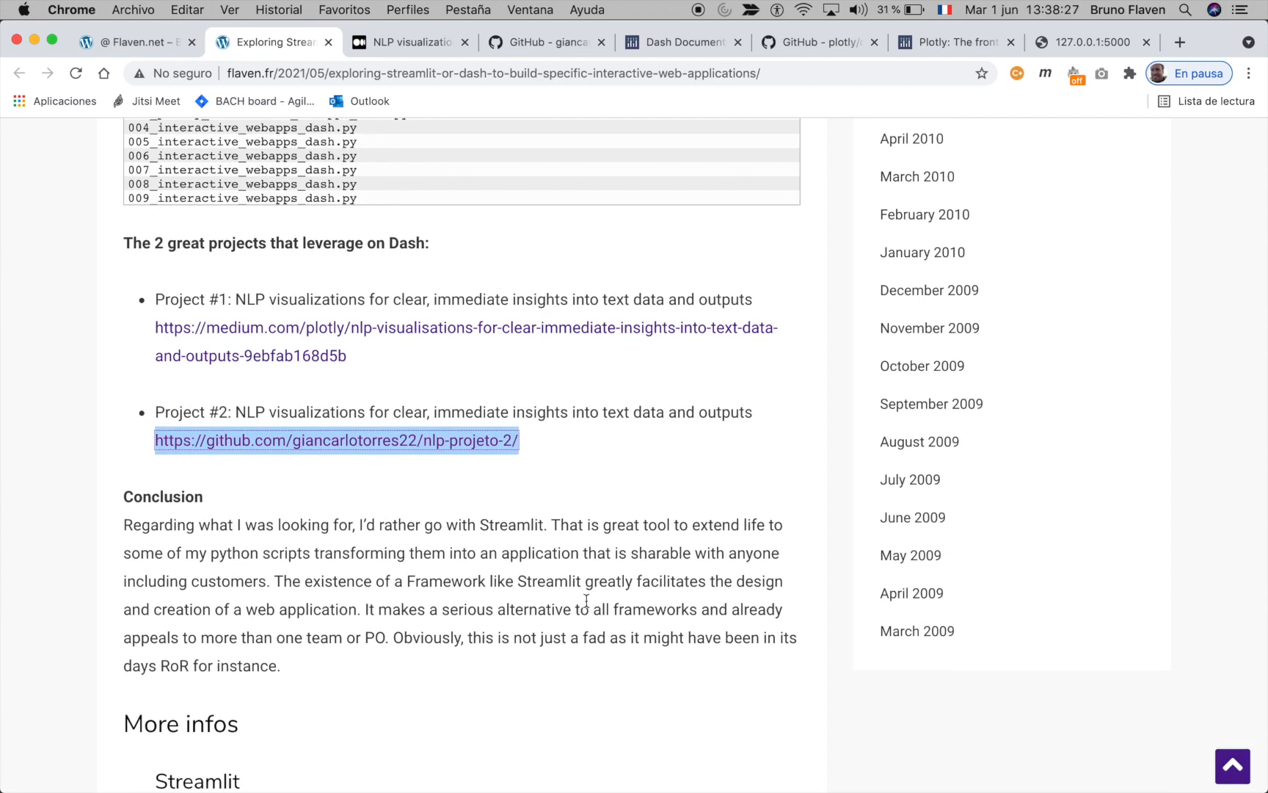
scroll("down", 3)
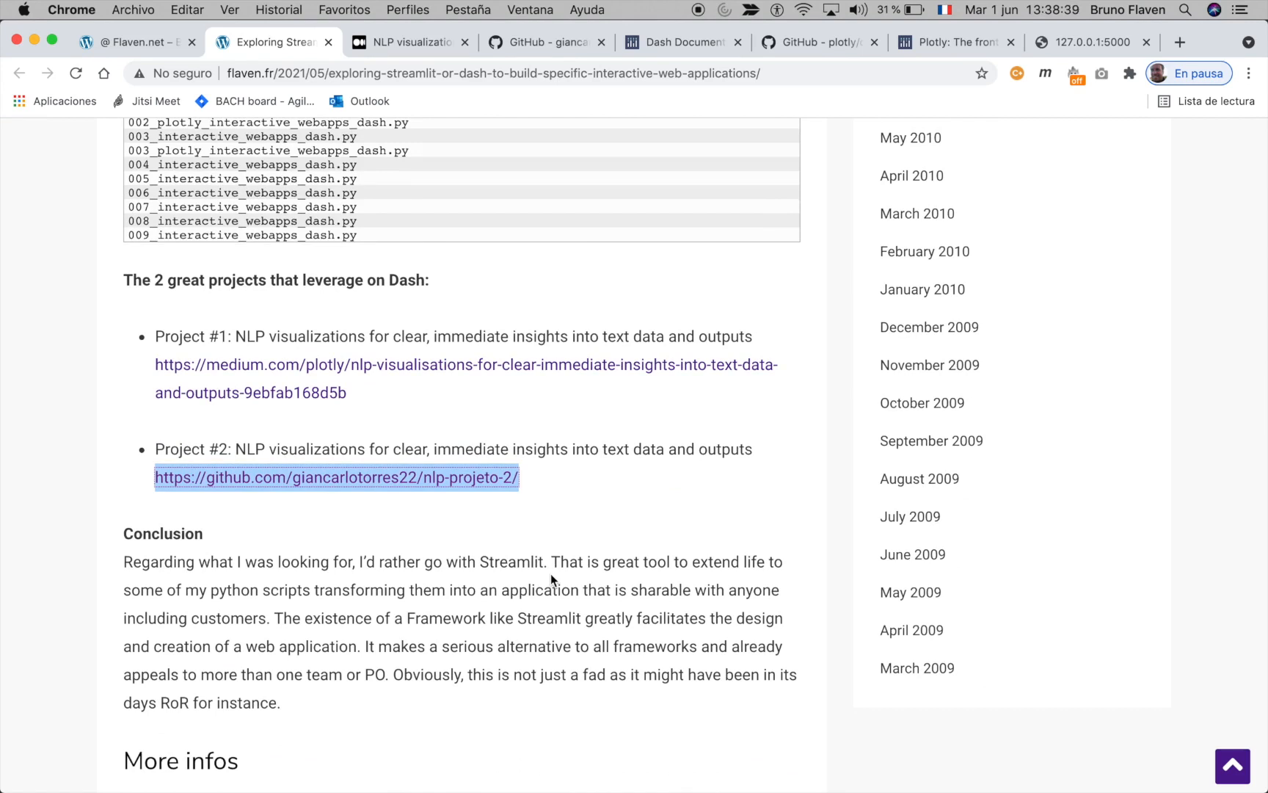
scroll("down", 3)
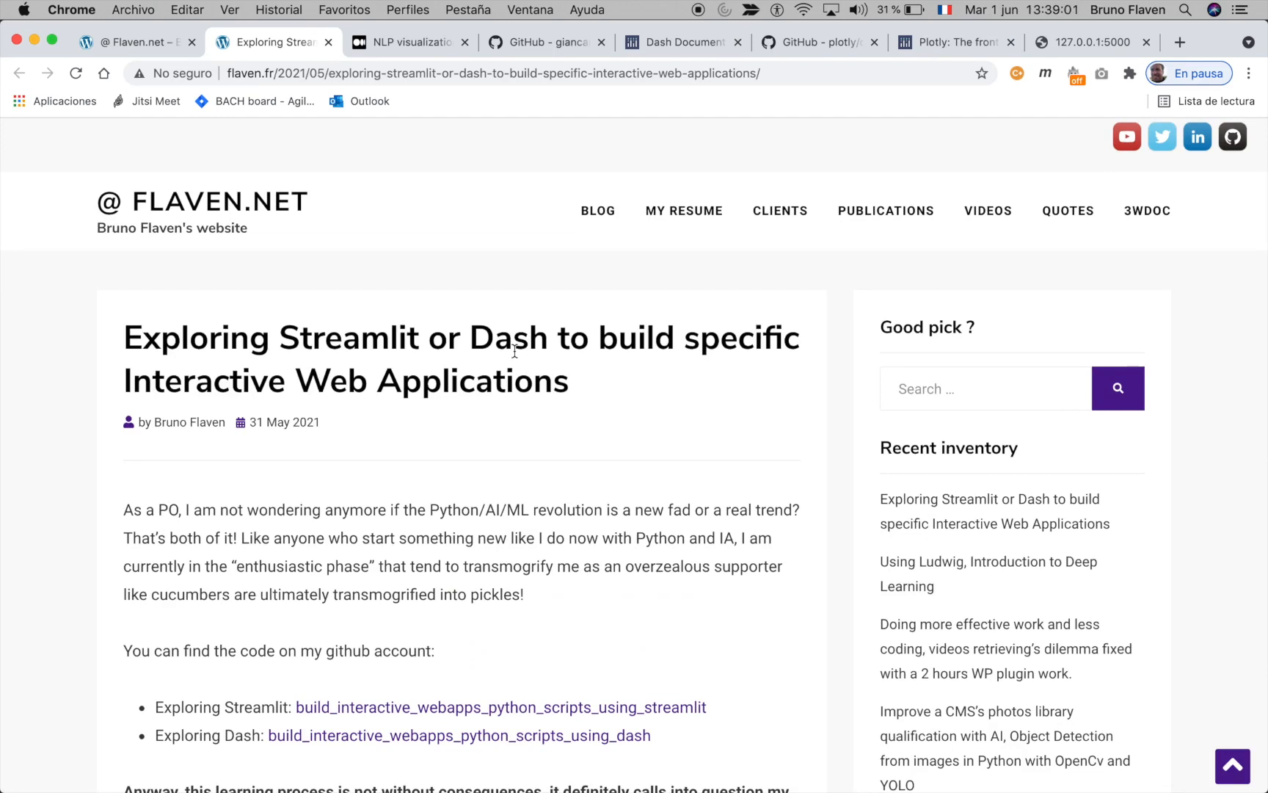
mouse_move(489, 254)
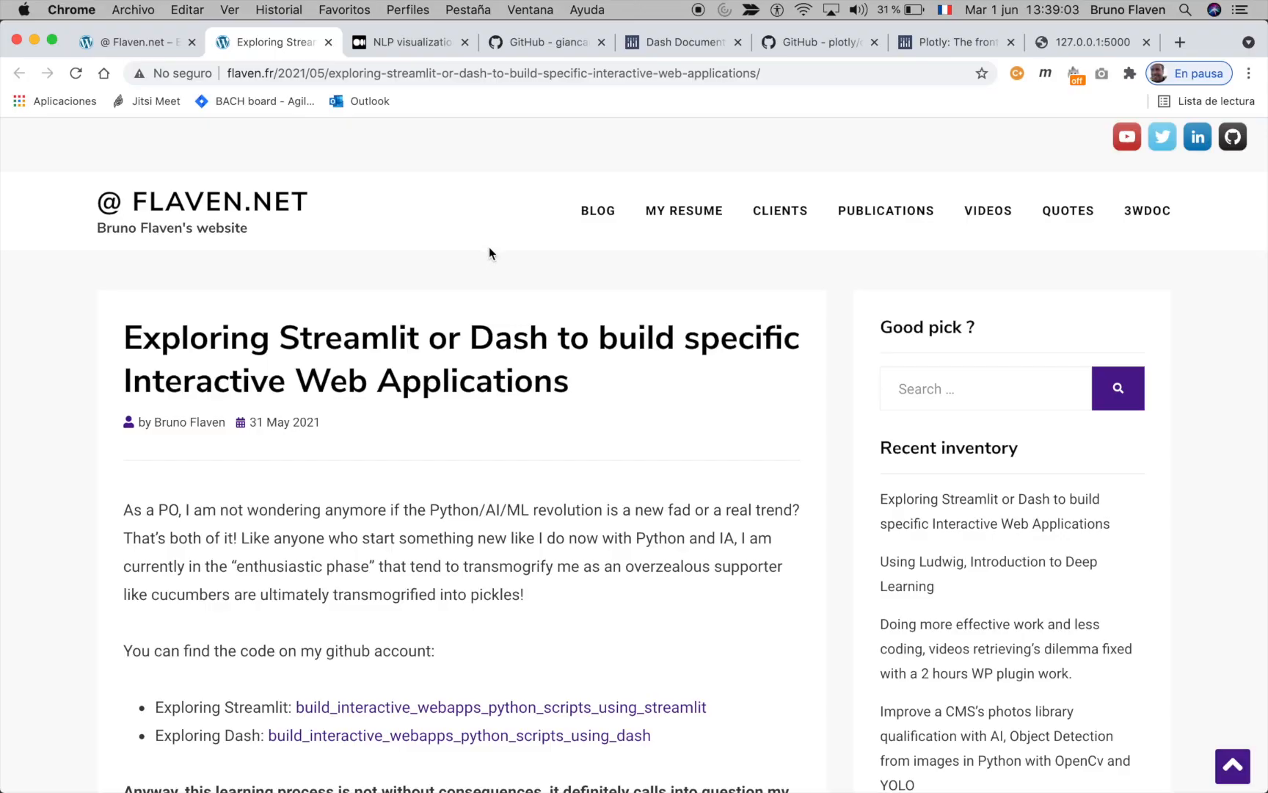